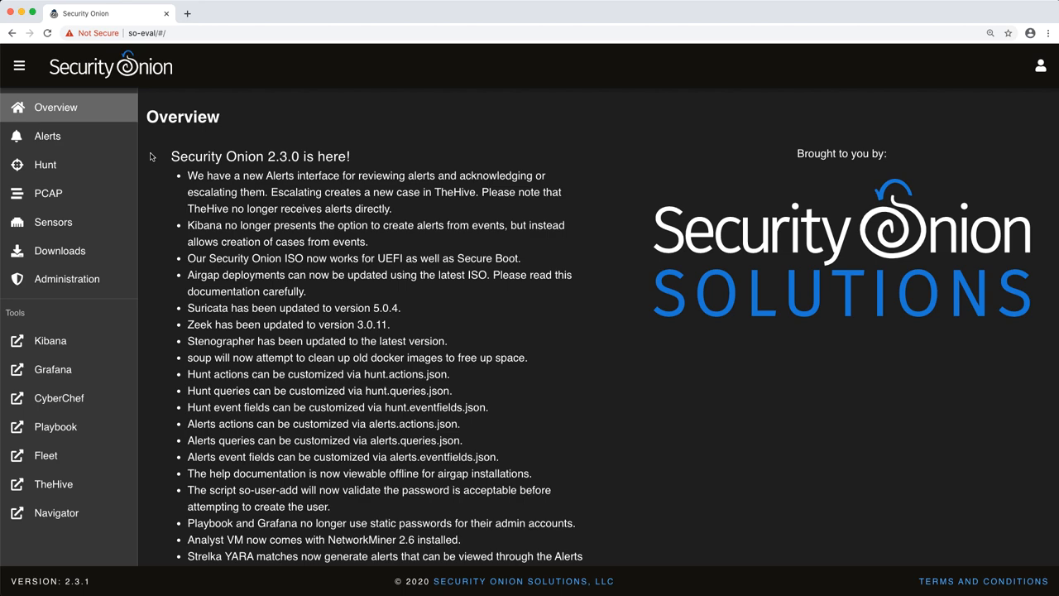
pyautogui.moveTo(139, 155)
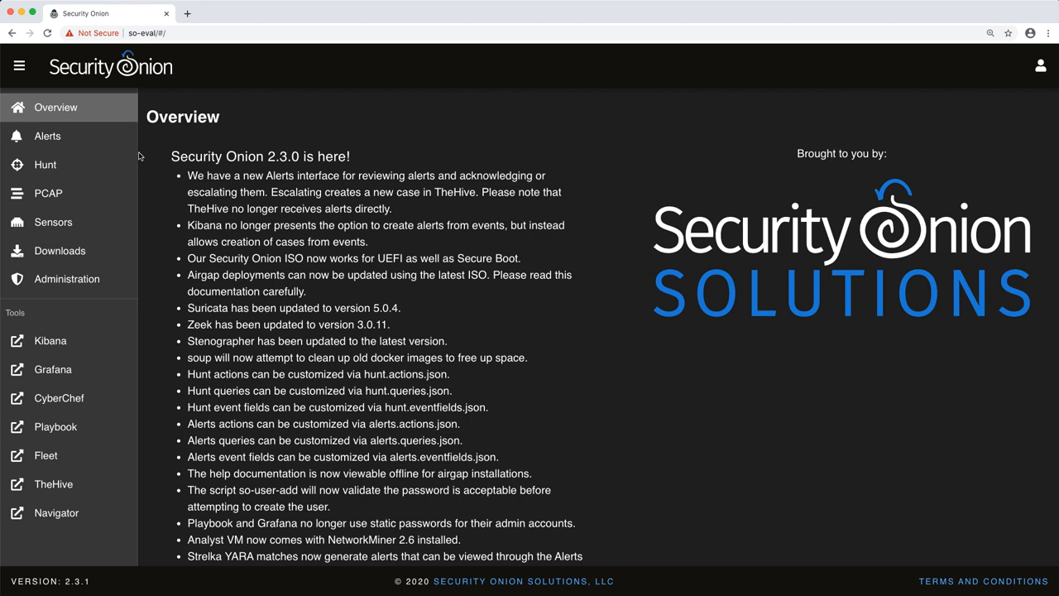
# Step: Open the Alerts page and scroll through the 482 alerts grouped by rule name and module
pyautogui.click(47, 136)
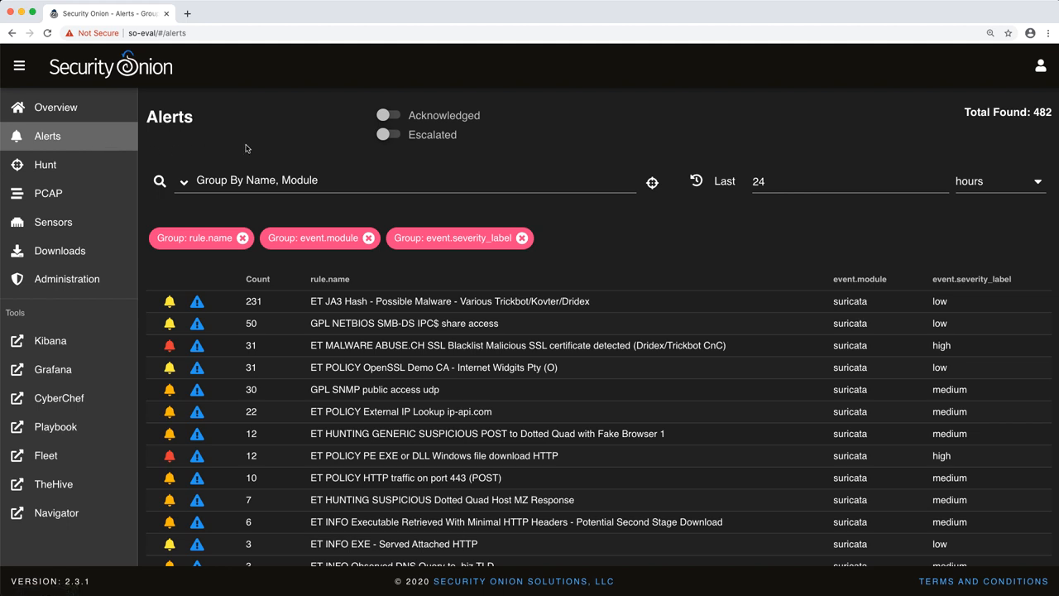
pyautogui.moveTo(266, 146)
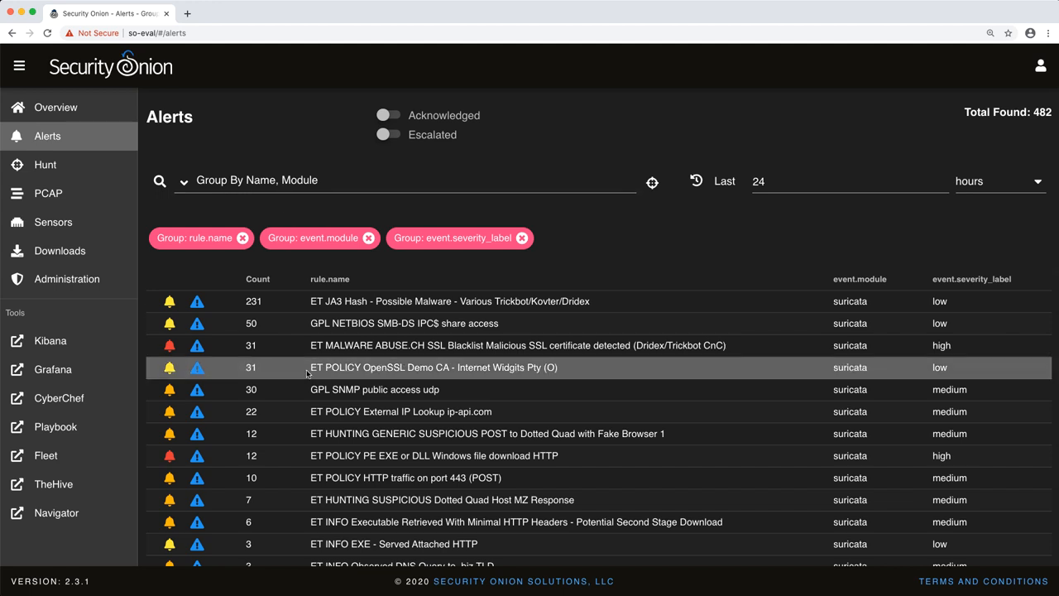
pyautogui.scroll(-3)
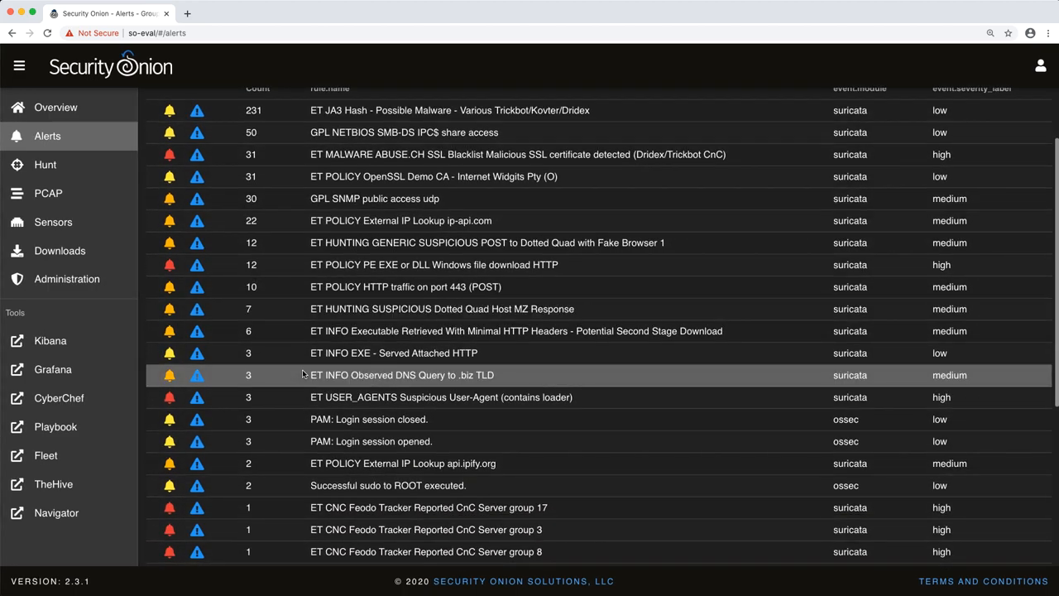
pyautogui.scroll(-3)
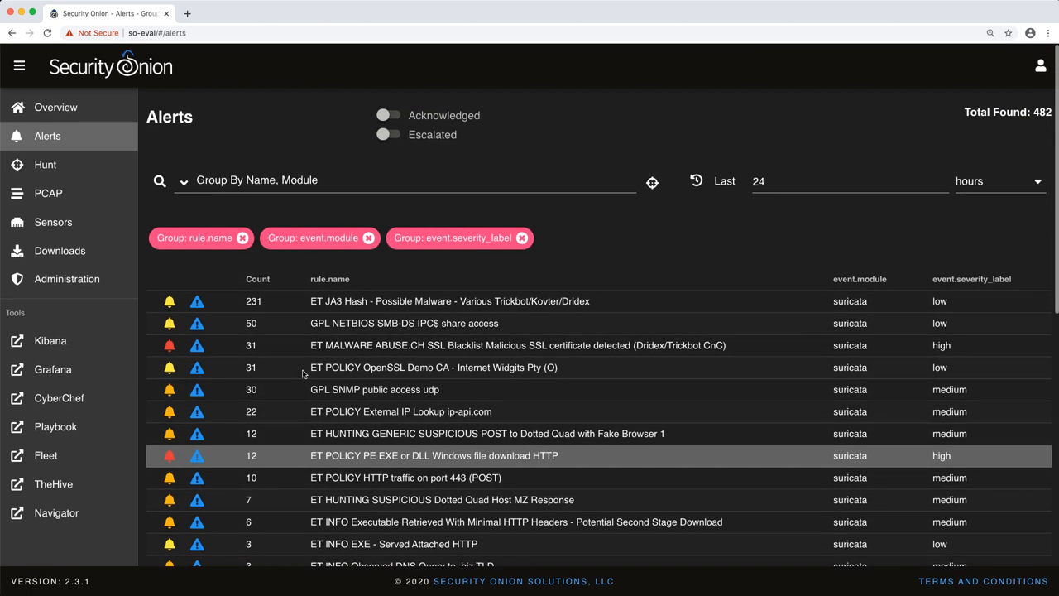
pyautogui.moveTo(326, 216)
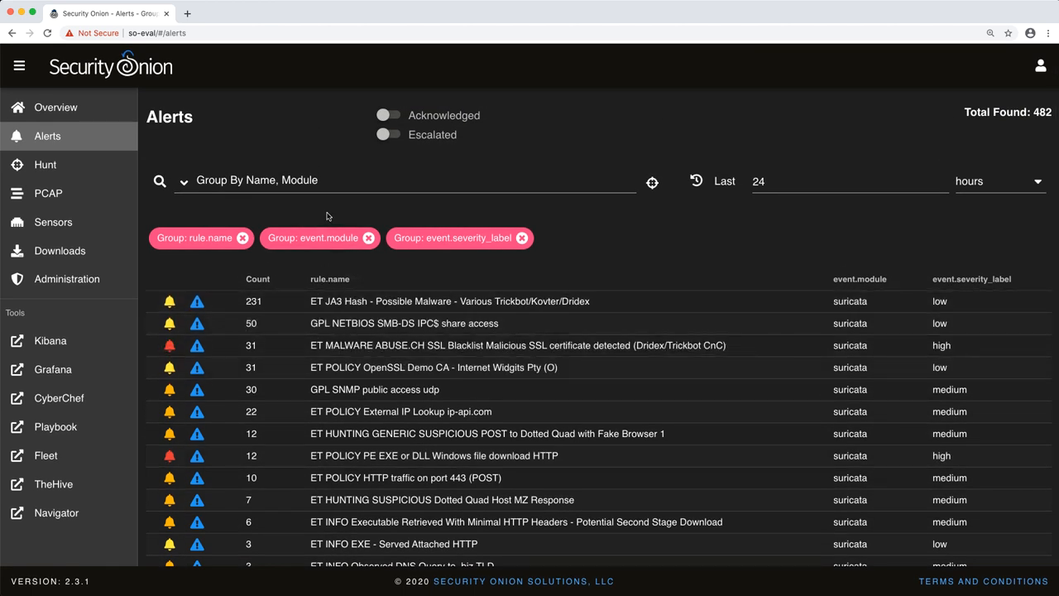
pyautogui.moveTo(352, 129)
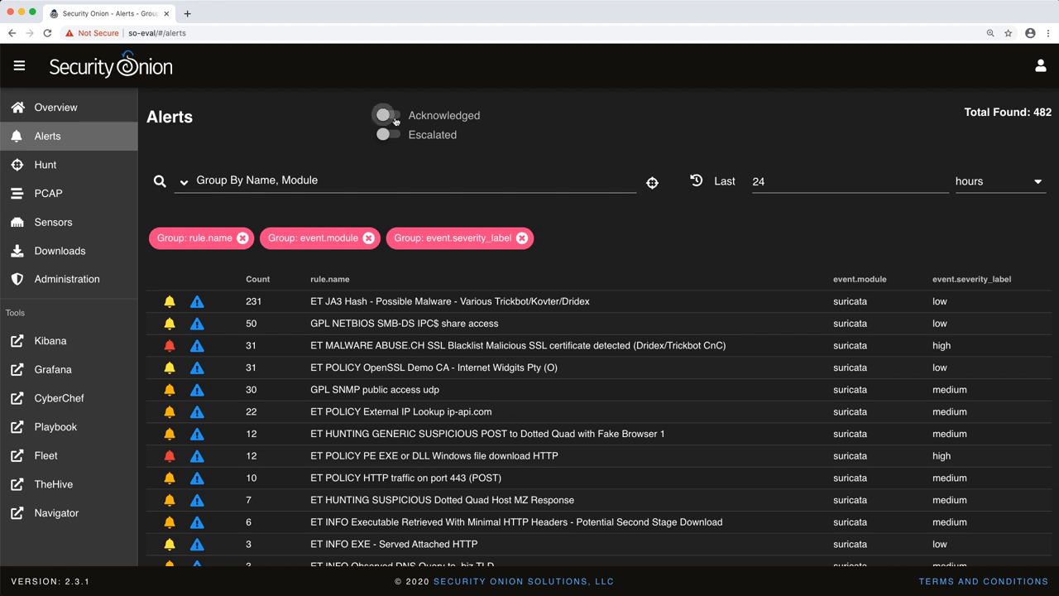
pyautogui.moveTo(297, 124)
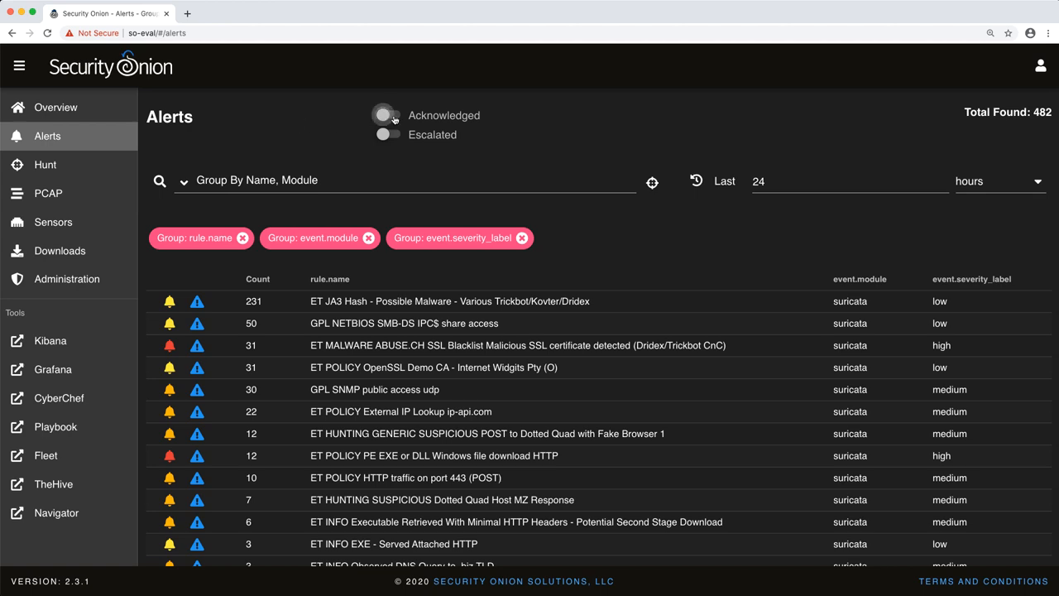
pyautogui.click(386, 116)
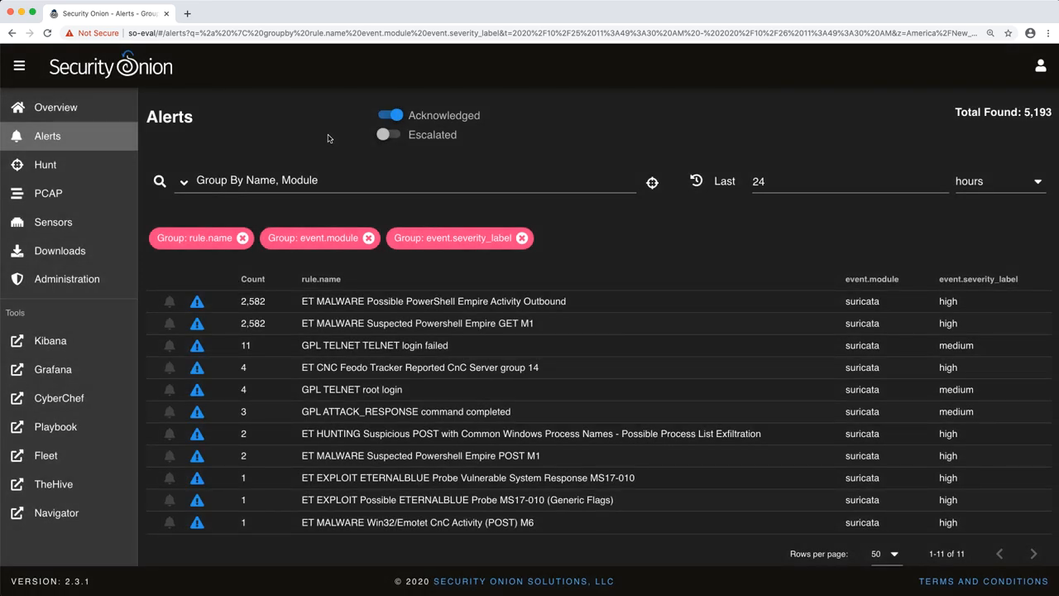
pyautogui.click(389, 116)
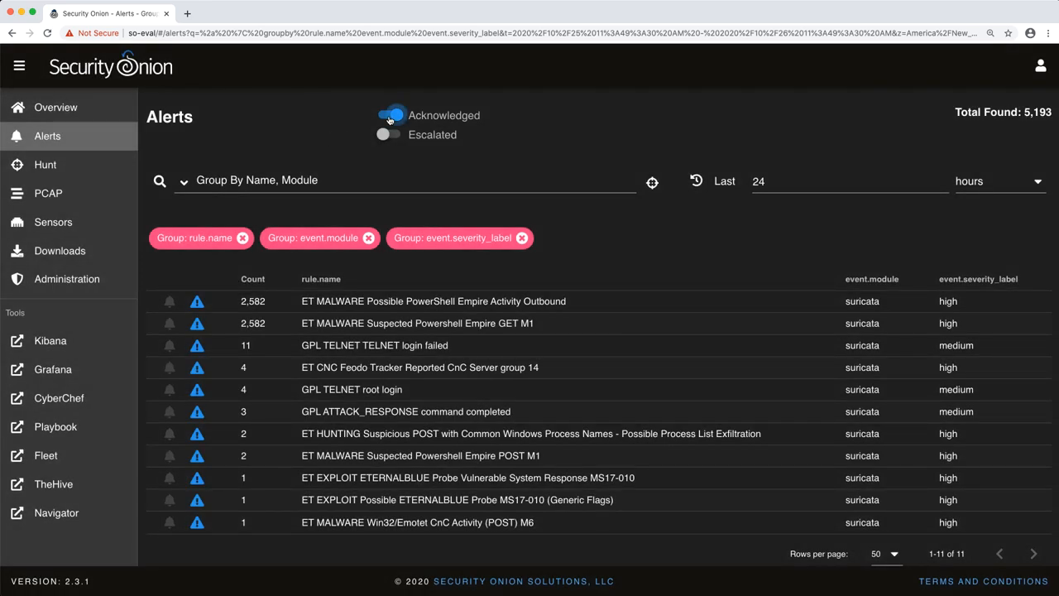
pyautogui.click(389, 115)
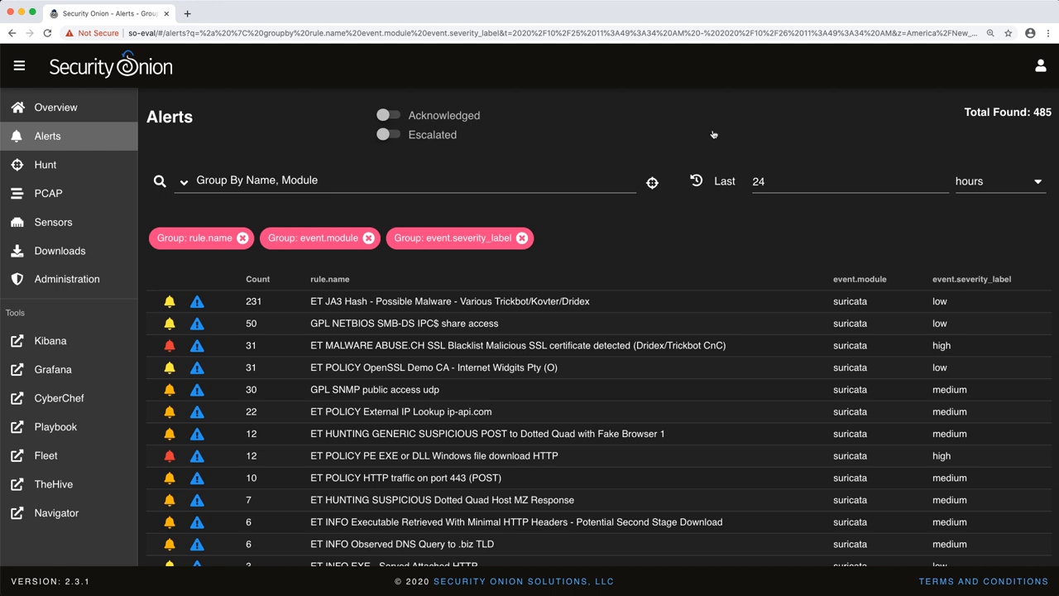
pyautogui.moveTo(1044, 116)
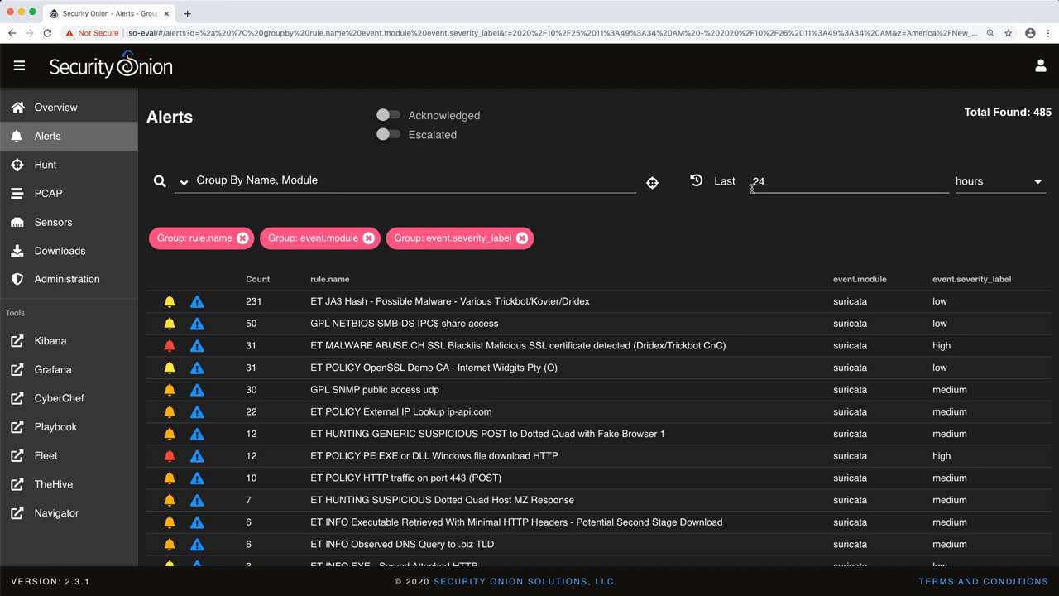
# Step: Keep the alert time range in hours and open the predefined grouping queries list
pyautogui.click(1000, 181)
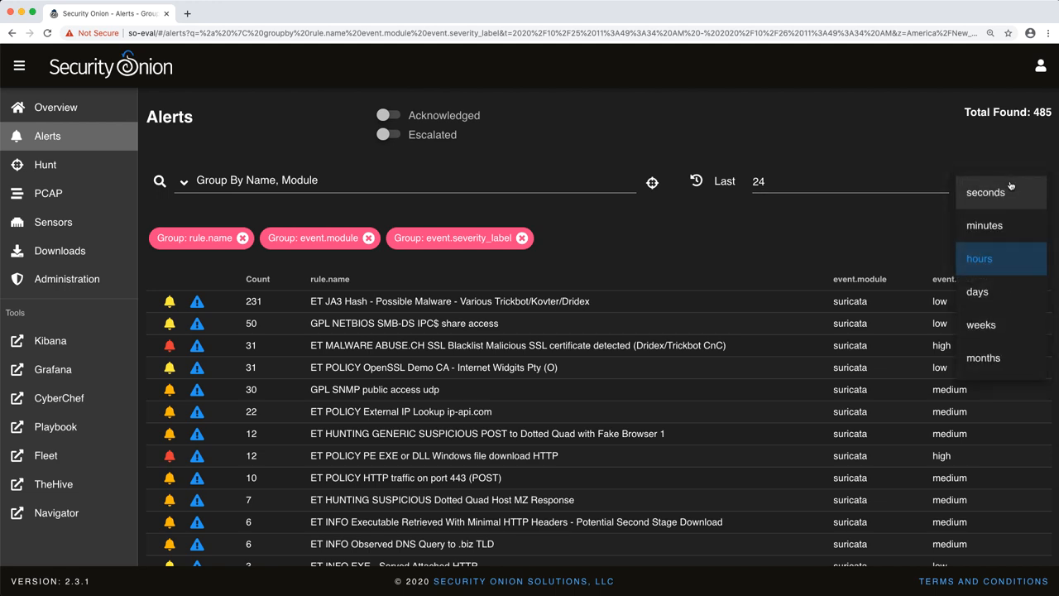
pyautogui.click(979, 258)
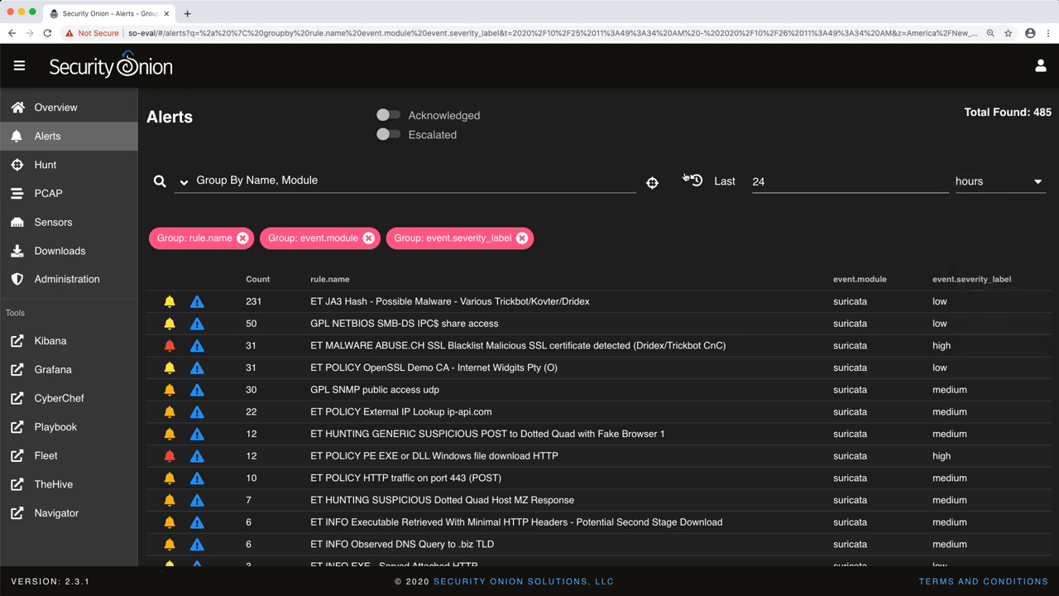
pyautogui.moveTo(183, 180)
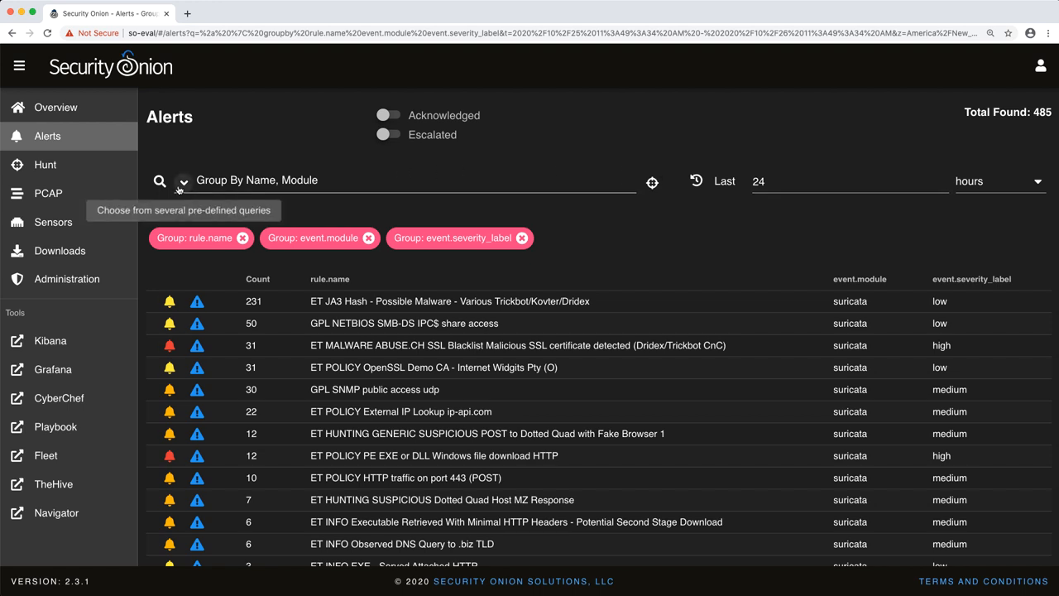
pyautogui.moveTo(222, 169)
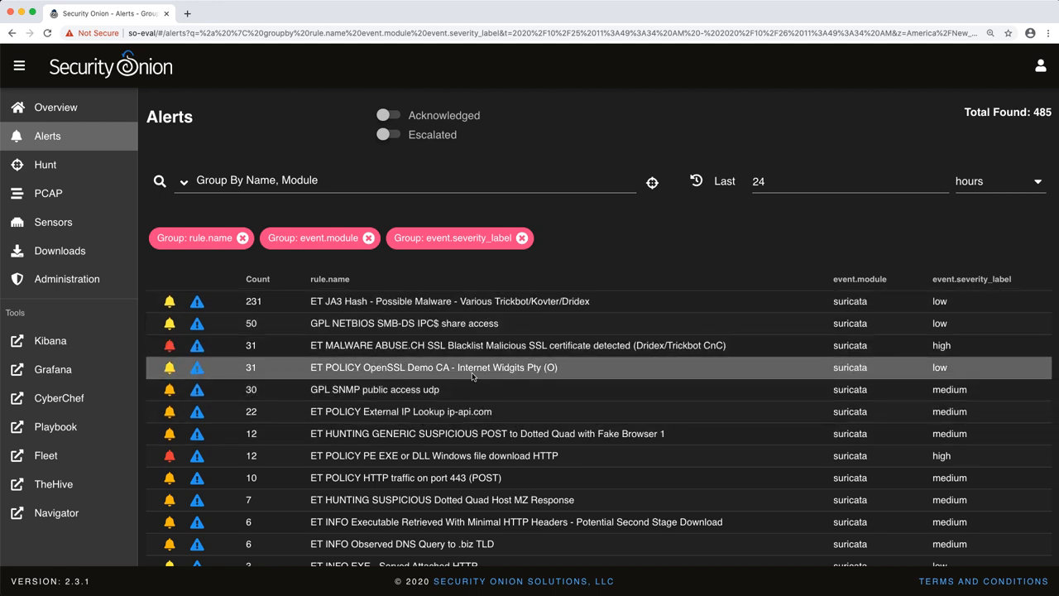
pyautogui.moveTo(263, 203)
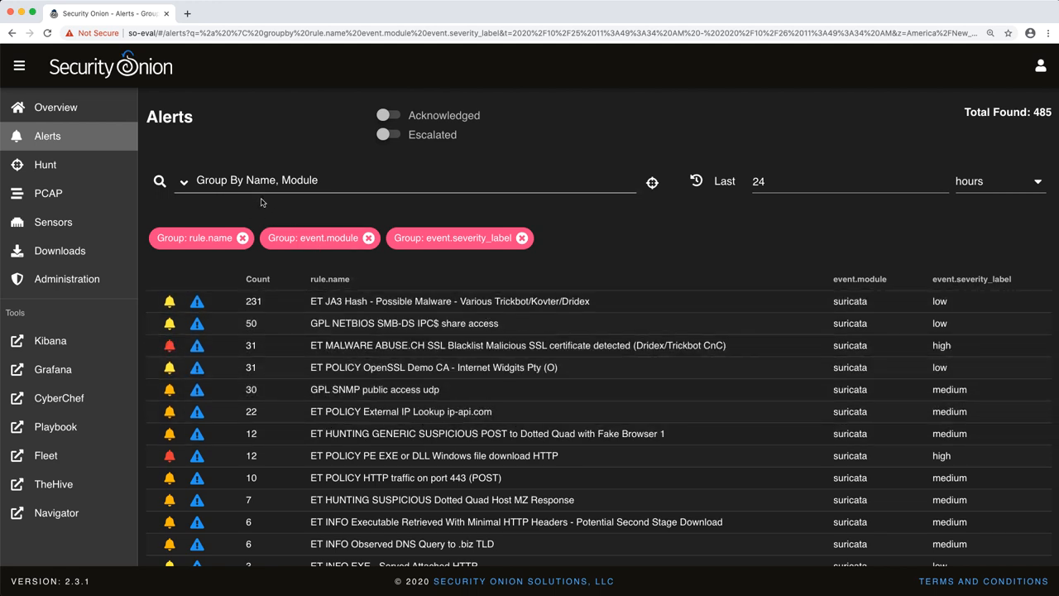
pyautogui.click(329, 278)
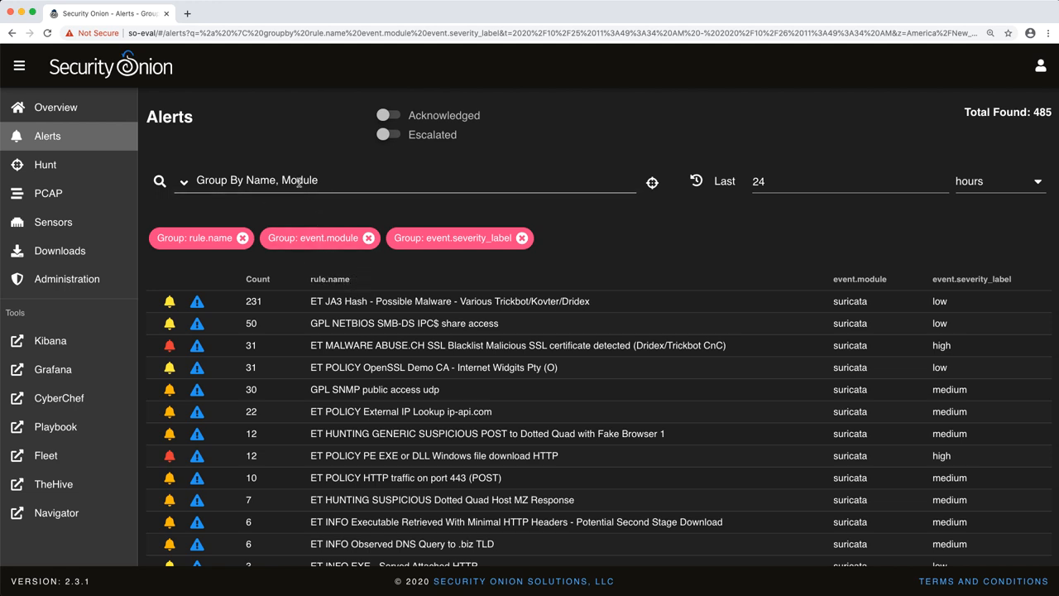
pyautogui.click(860, 279)
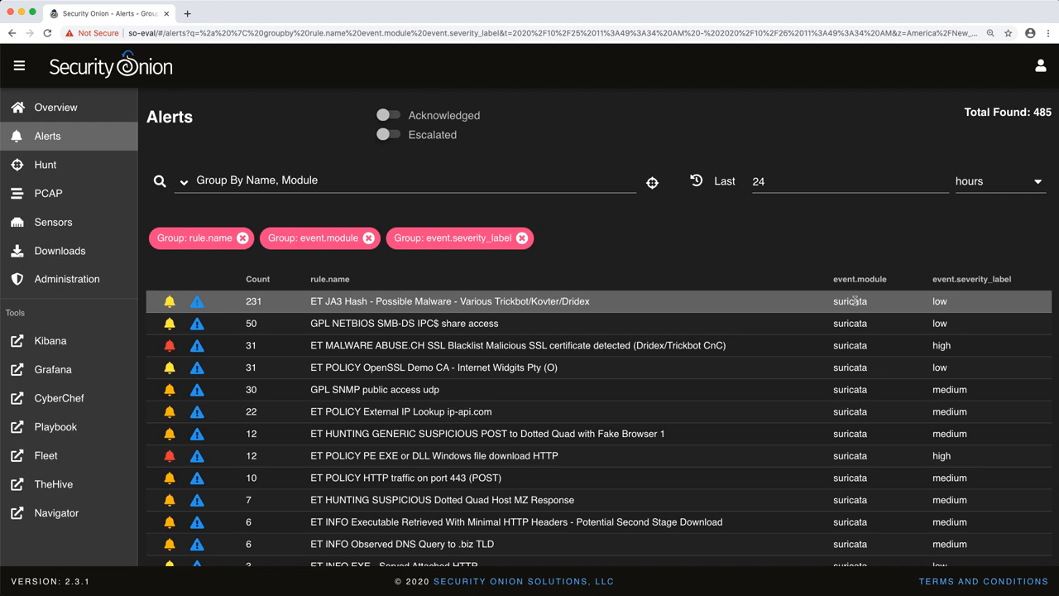
pyautogui.click(183, 180)
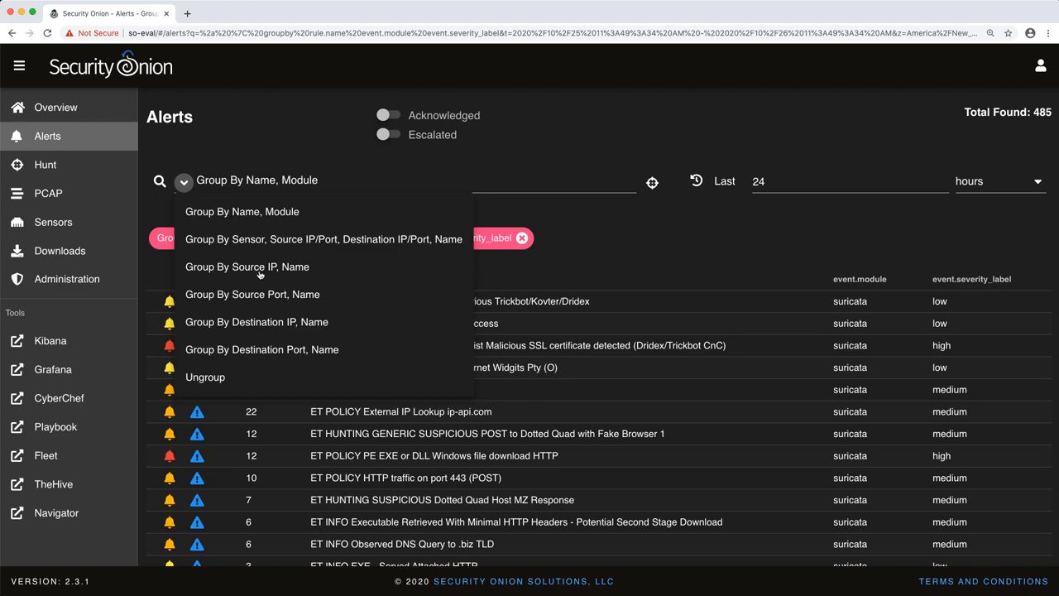
# Step: Apply 'Group By Source IP, Name' and remove the event.severity_label grouping chip
pyautogui.click(247, 266)
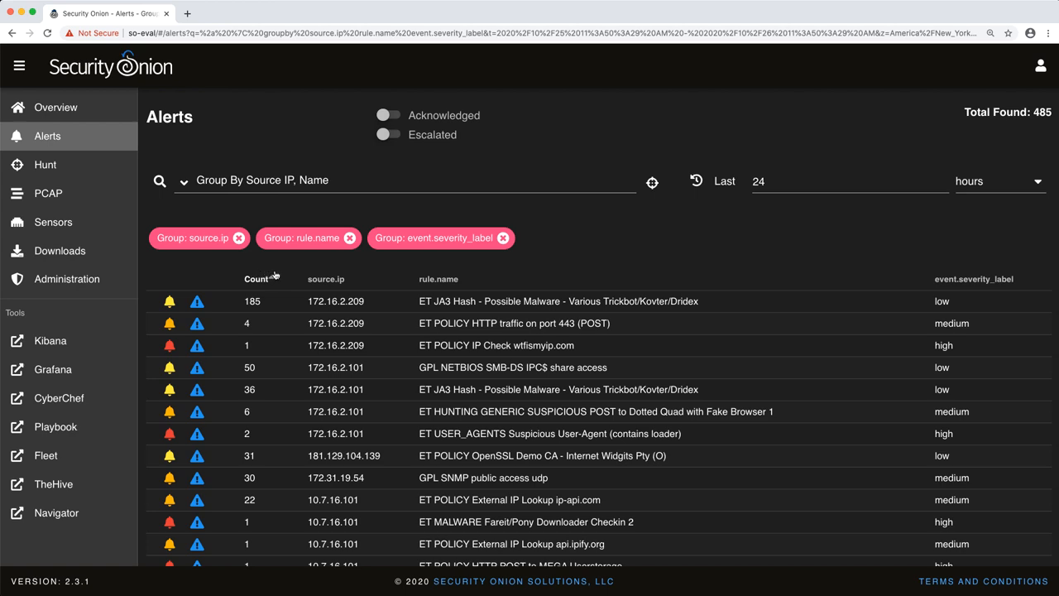
pyautogui.scroll(-3)
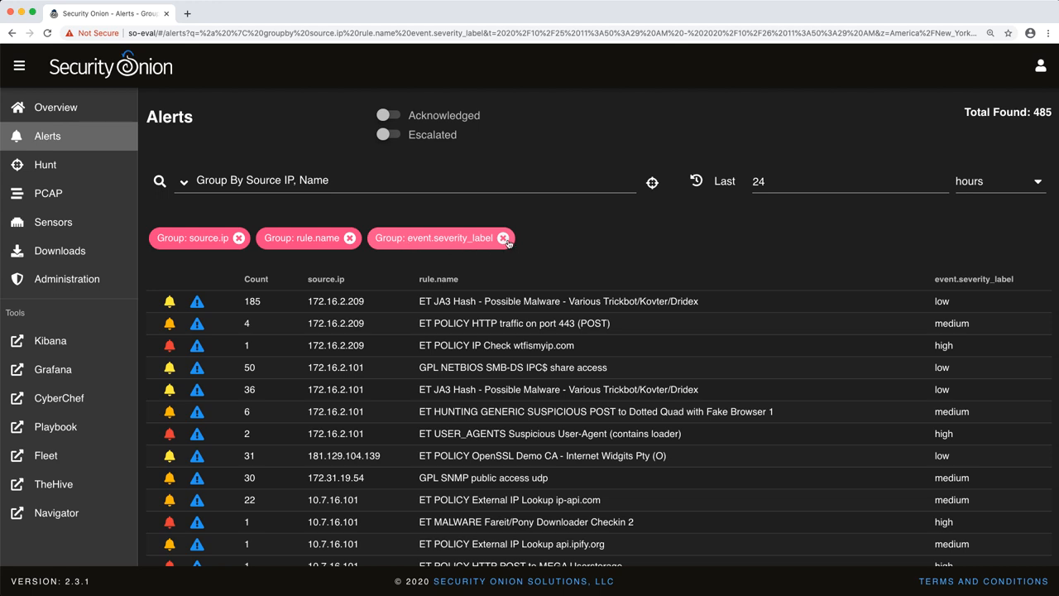
pyautogui.click(504, 237)
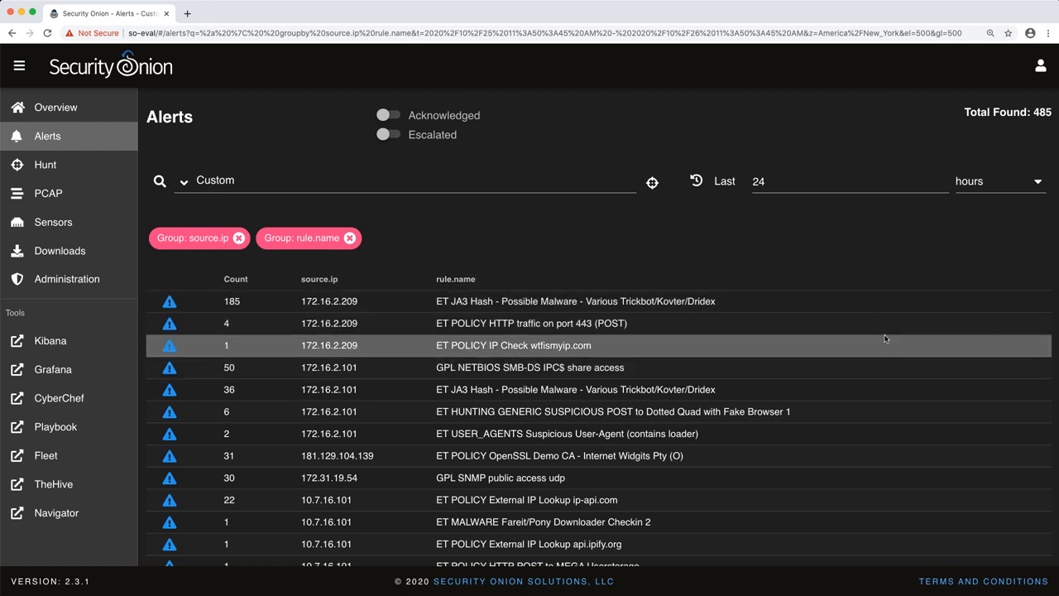
pyautogui.moveTo(877, 312)
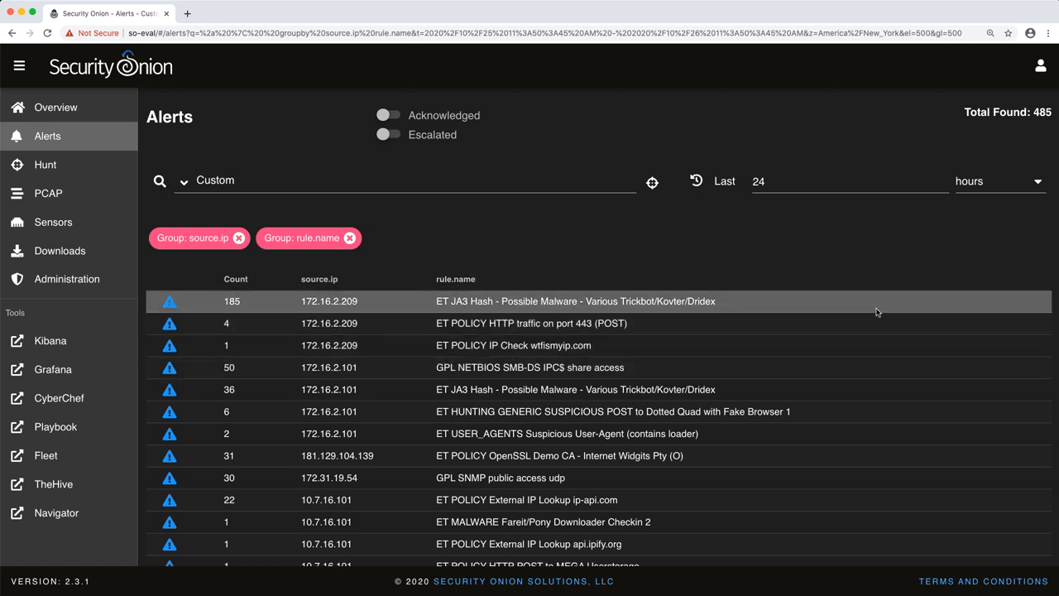
pyautogui.moveTo(183, 180)
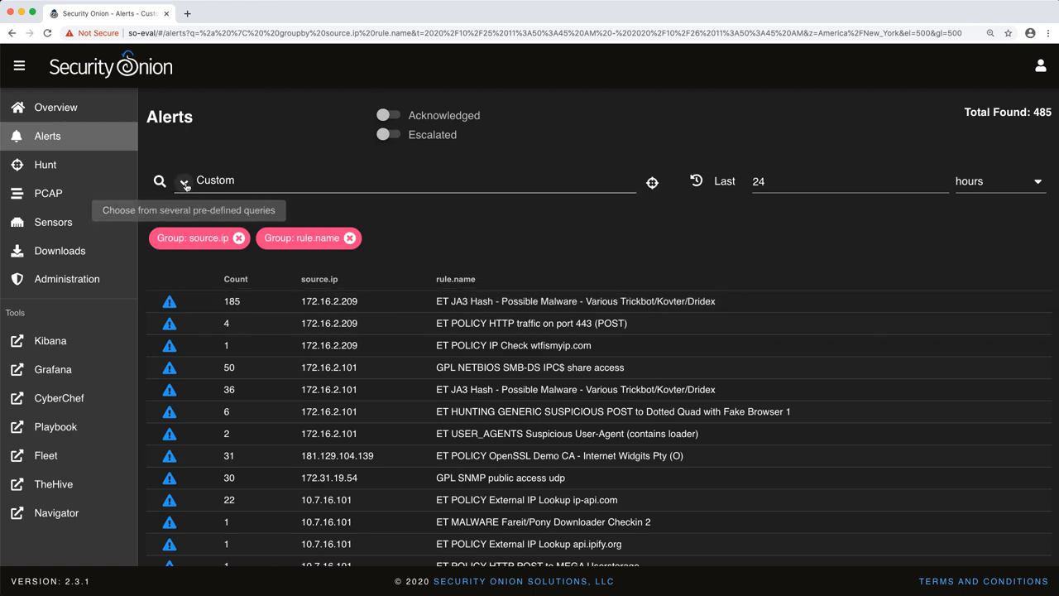
# Step: Select the 'Group By Name, Module' query and scroll the 485 grouped alerts
pyautogui.click(183, 181)
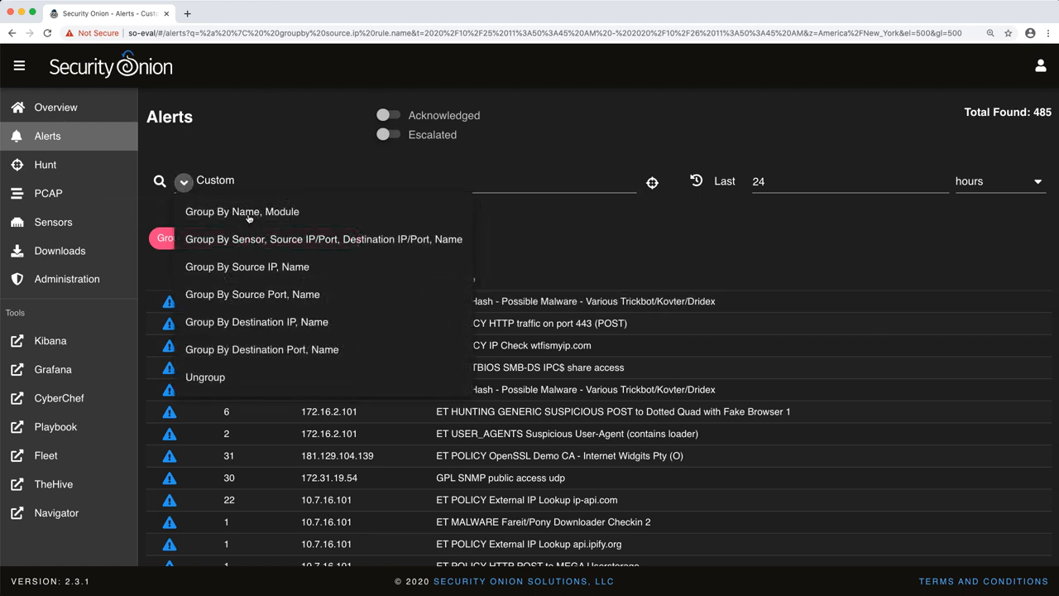
pyautogui.click(242, 211)
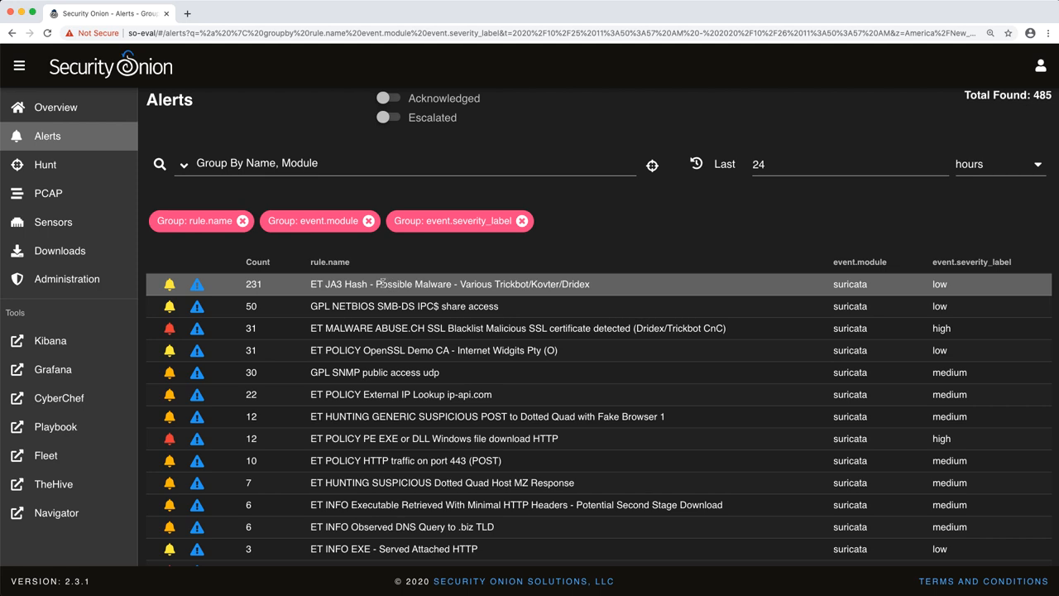
pyautogui.moveTo(775, 291)
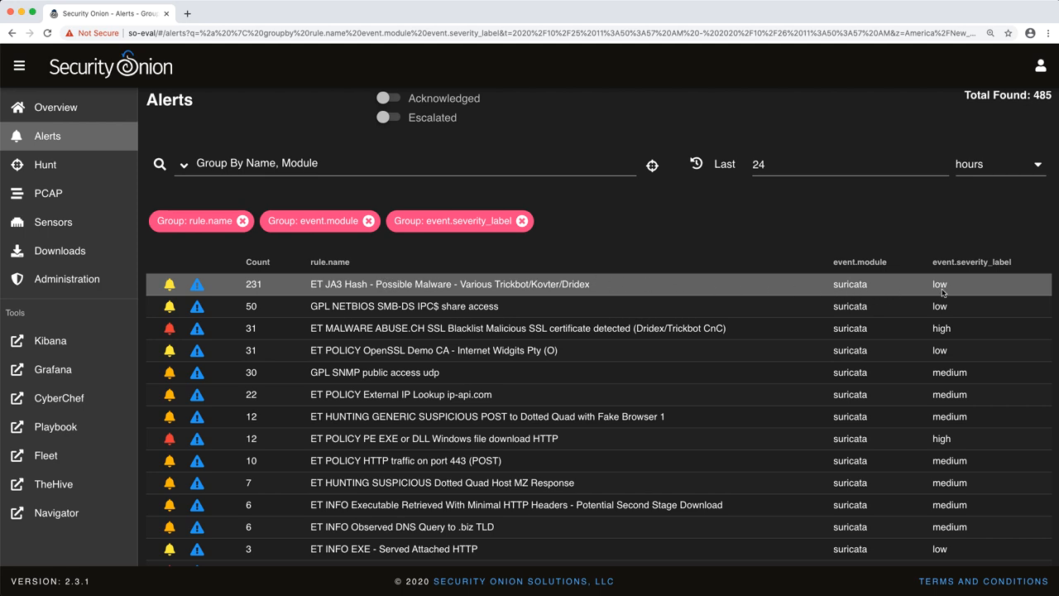
pyautogui.scroll(-3)
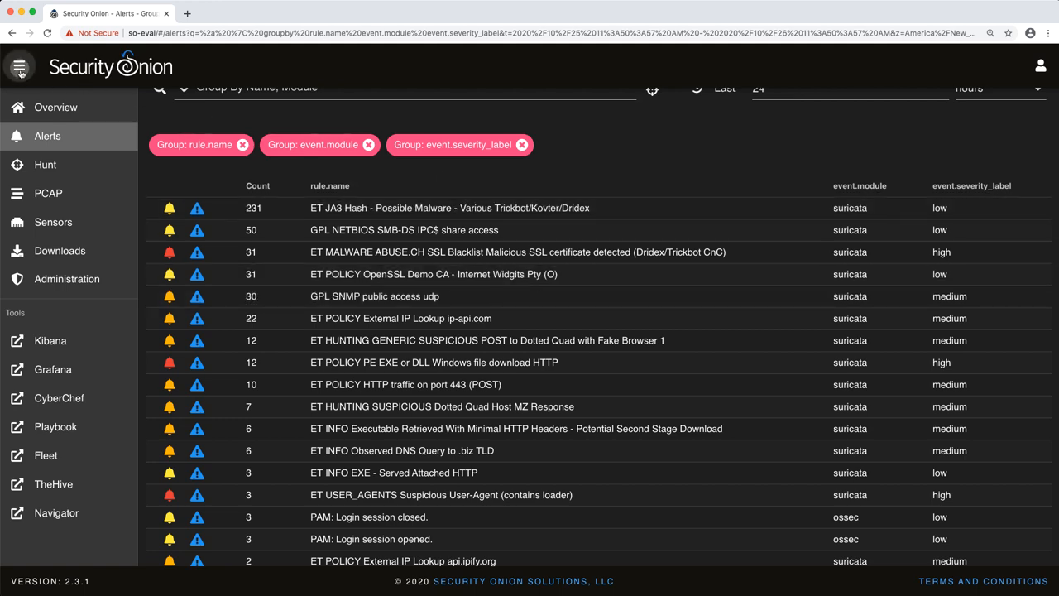
# Step: Hide the sidebar and add event.severity_label:"high" as a filter, leaving 15 rules
pyautogui.click(19, 65)
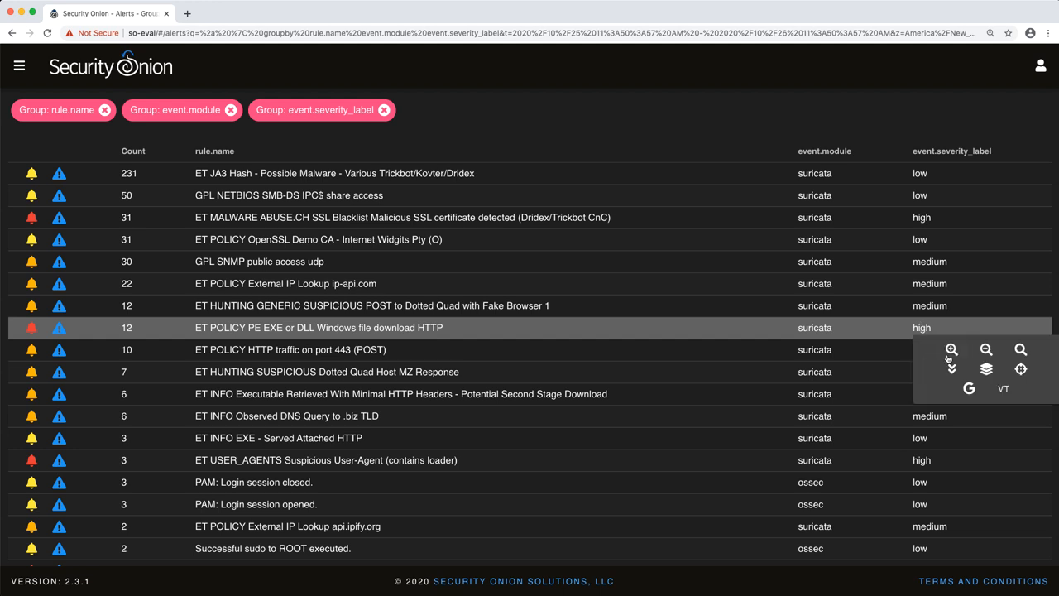
pyautogui.moveTo(952, 348)
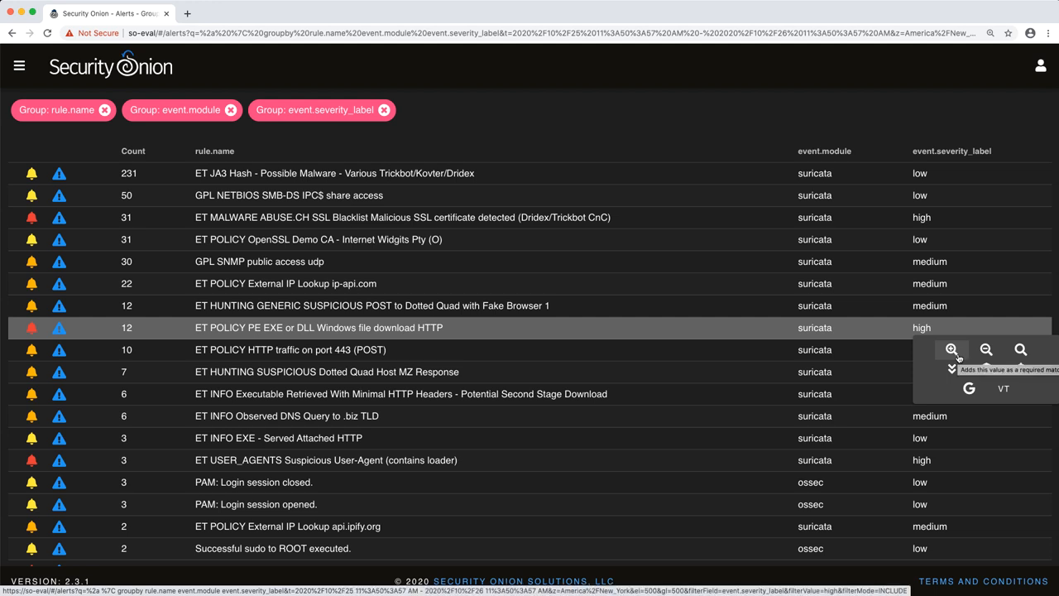
pyautogui.moveTo(957, 357)
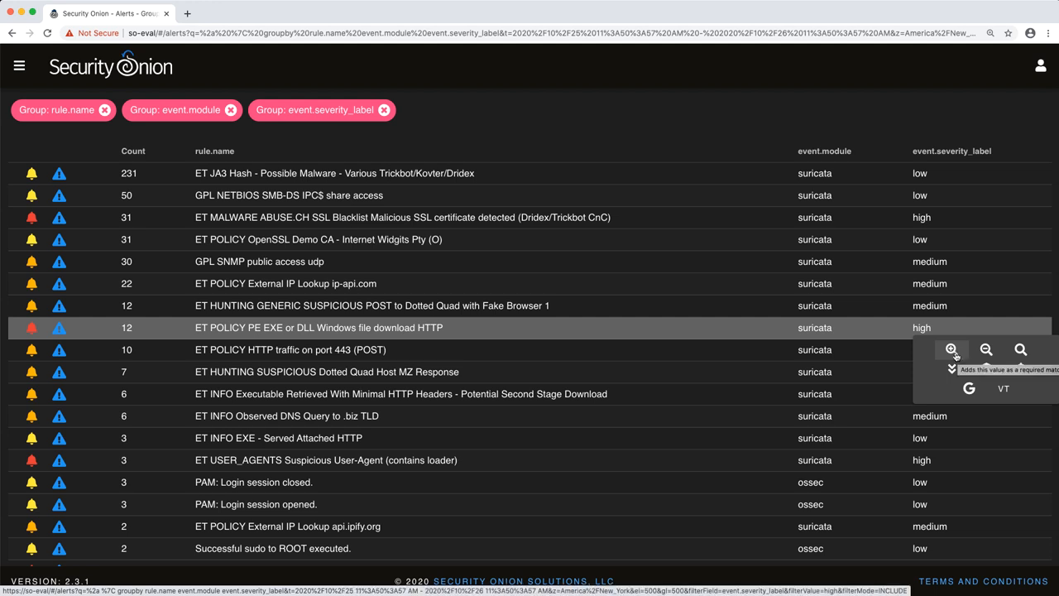
pyautogui.click(952, 349)
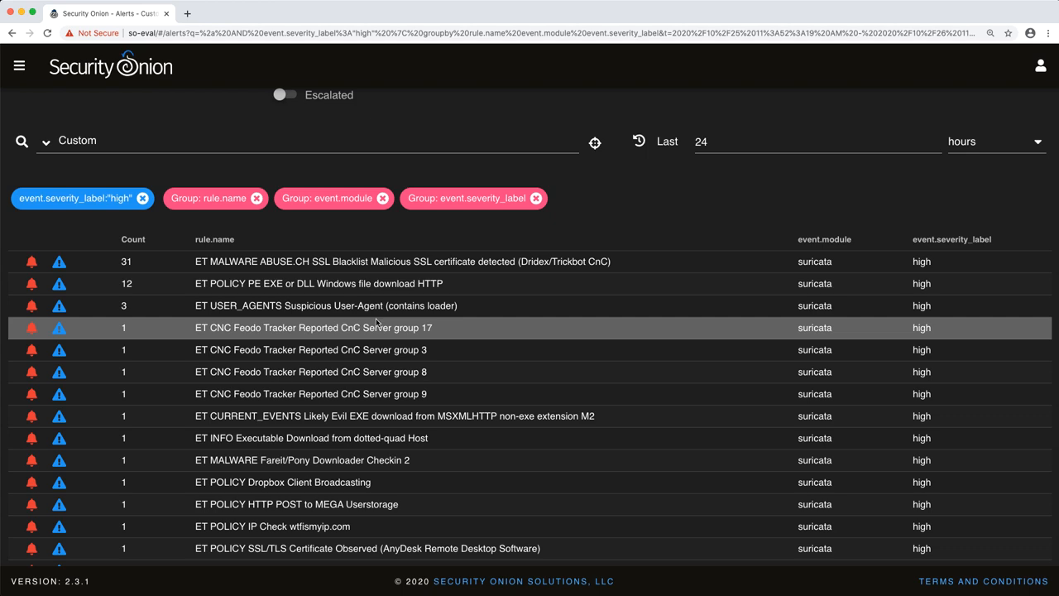
pyautogui.scroll(-3)
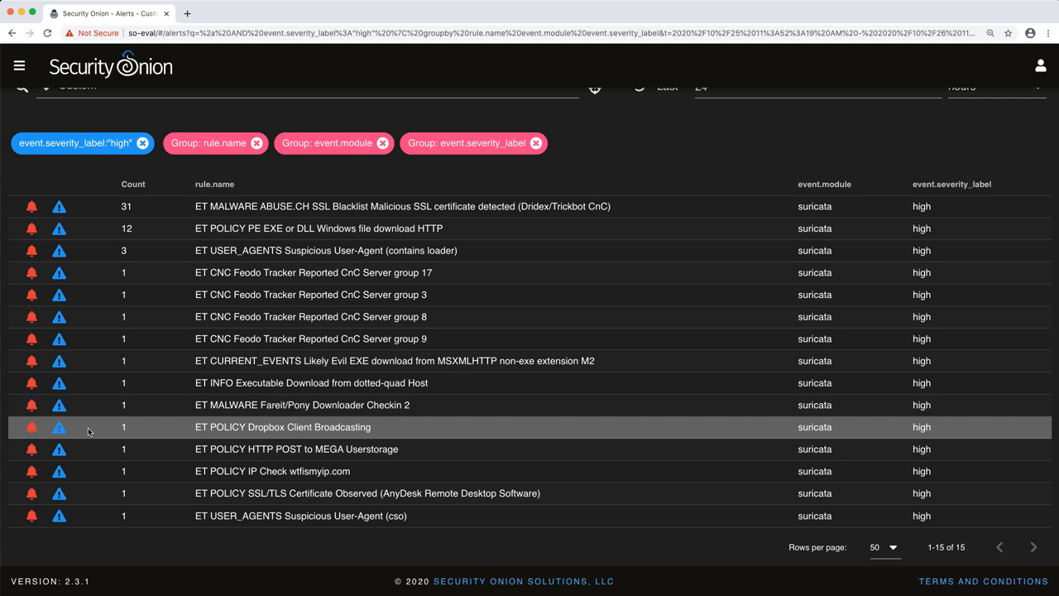
pyautogui.moveTo(31, 426)
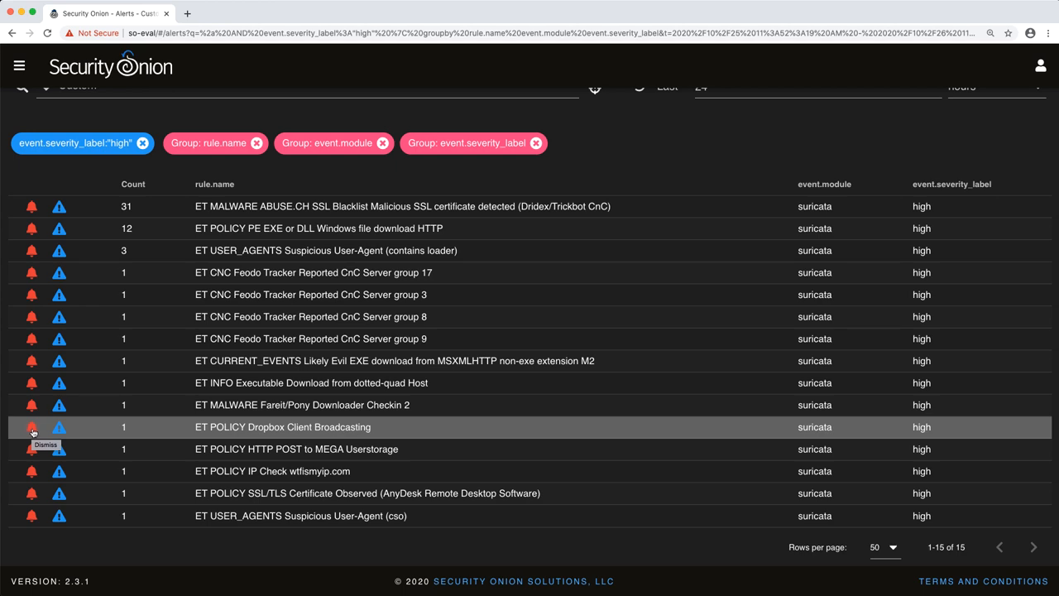
# Step: Acknowledge the Dropbox Client Broadcasting alert, briefly toggling the Acknowledged view on and off
pyautogui.click(32, 426)
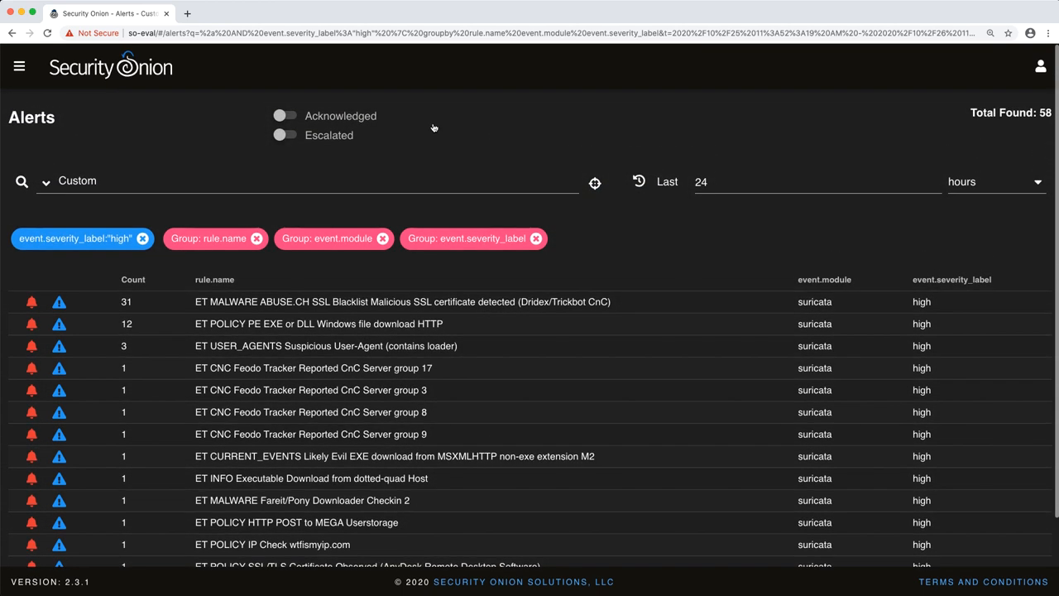
pyautogui.click(285, 115)
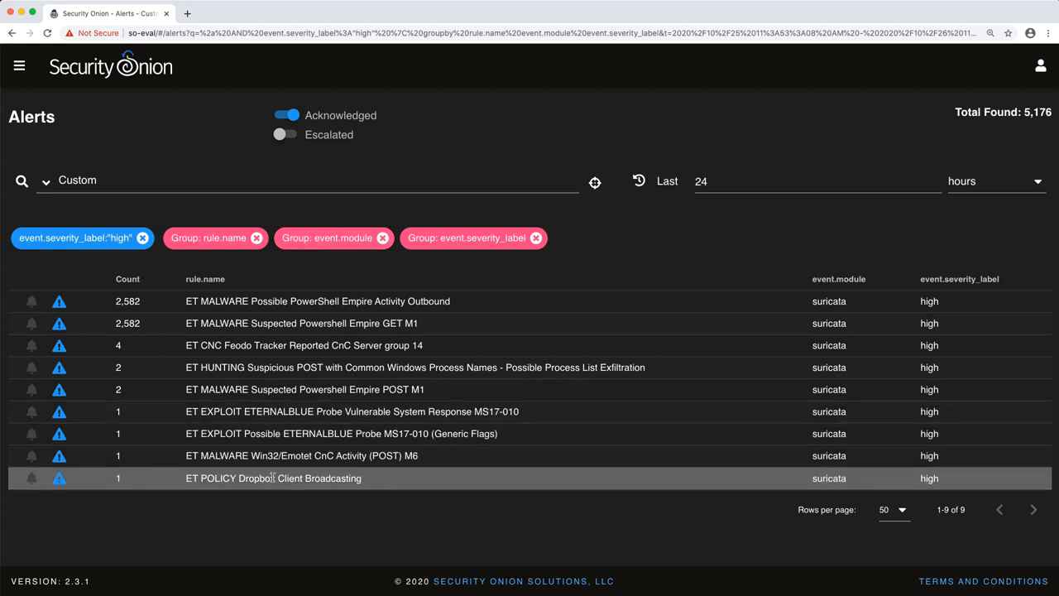
pyautogui.moveTo(298, 455)
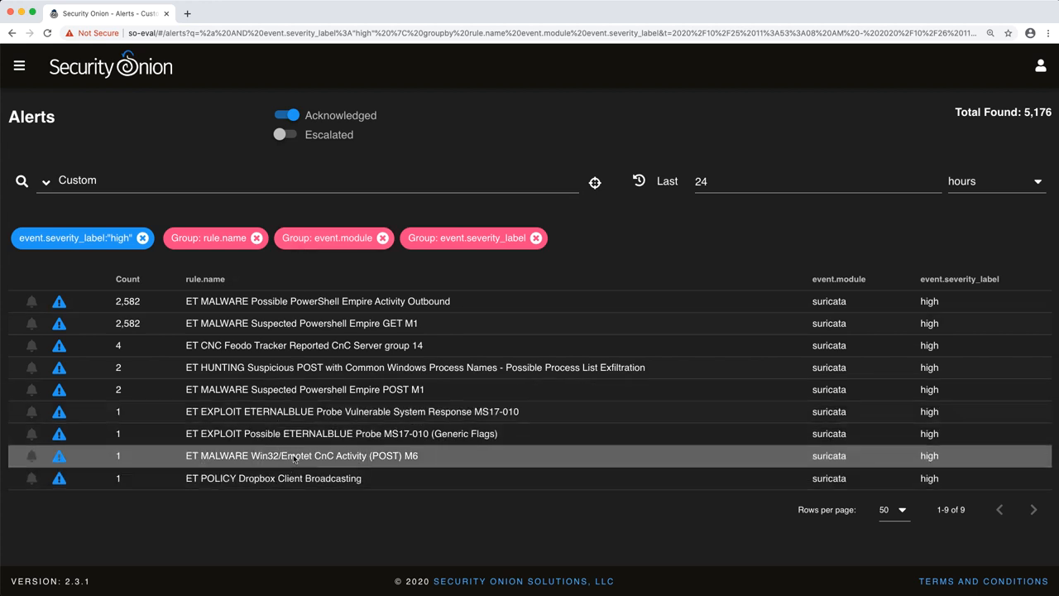
pyautogui.click(285, 115)
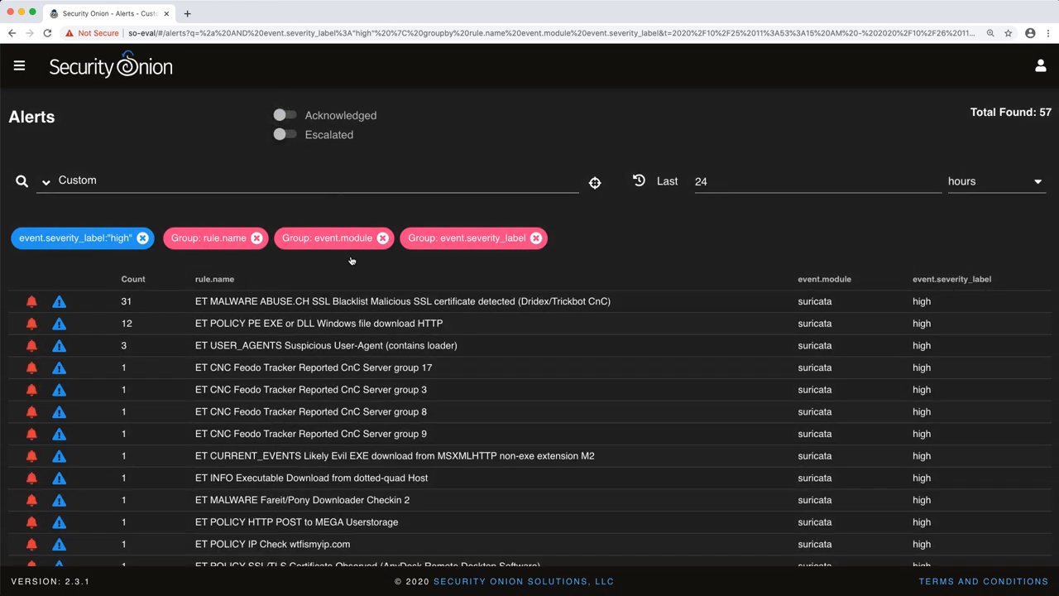
pyautogui.scroll(-3)
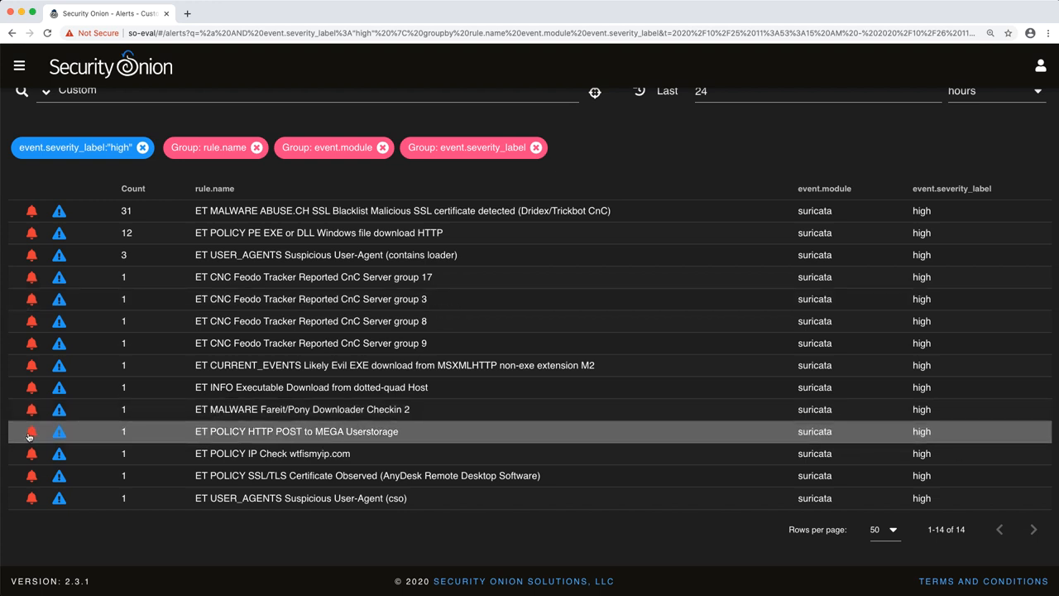
pyautogui.moveTo(30, 431)
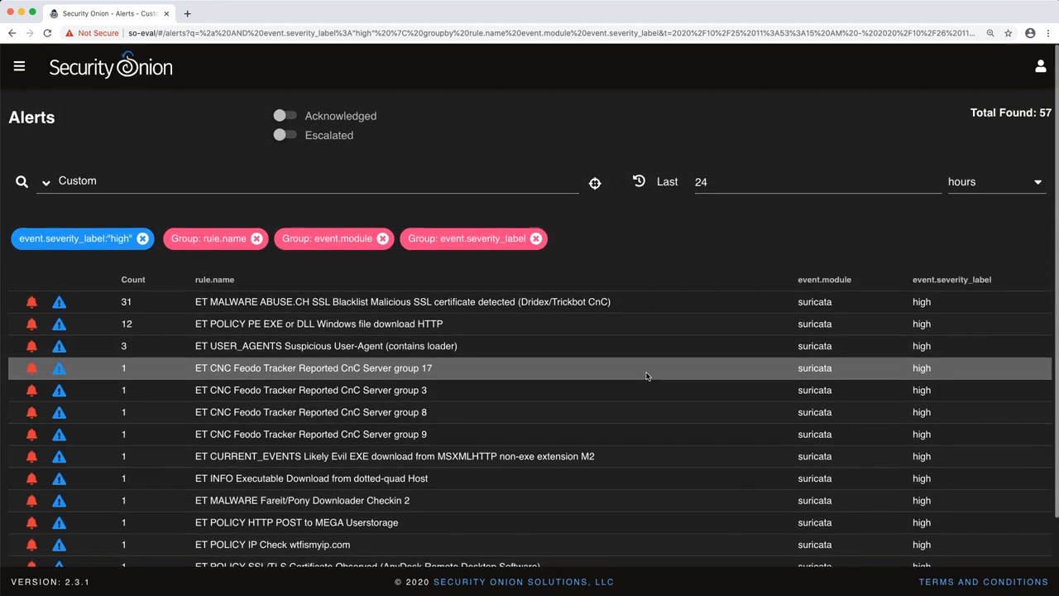
# Step: Open the Help documentation's Tuning page in a new tab, then return to Alerts
pyautogui.click(1040, 67)
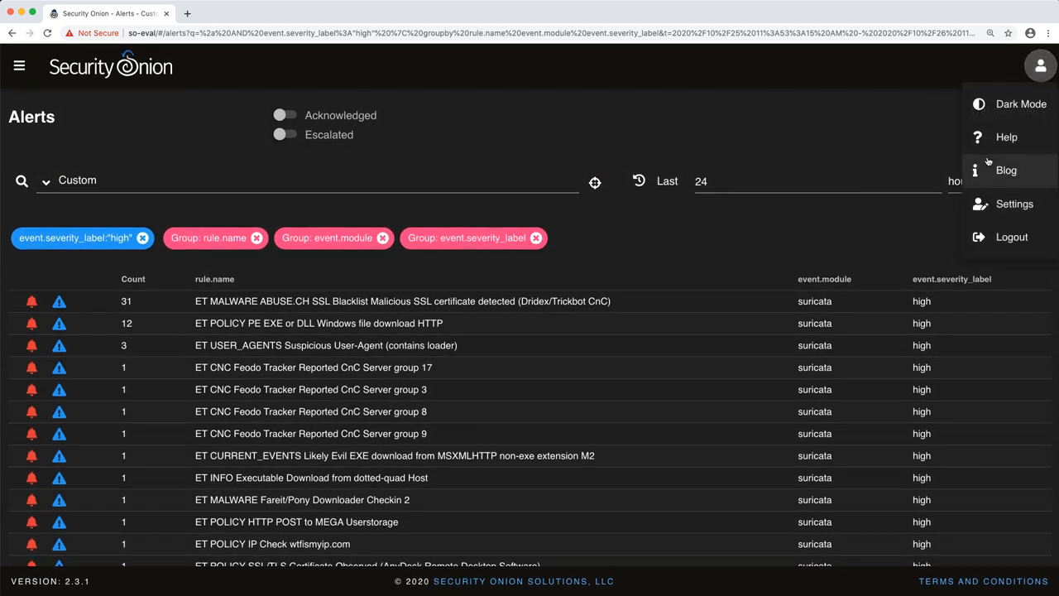
pyautogui.moveTo(1006, 137)
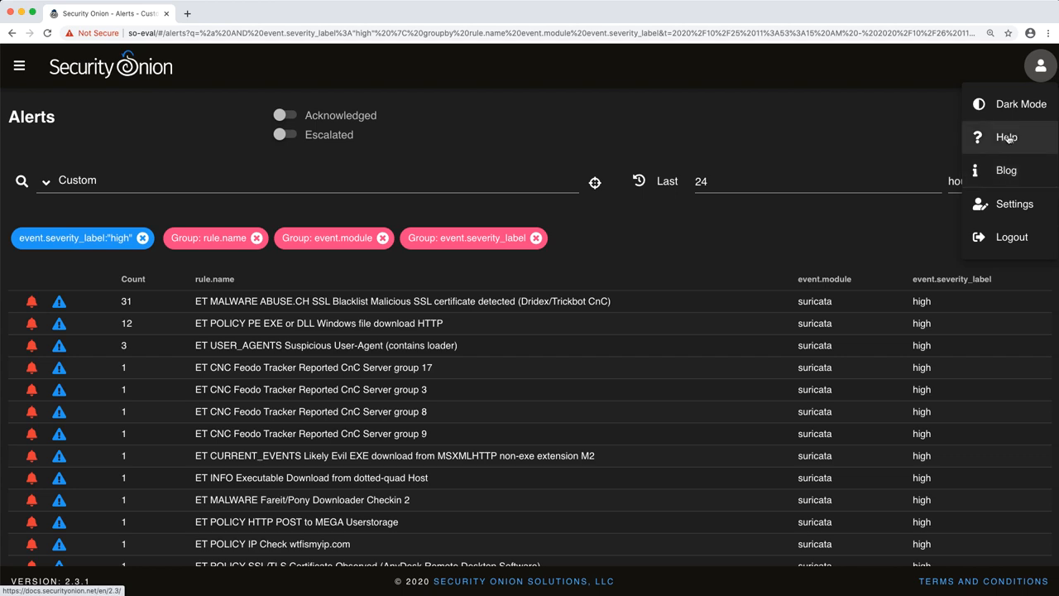
pyautogui.click(1007, 137)
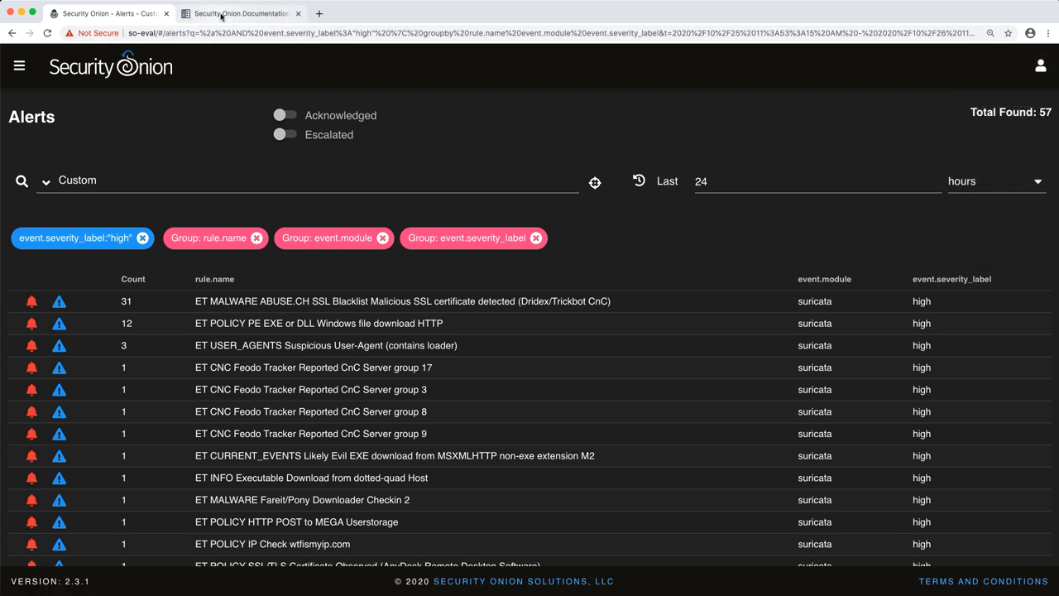
pyautogui.click(240, 13)
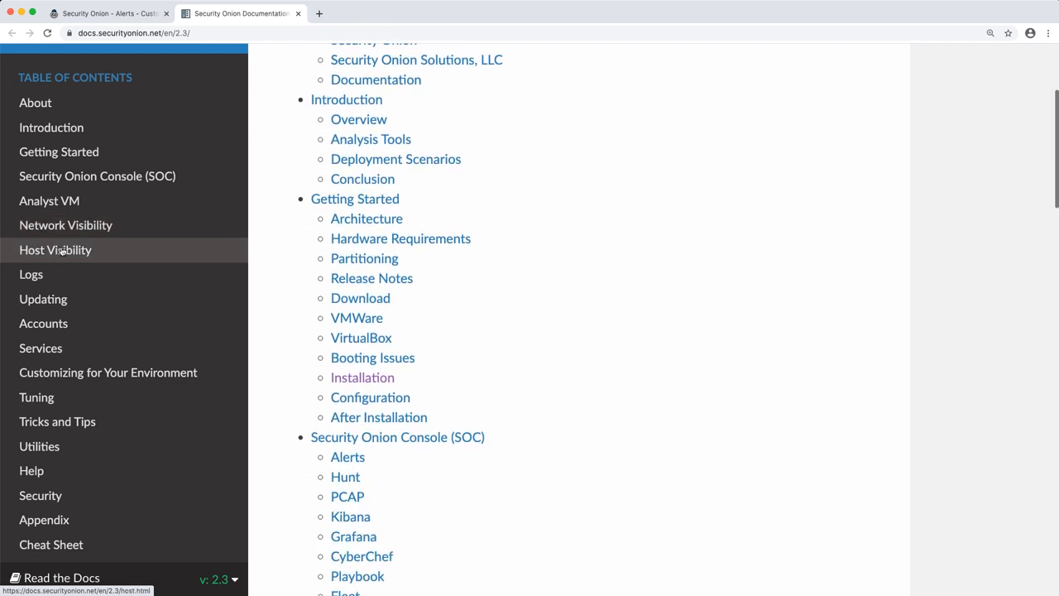
pyautogui.click(37, 398)
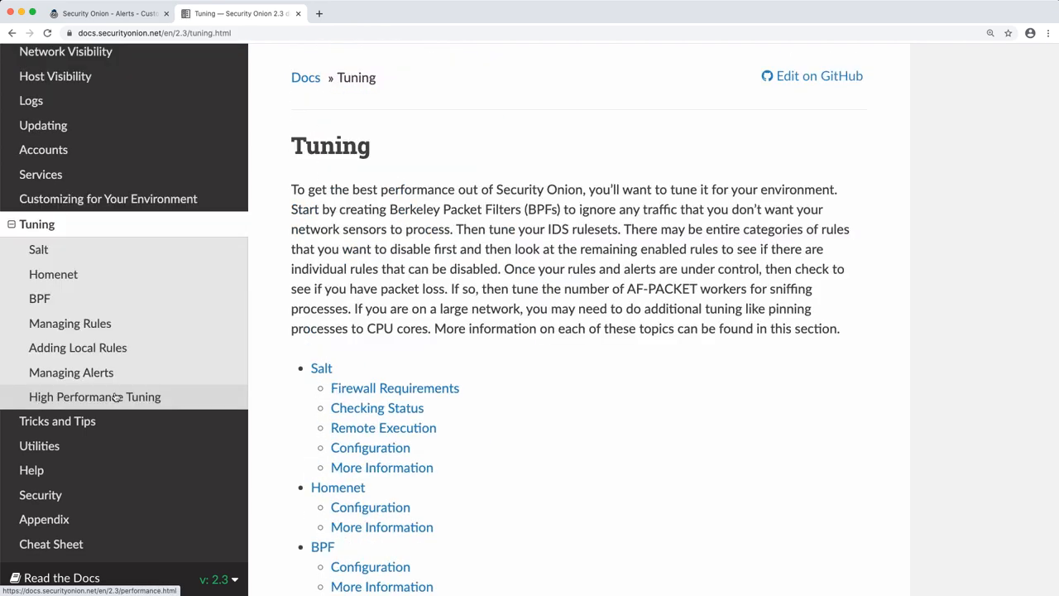
pyautogui.scroll(-3)
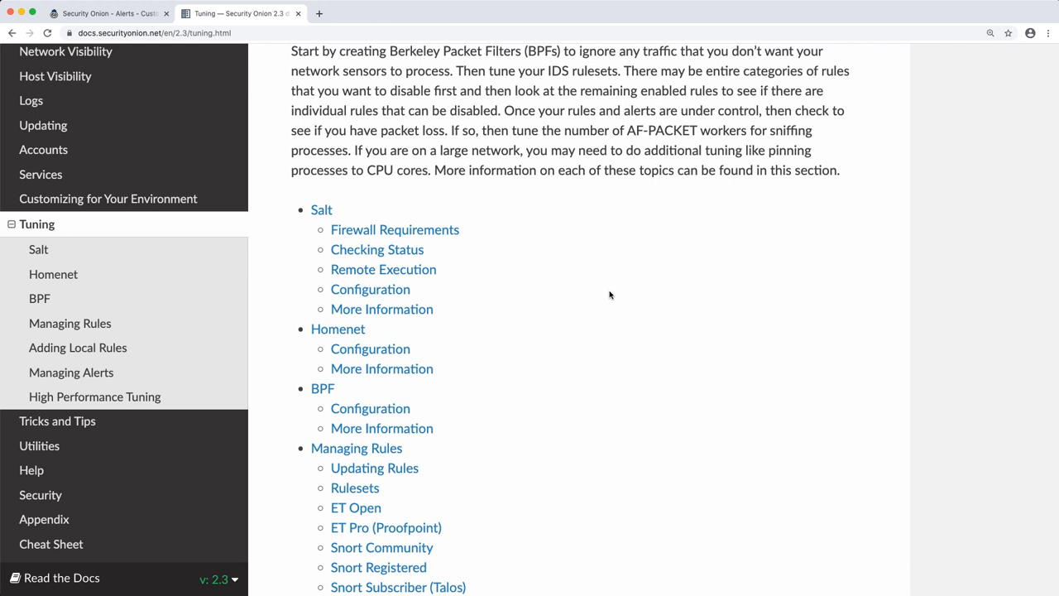
pyautogui.moveTo(279, 76)
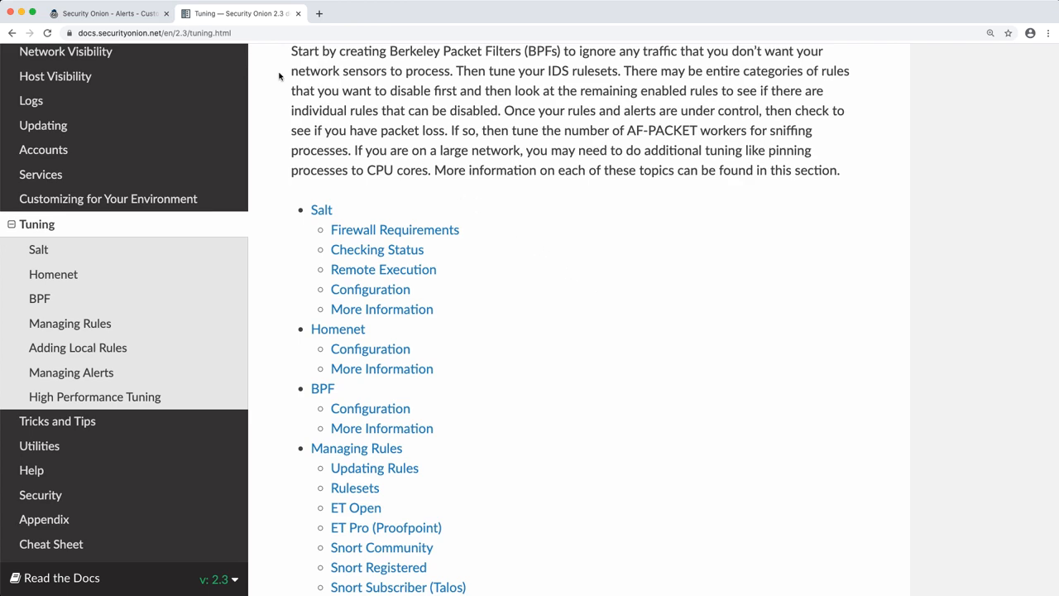
pyautogui.click(108, 13)
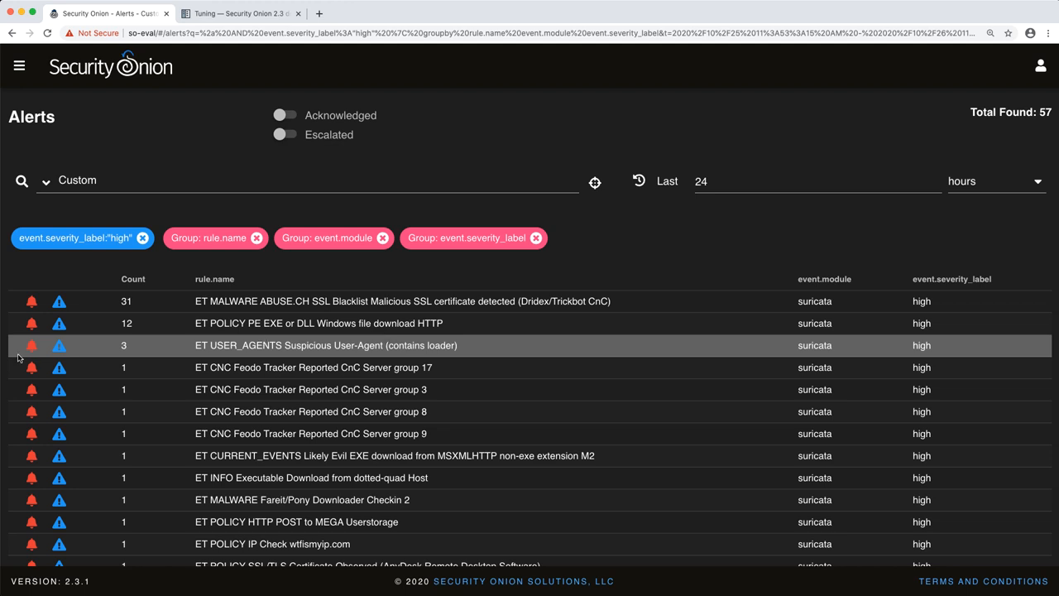
pyautogui.moveTo(304, 354)
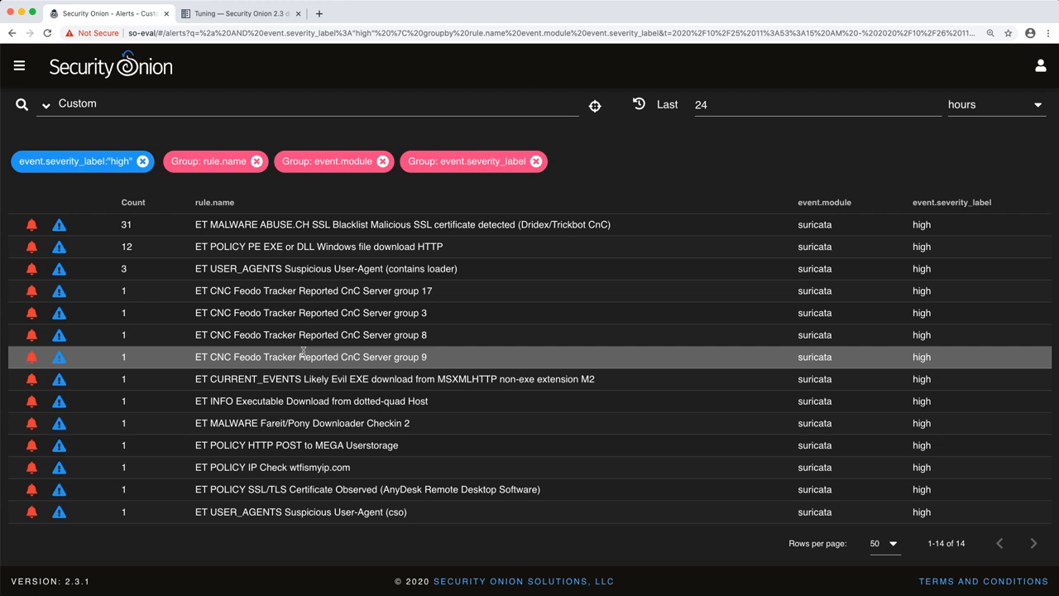
pyautogui.scroll(-3)
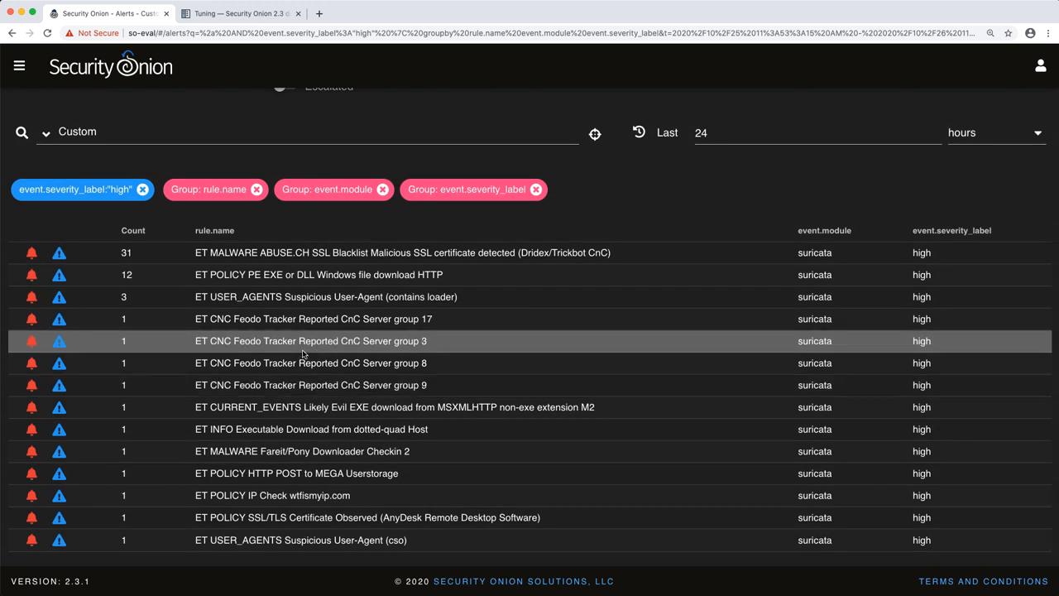
pyautogui.scroll(-3)
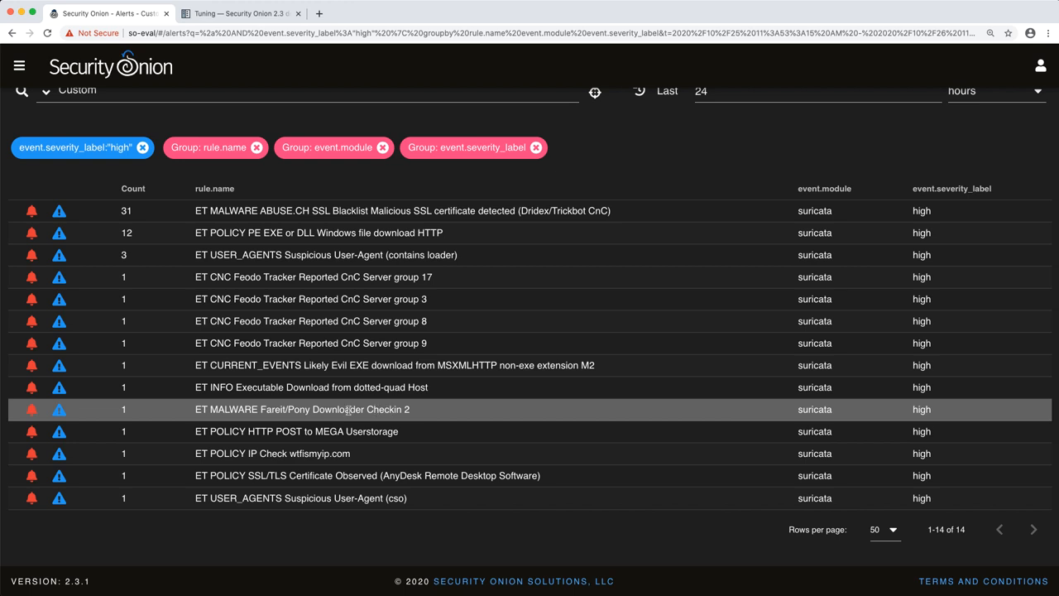
# Step: Drill down into the ET MALWARE Fareit/Pony Downloader Checkin 2 rule
pyautogui.click(331, 409)
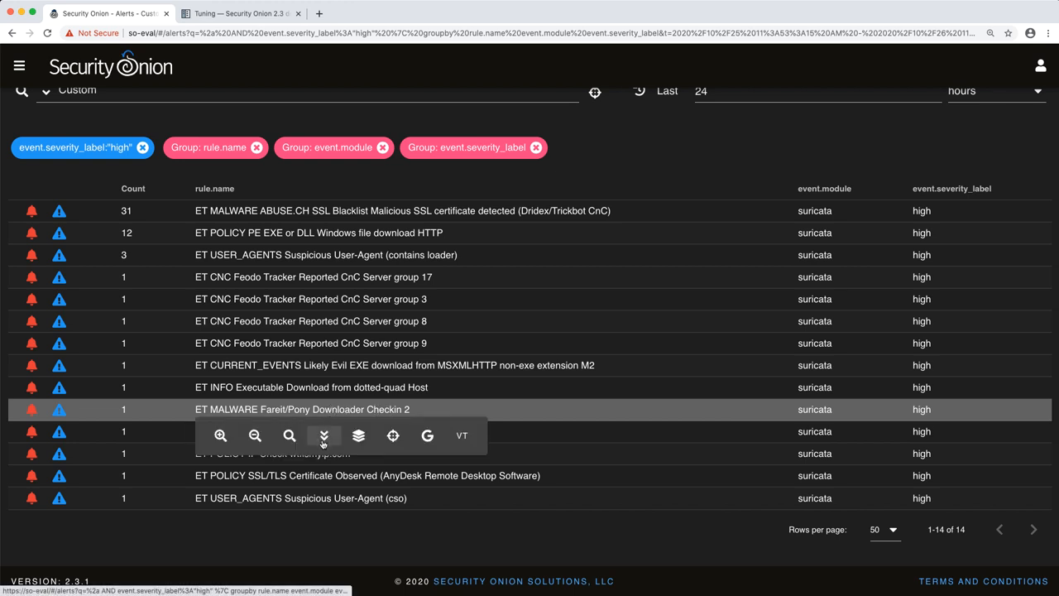
pyautogui.moveTo(324, 436)
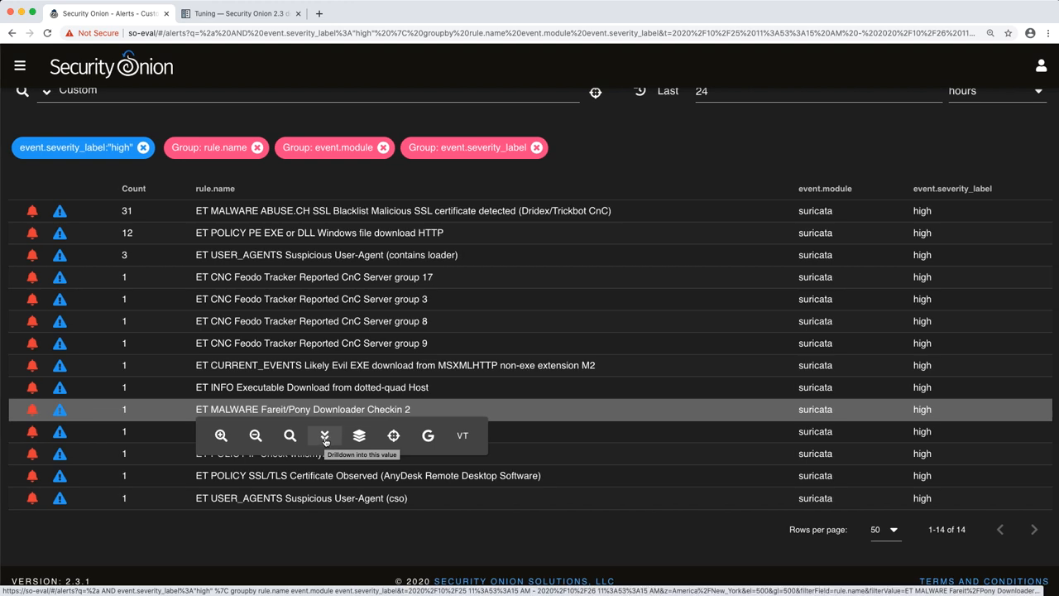
pyautogui.click(325, 435)
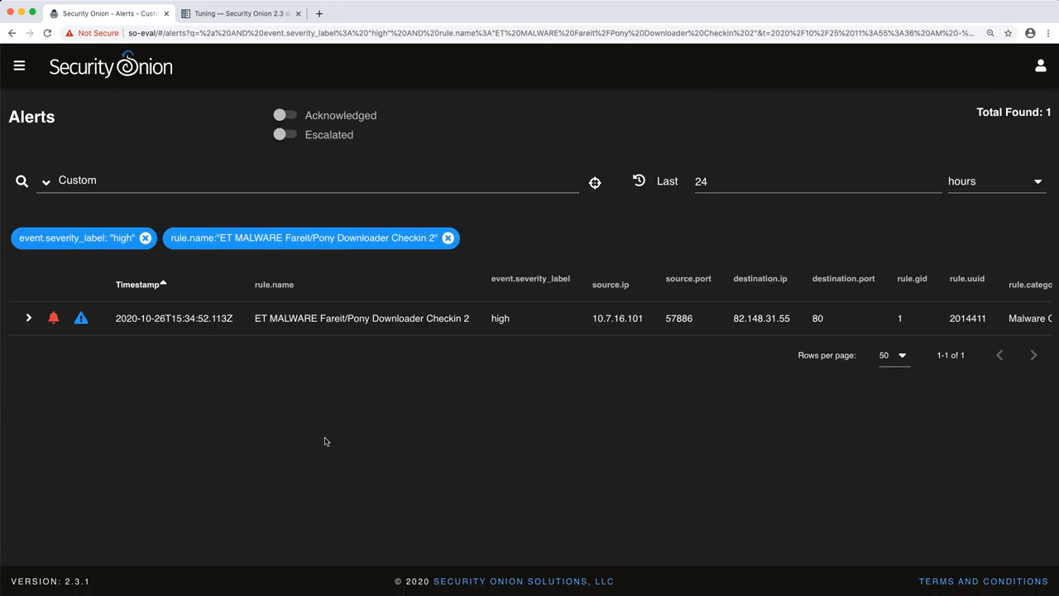
pyautogui.moveTo(306, 402)
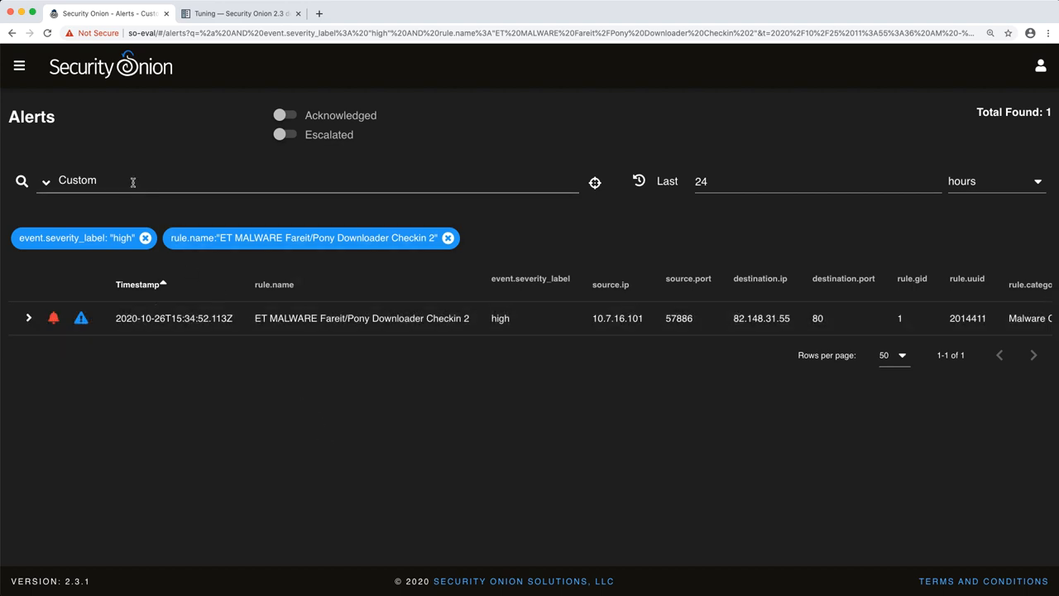
pyautogui.moveTo(168, 259)
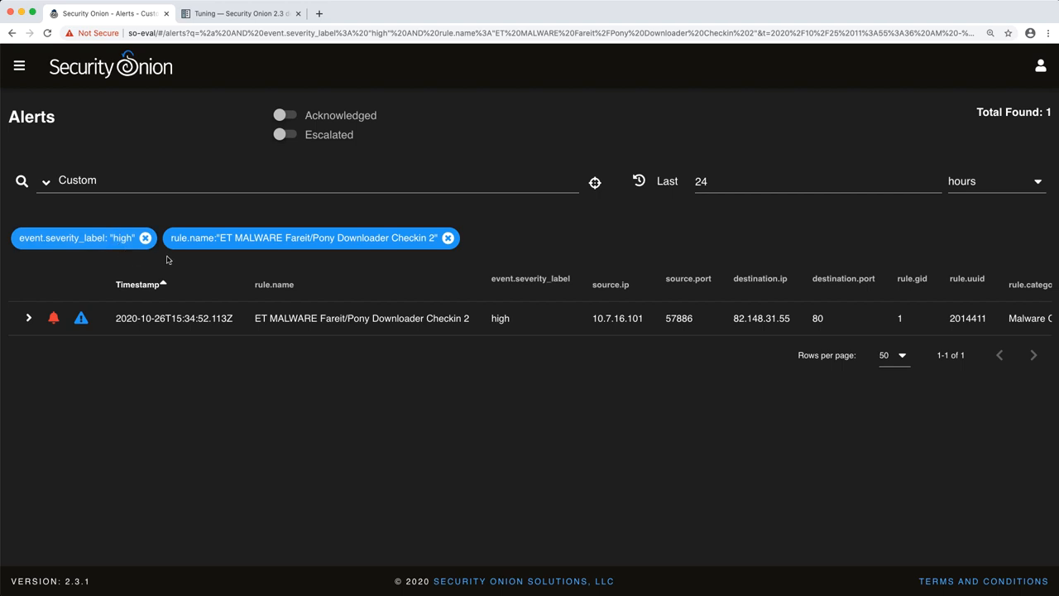
pyautogui.moveTo(210, 250)
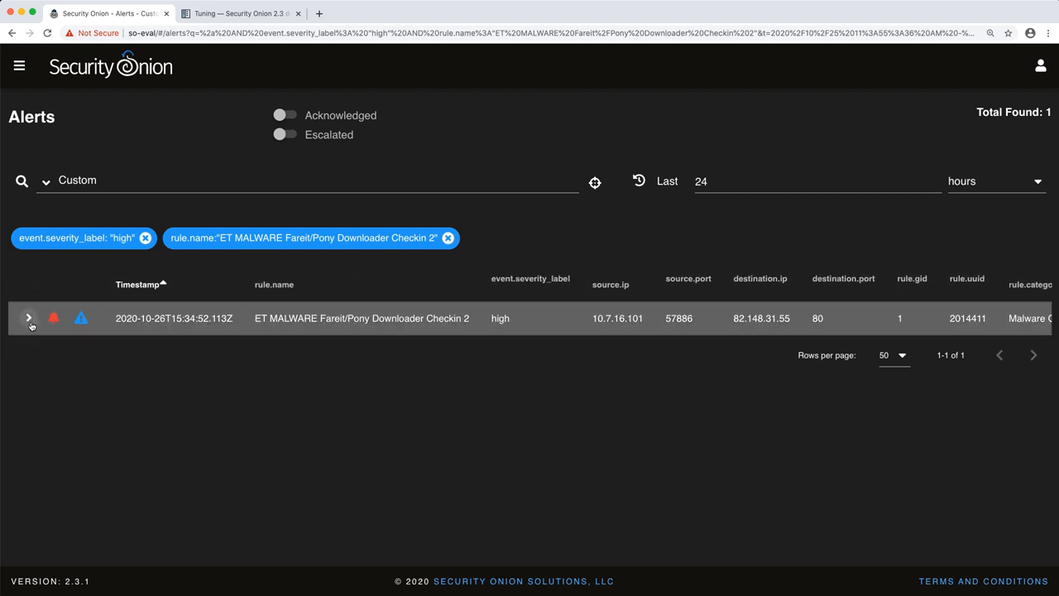
# Step: Expand the Fareit/Pony alert, read its rule.rule text, and show its PCAP
pyautogui.click(28, 318)
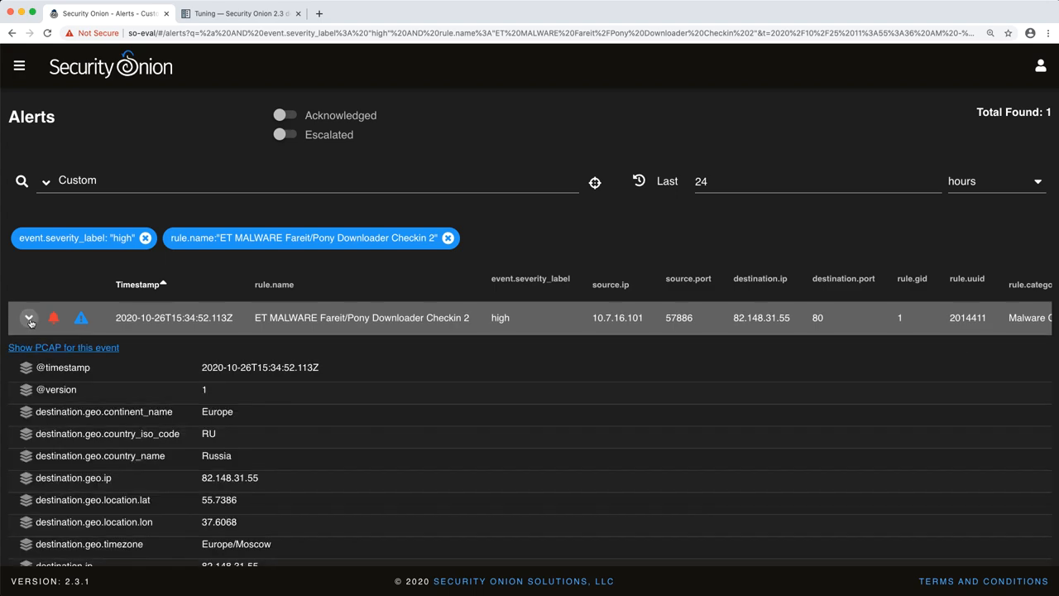
pyautogui.scroll(-3)
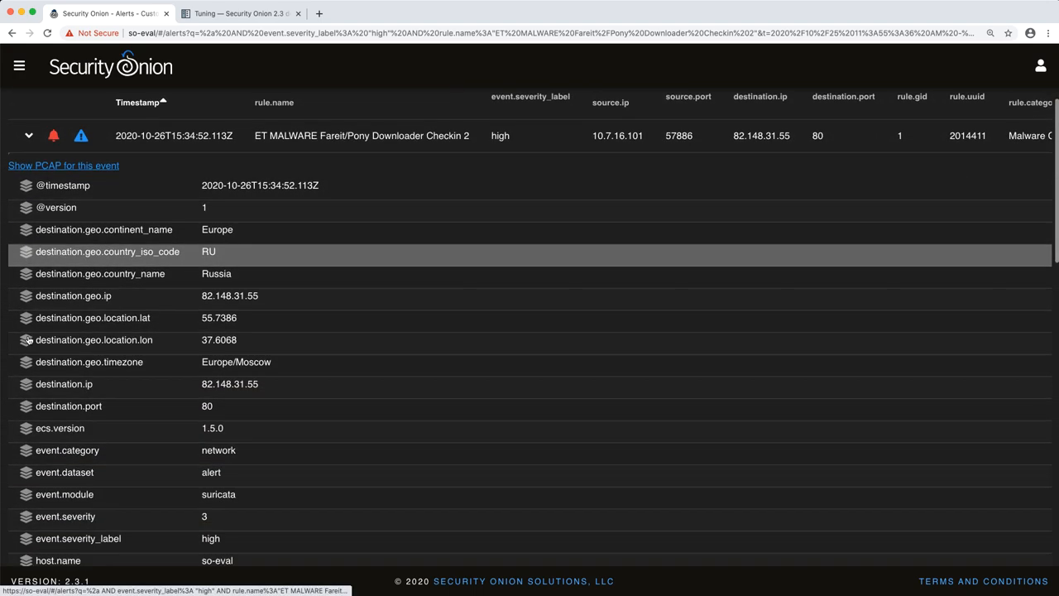
pyautogui.scroll(-3)
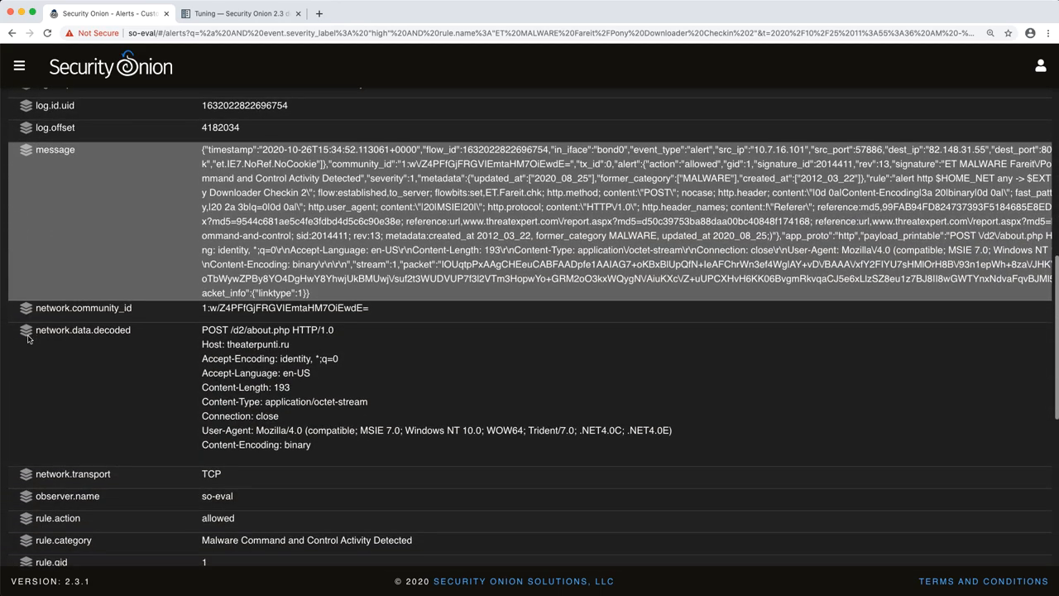
pyautogui.scroll(-3)
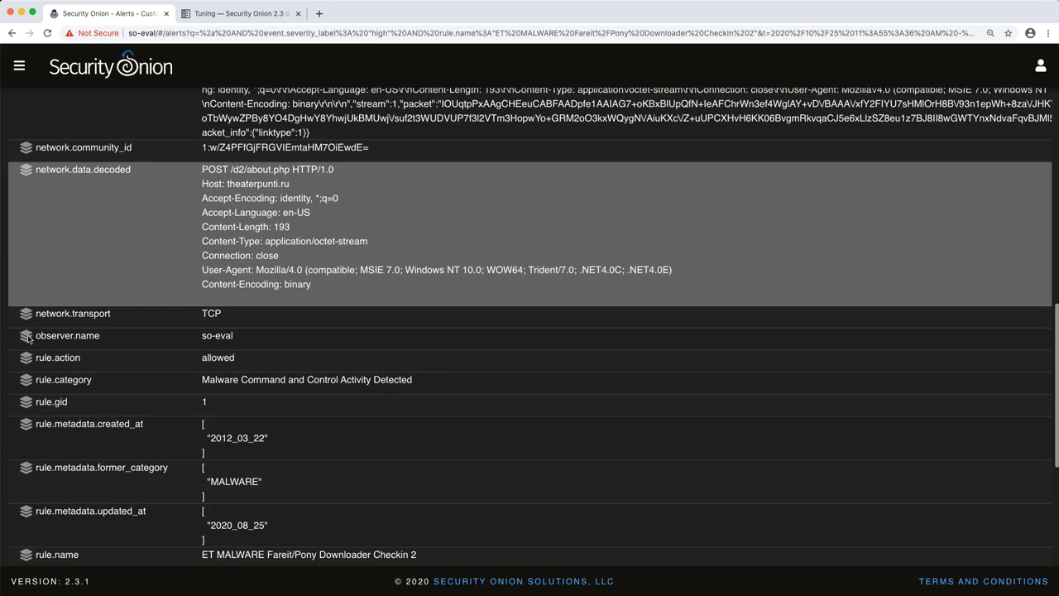
pyautogui.scroll(-3)
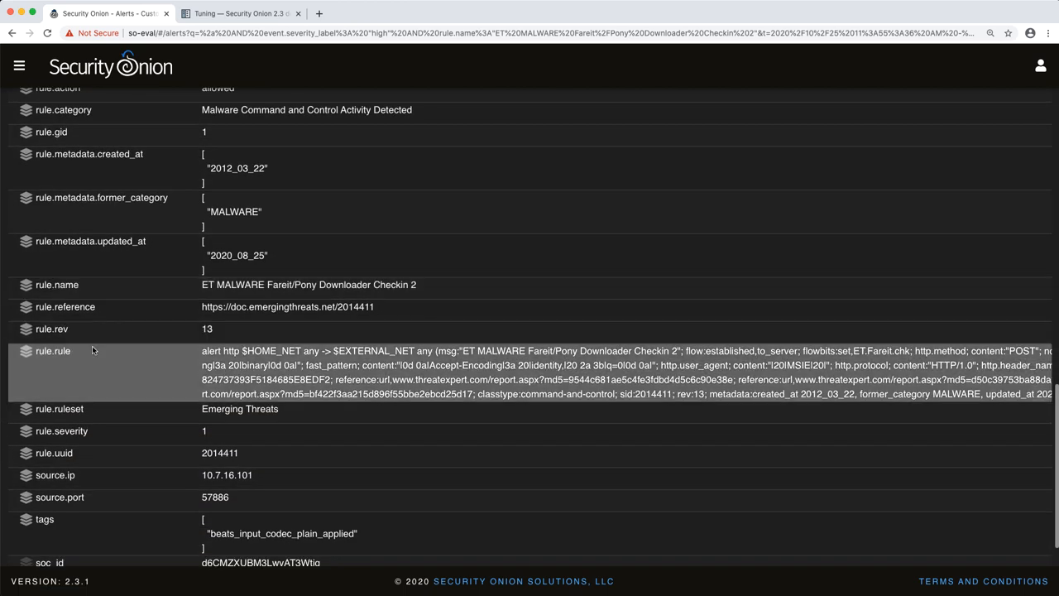
pyautogui.moveTo(178, 370)
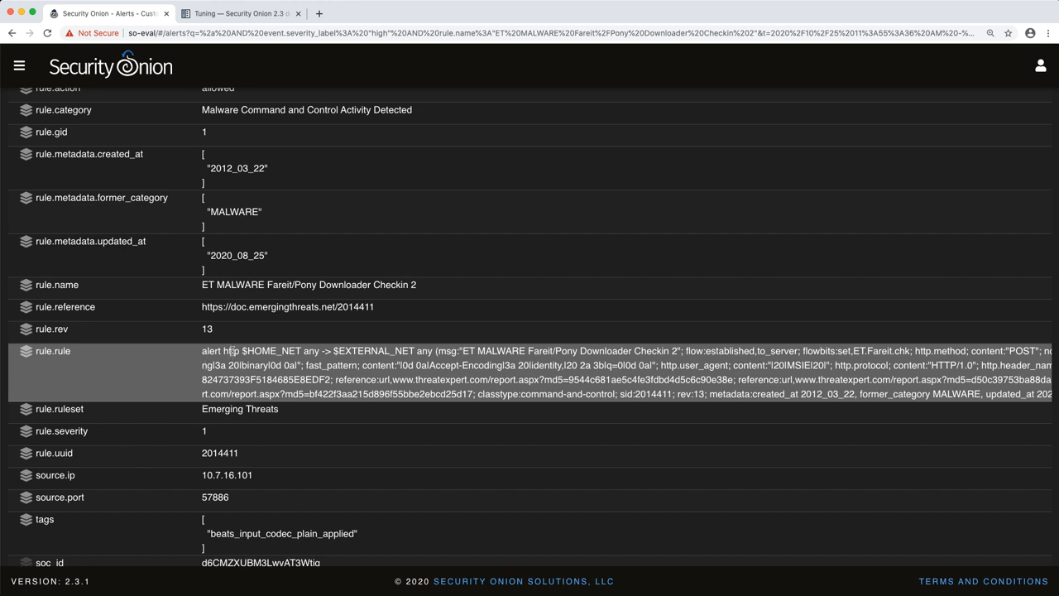
pyautogui.doubleClick(230, 350)
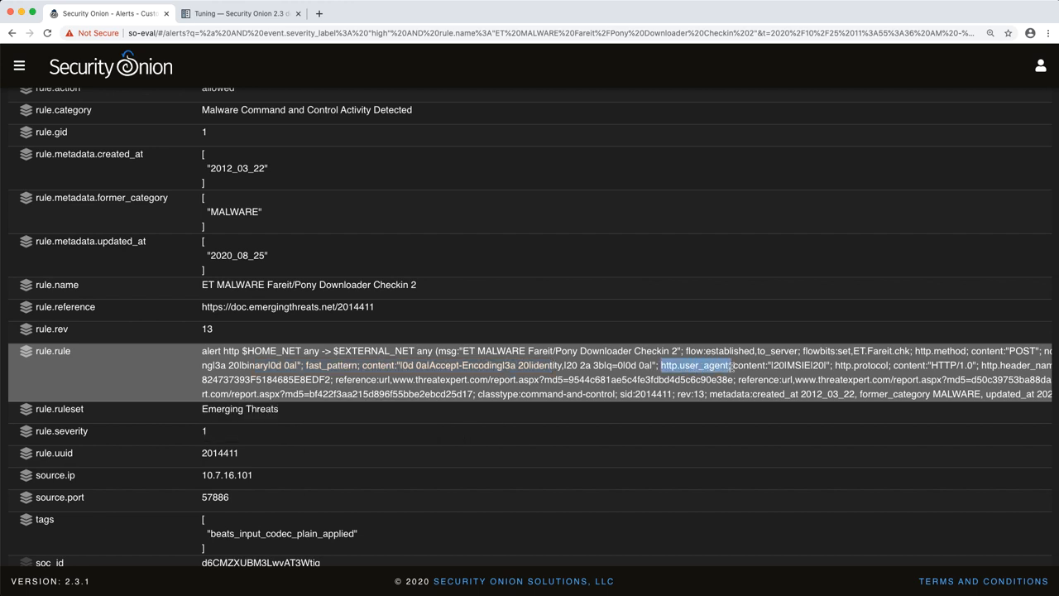
pyautogui.click(695, 365)
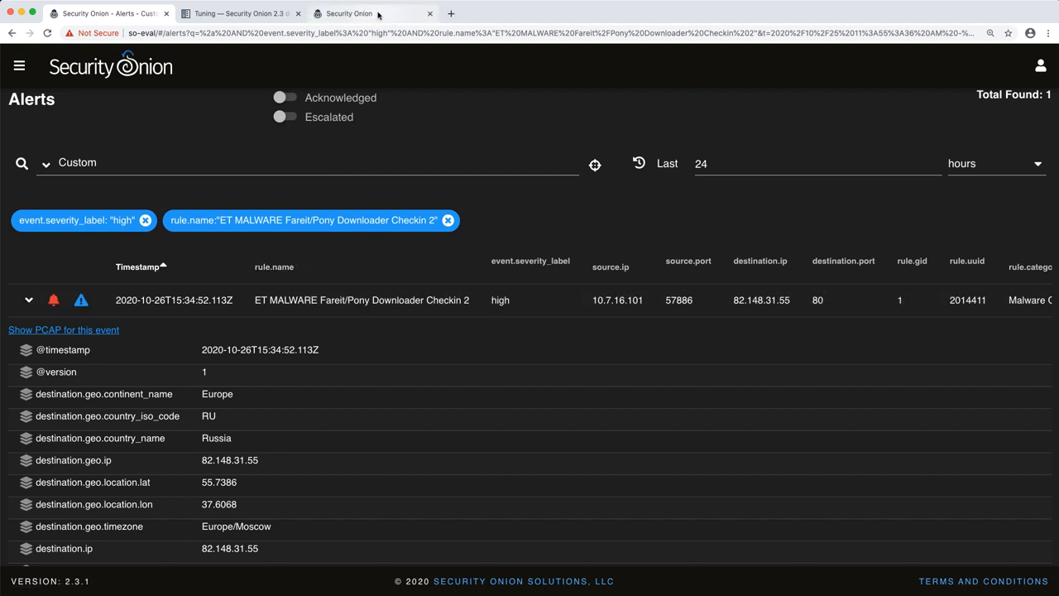
# Step: View the event's PCAP as packets without payloads, then as hex, then as transcript
pyautogui.click(64, 329)
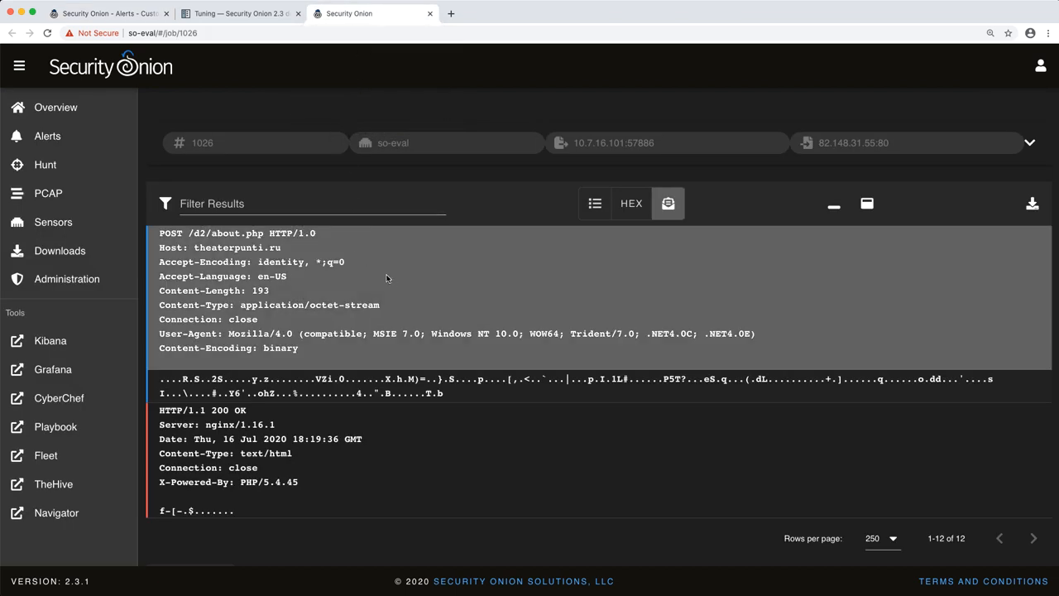
pyautogui.moveTo(599, 237)
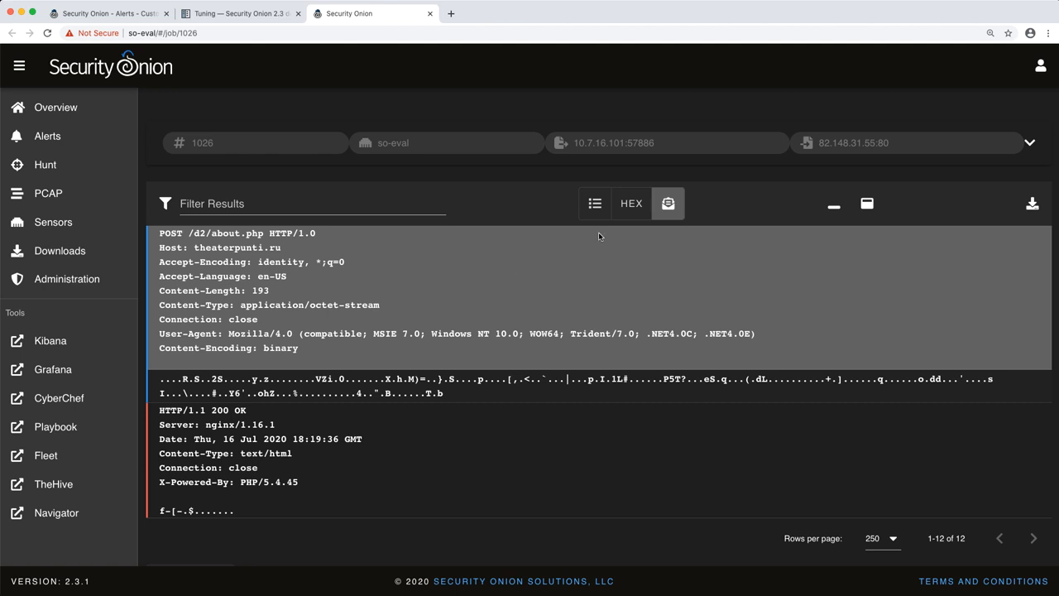
pyautogui.click(594, 204)
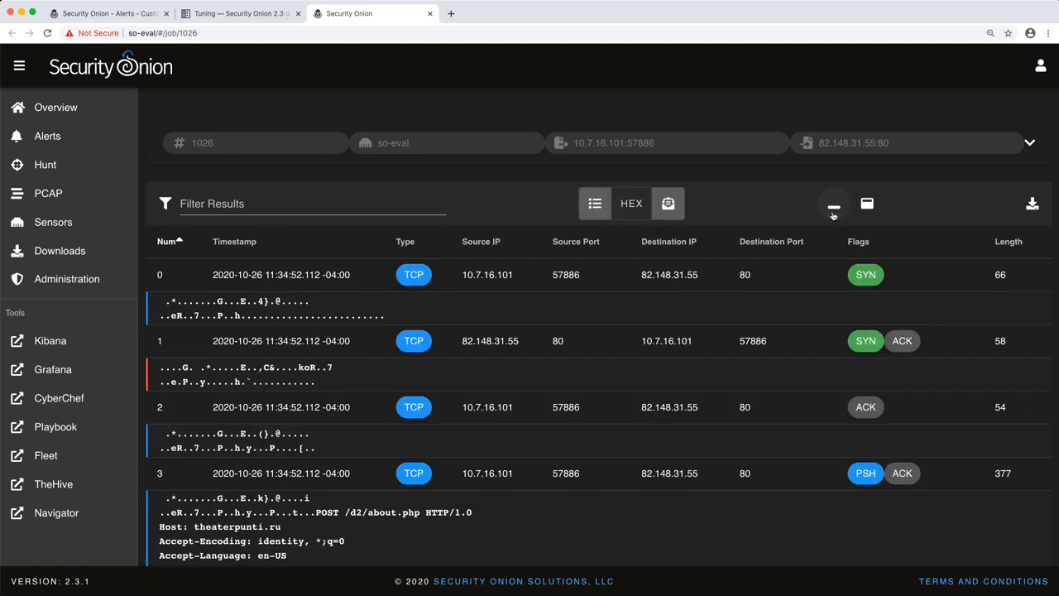
pyautogui.click(834, 203)
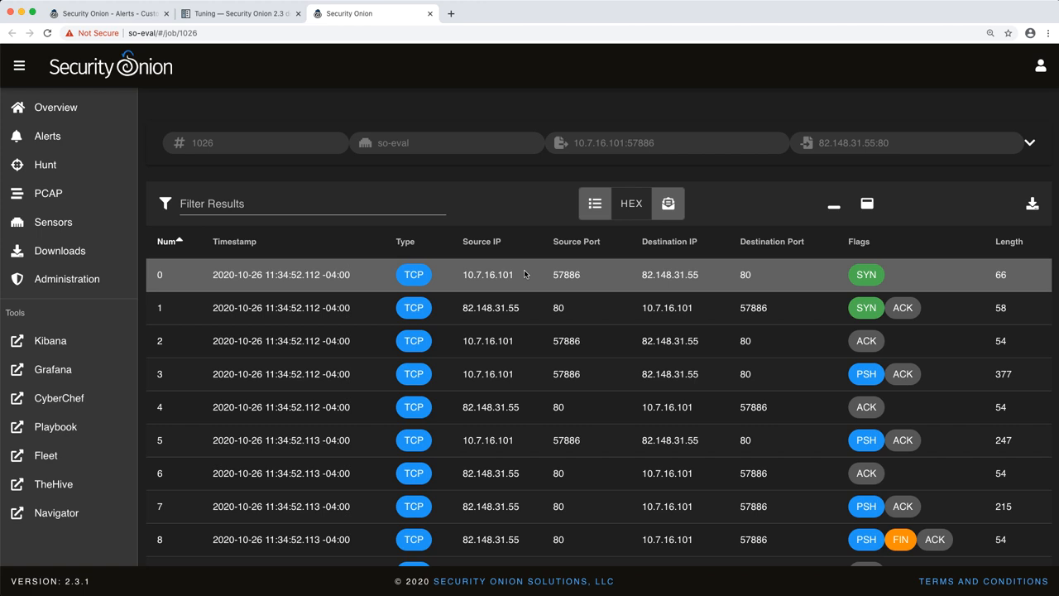
pyautogui.moveTo(784, 277)
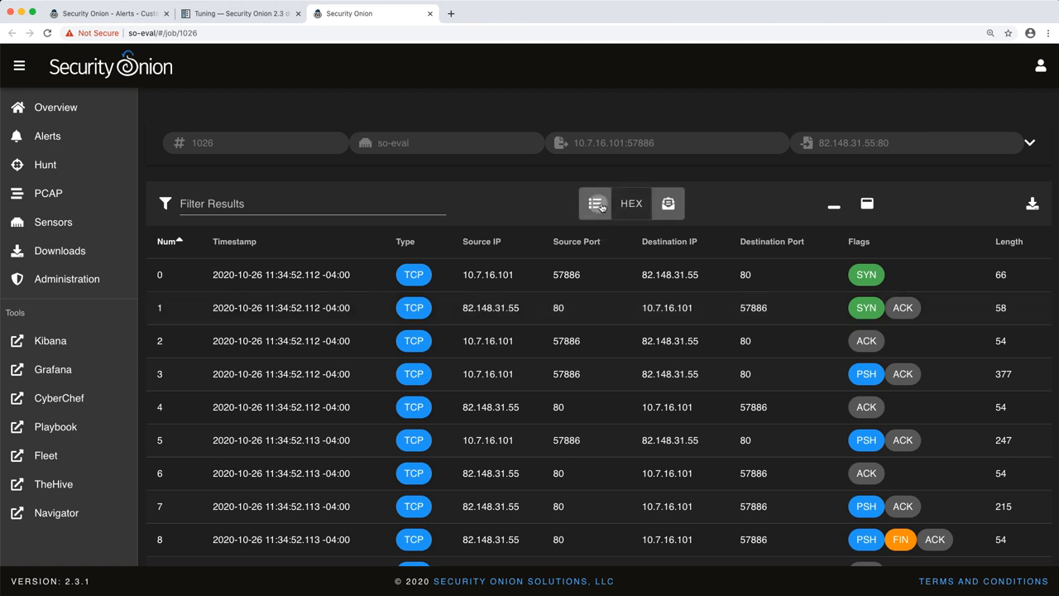
pyautogui.click(668, 204)
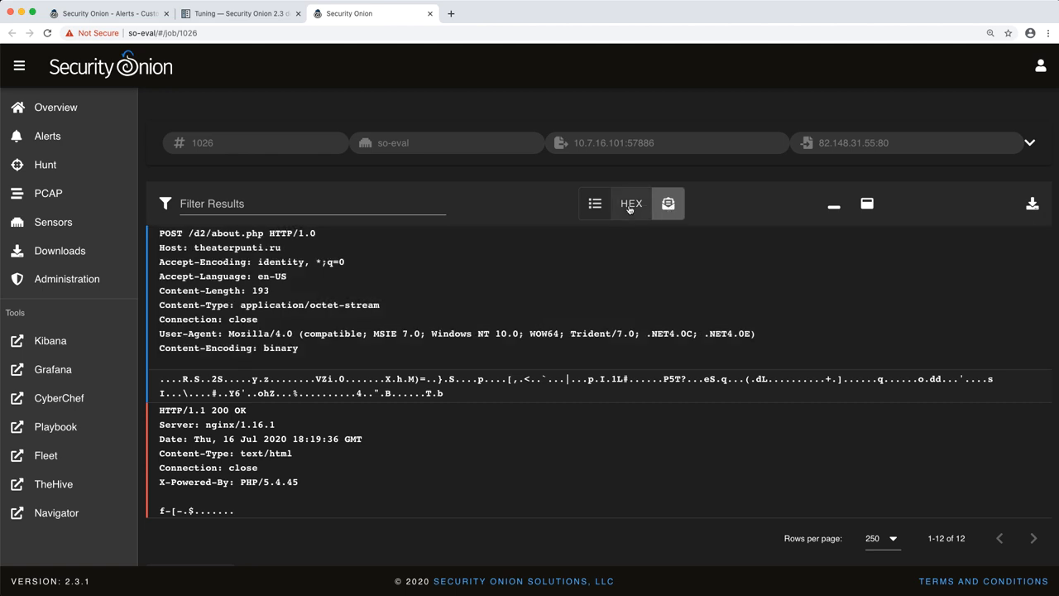
pyautogui.click(631, 203)
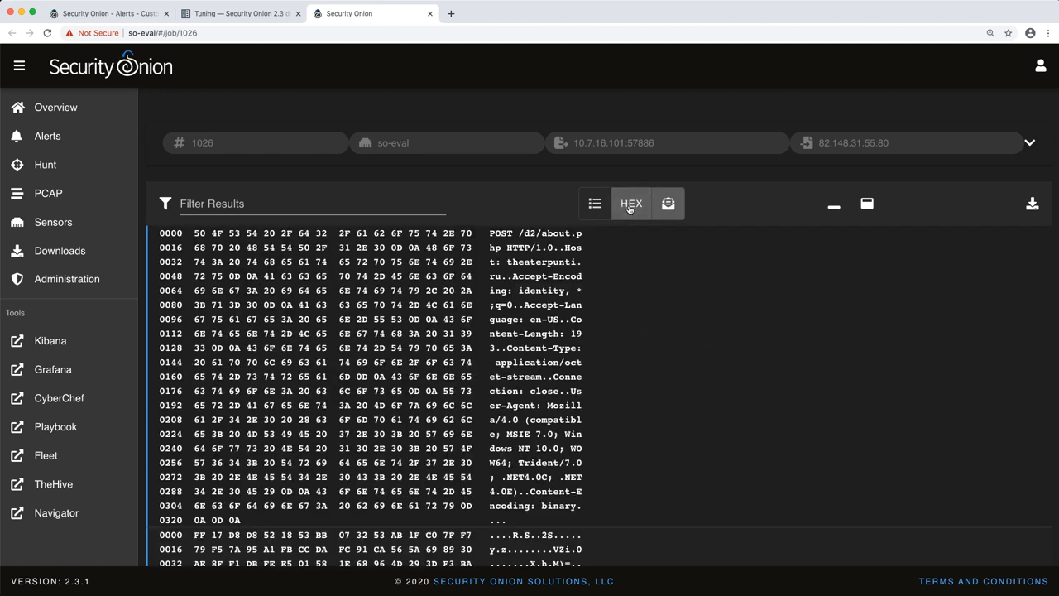
pyautogui.click(668, 202)
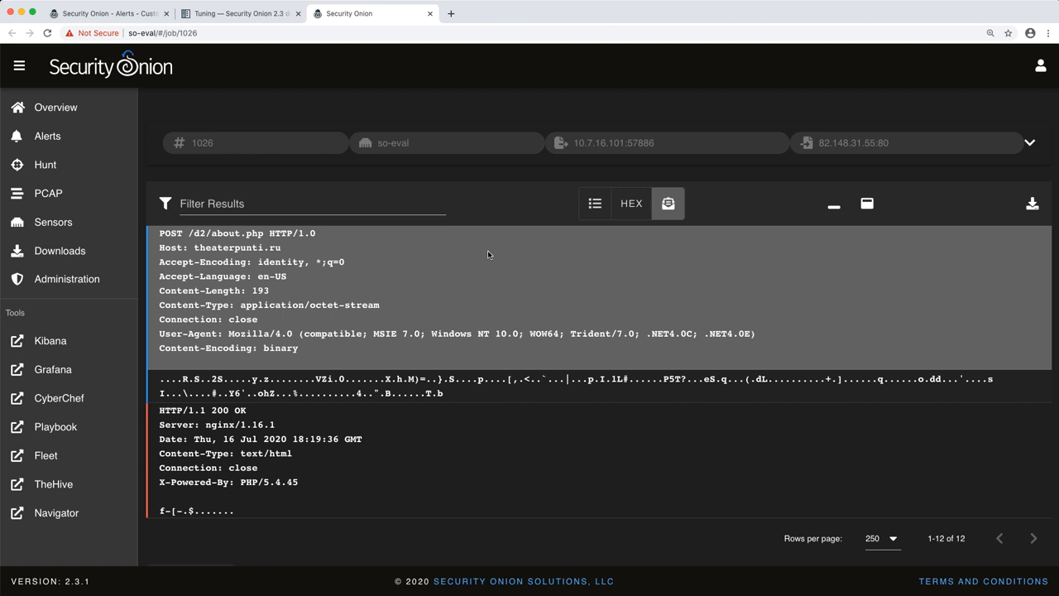
pyautogui.moveTo(298, 259)
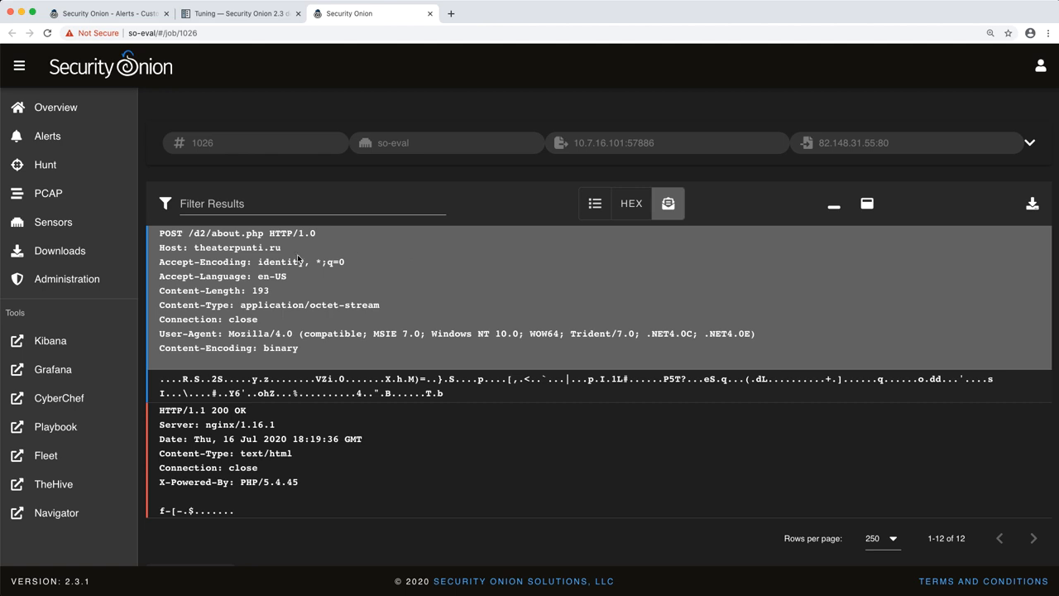
pyautogui.moveTo(159, 260)
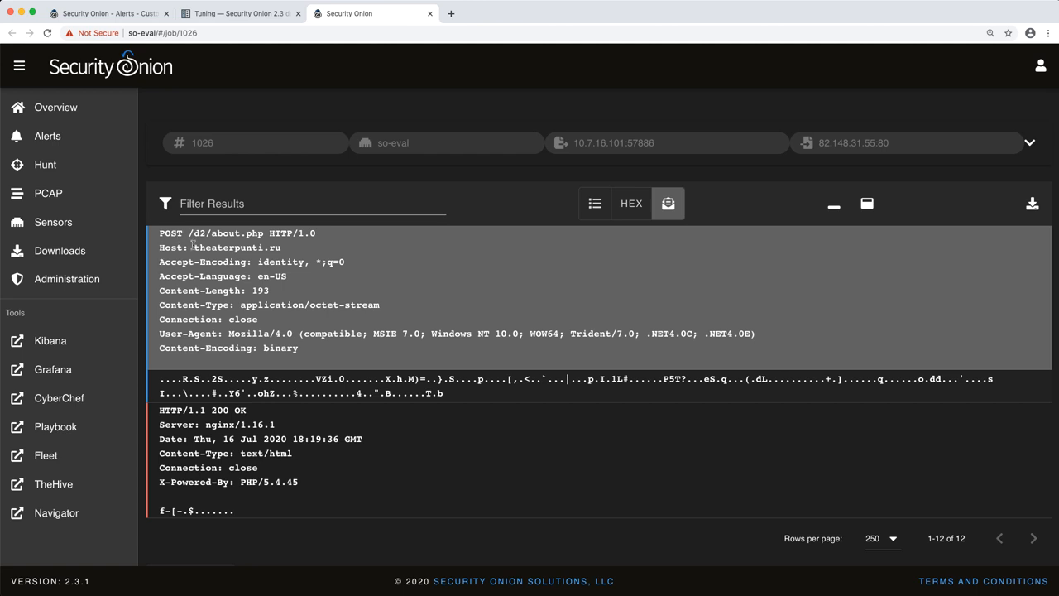
# Step: Highlight the POST path /d2/about.php and the short nginx response body
pyautogui.doubleClick(238, 248)
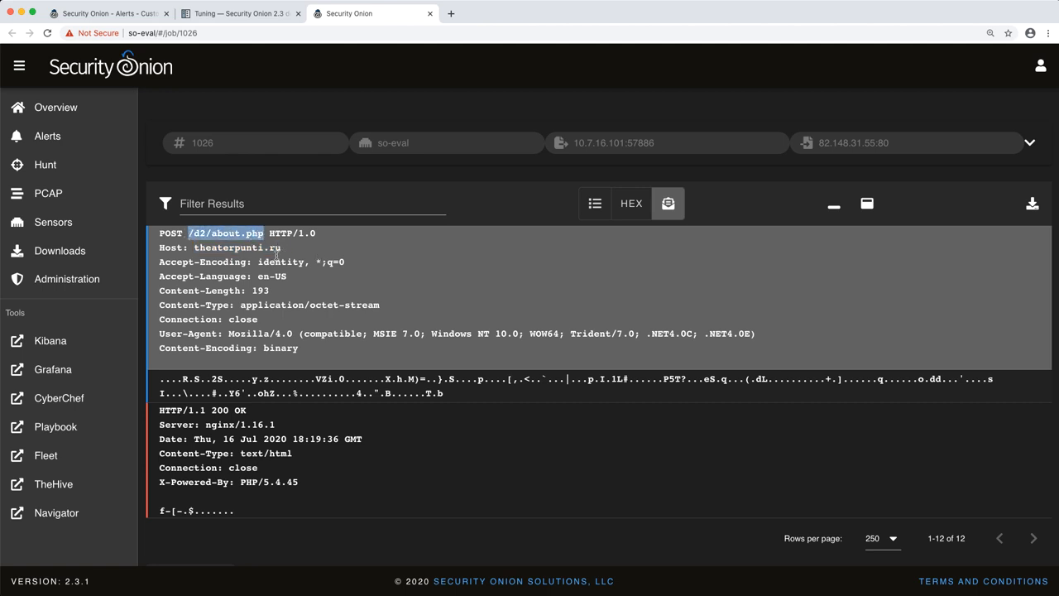
pyautogui.scroll(-3)
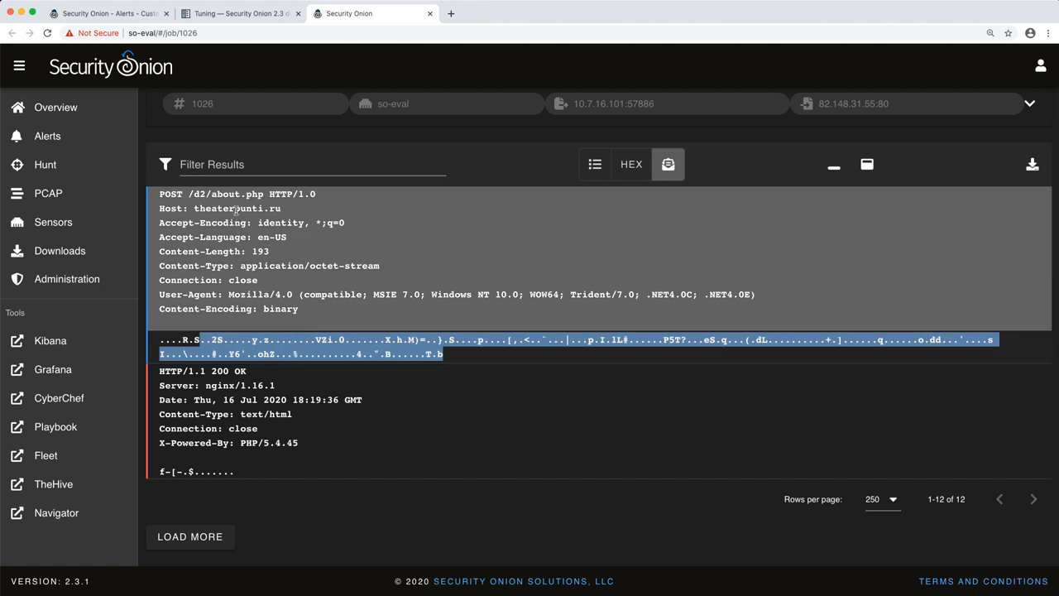
pyautogui.doubleClick(228, 208)
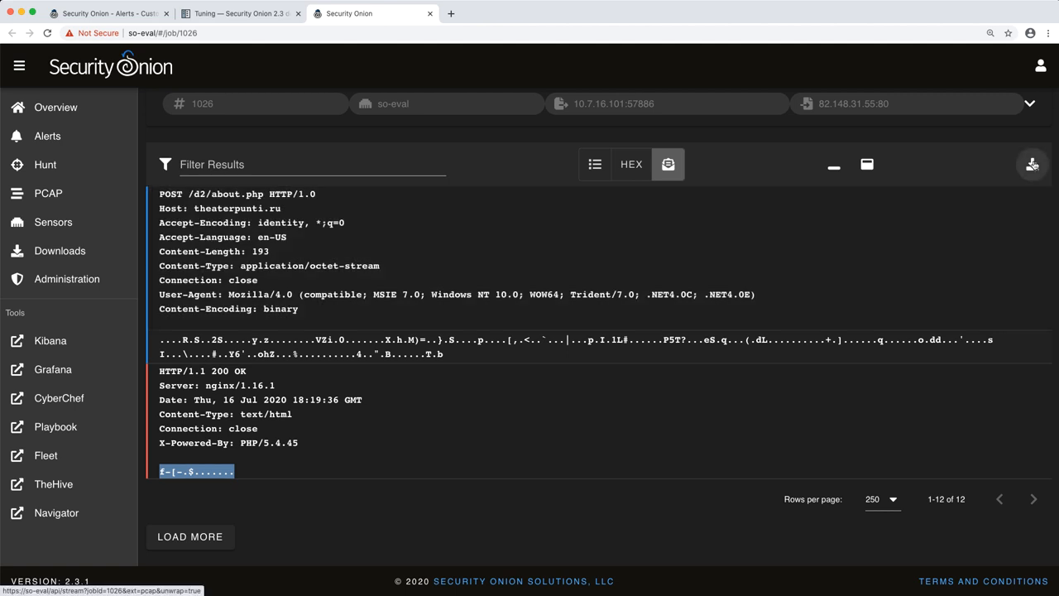
pyautogui.moveTo(1032, 164)
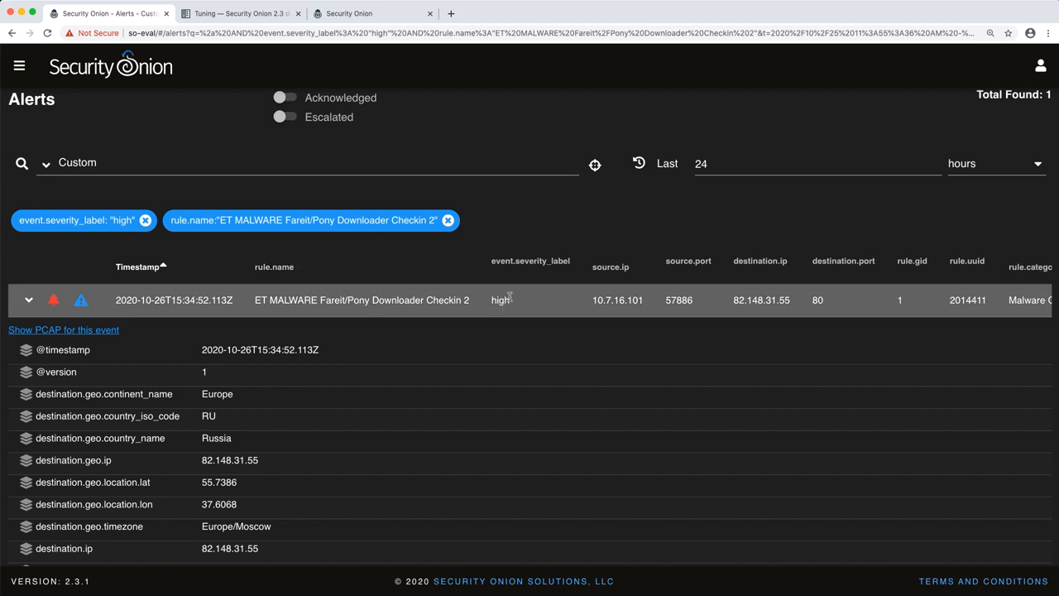
pyautogui.moveTo(618, 297)
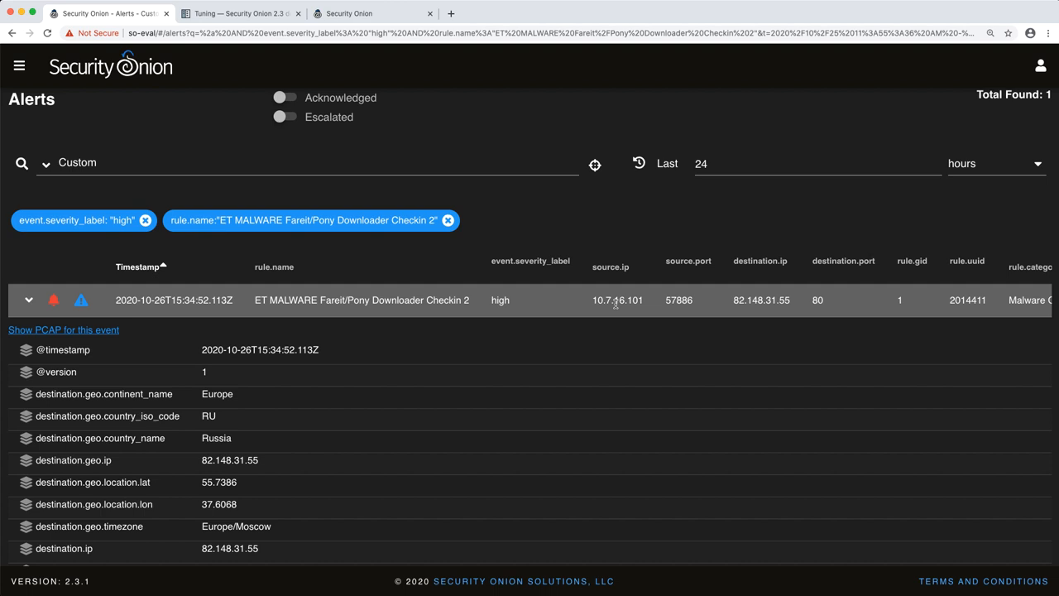
pyautogui.moveTo(619, 300)
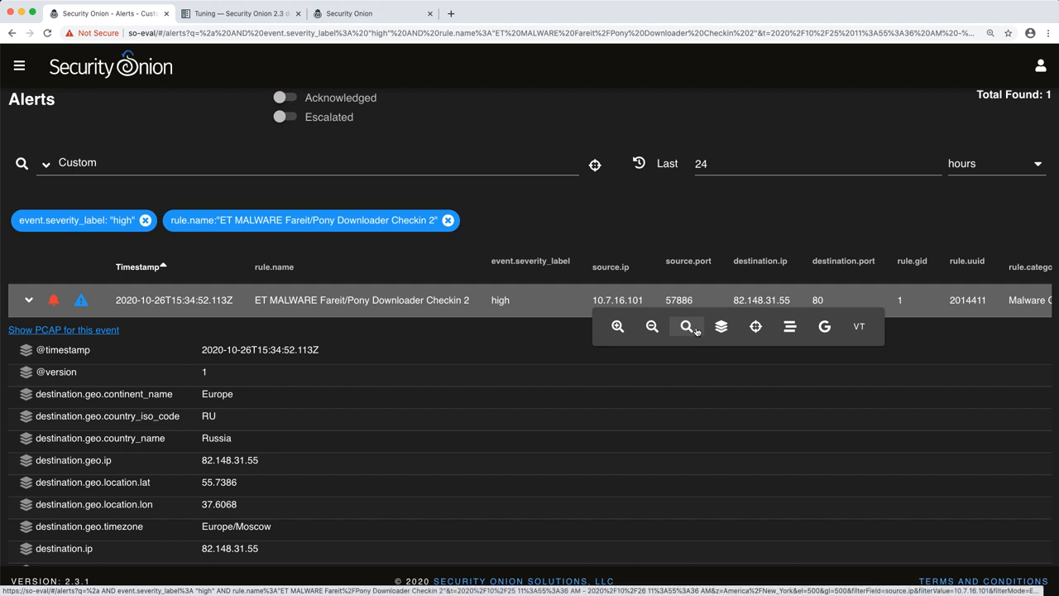
pyautogui.moveTo(686, 325)
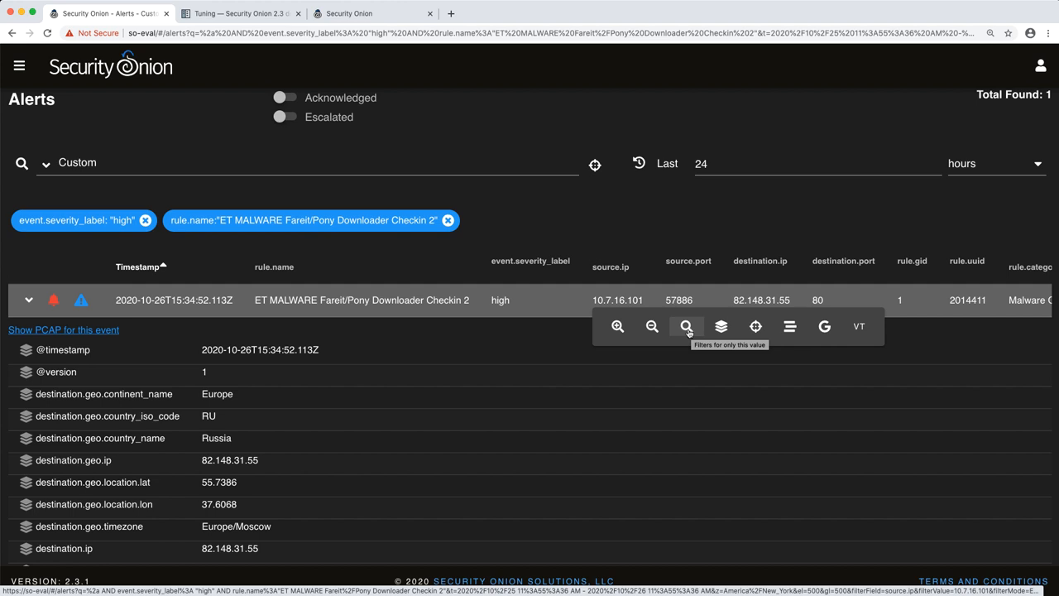
# Step: Filter alerts to 10.7.16.101, sort newest first, and expand the Likely Evil EXE download alert
pyautogui.click(686, 326)
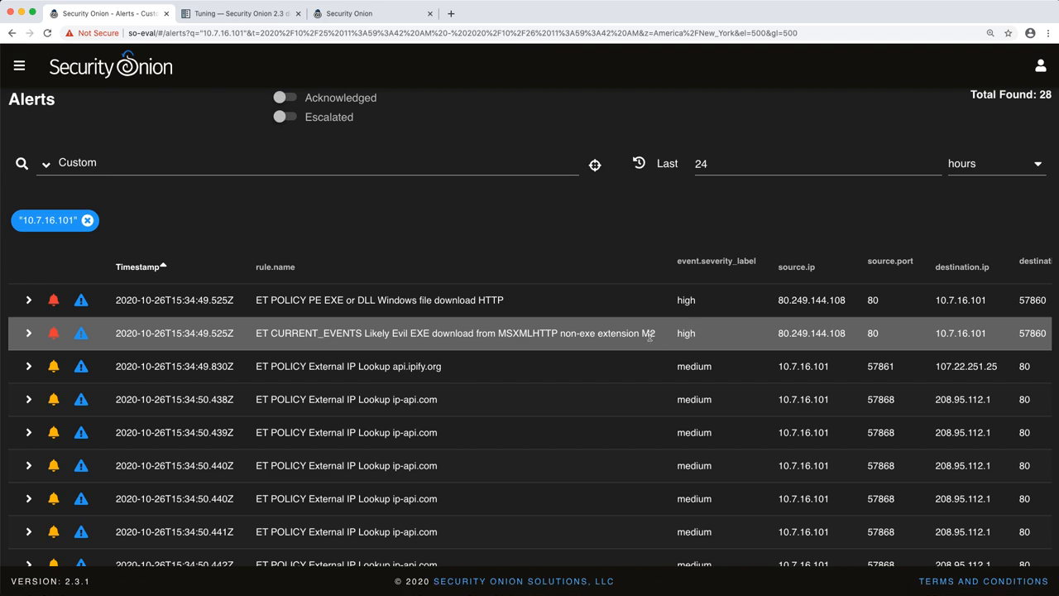
pyautogui.scroll(-3)
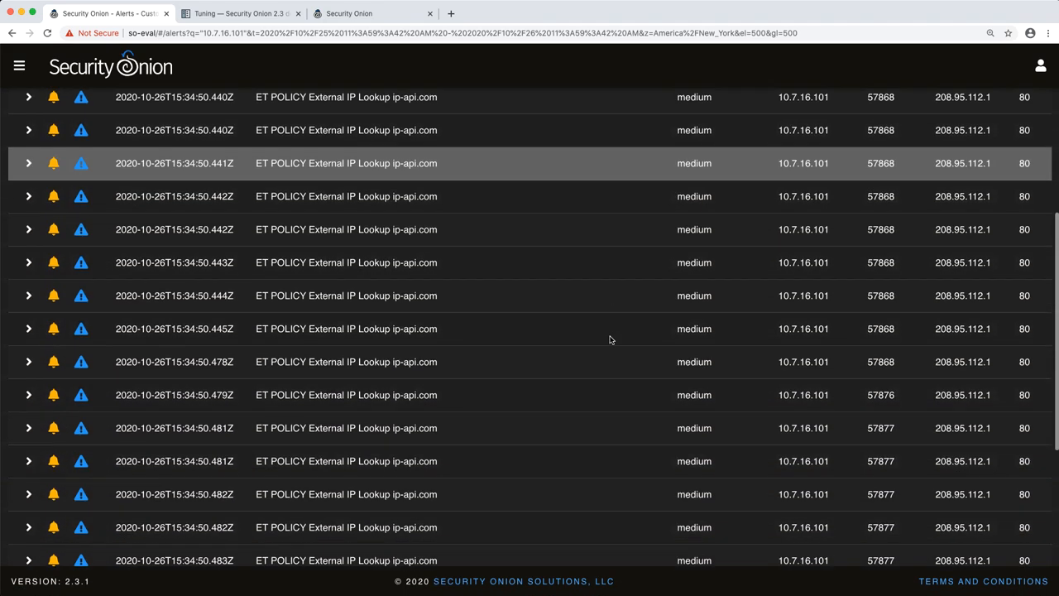
pyautogui.scroll(-3)
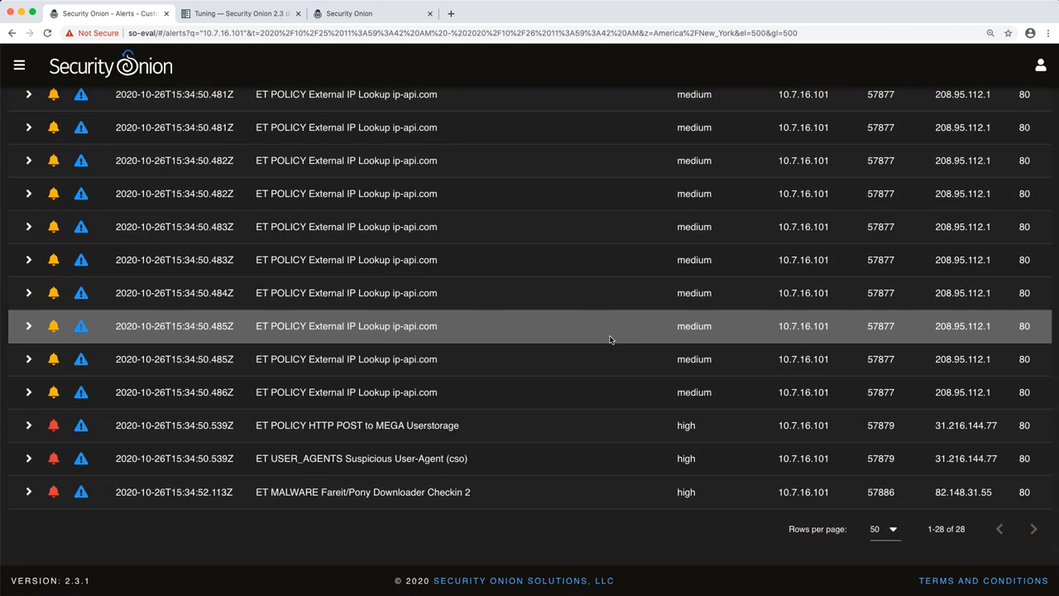
pyautogui.moveTo(424, 493)
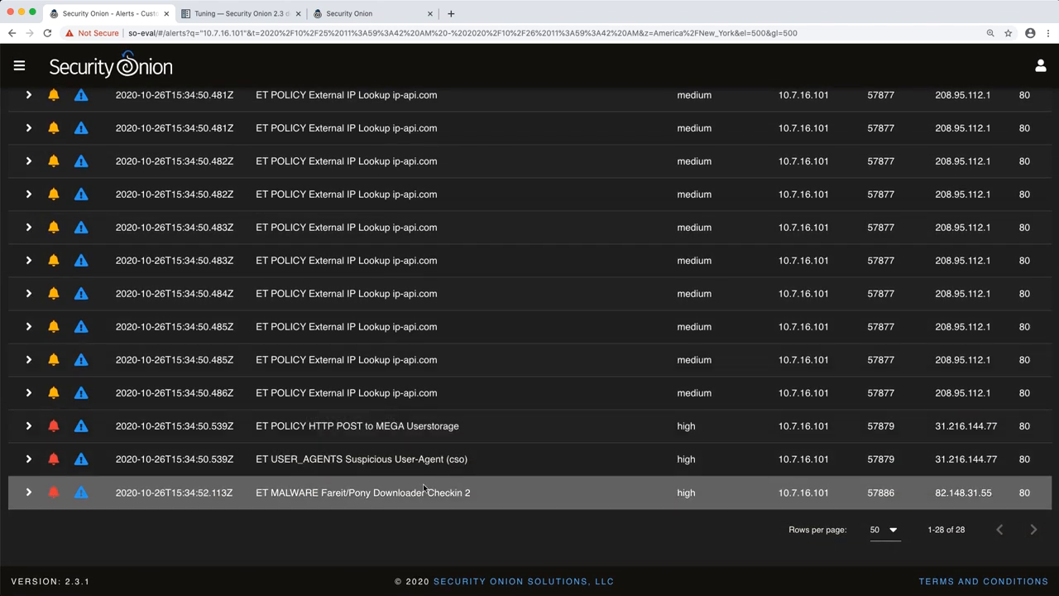
pyautogui.scroll(-3)
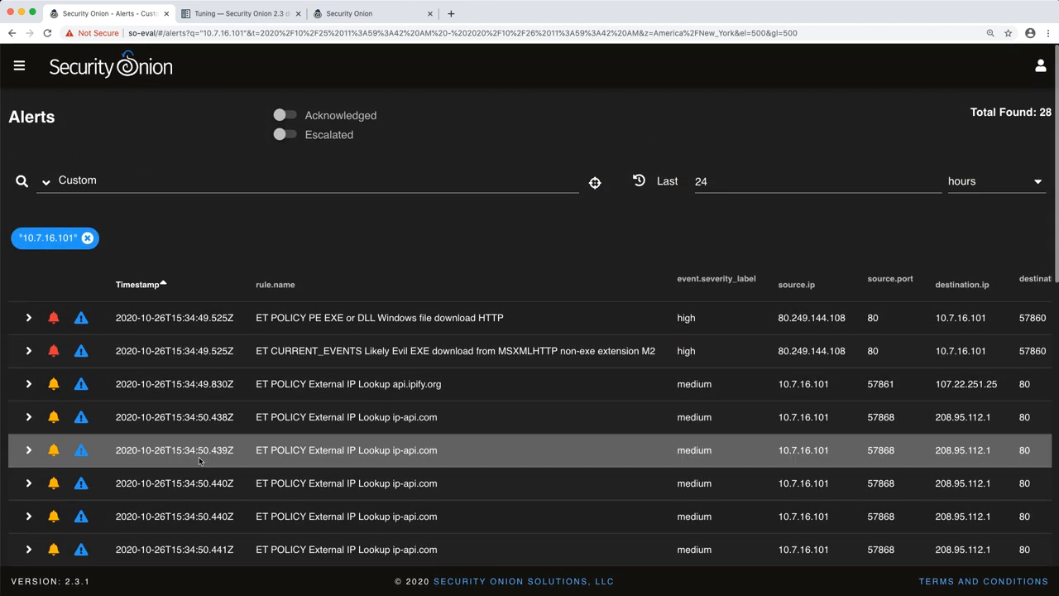
pyautogui.click(139, 284)
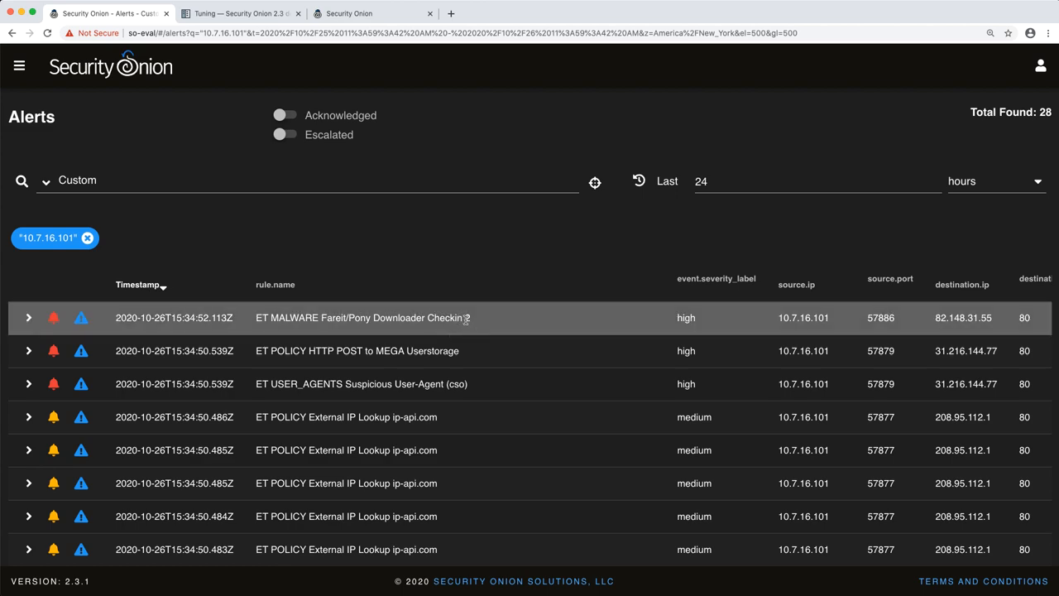
pyautogui.scroll(-3)
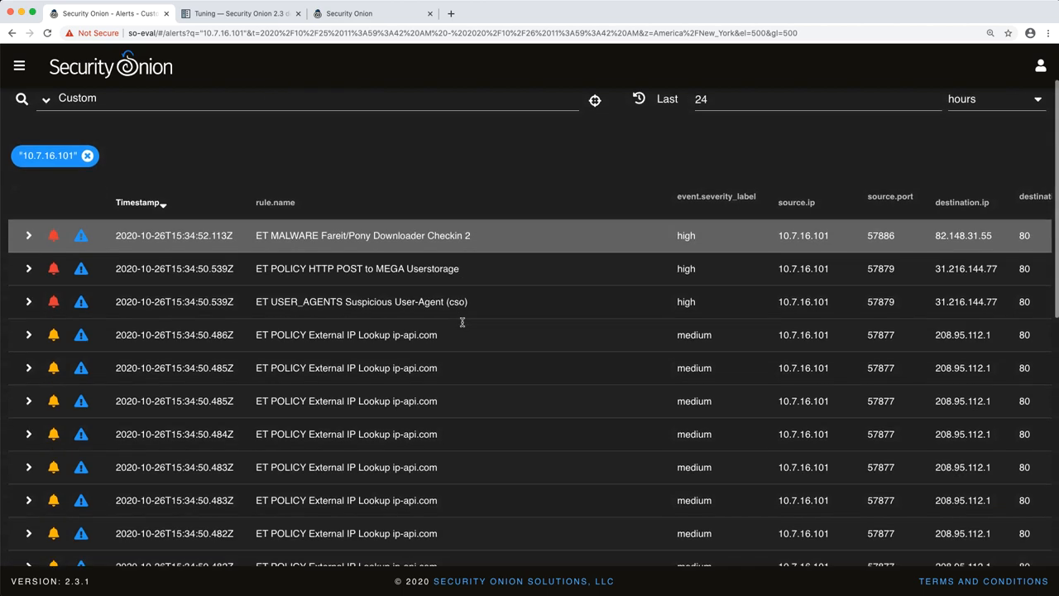
pyautogui.scroll(-3)
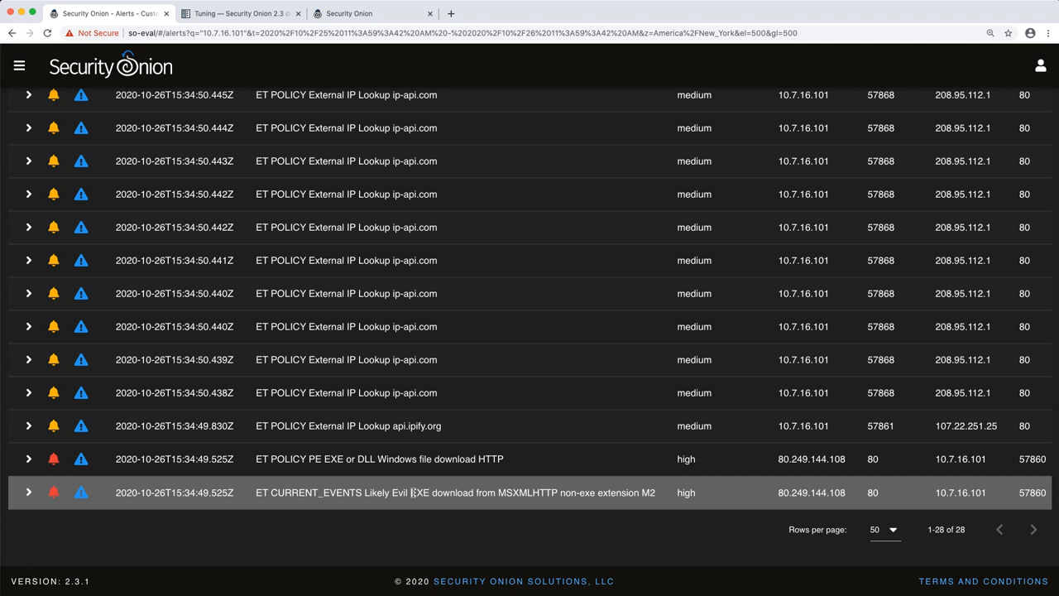
pyautogui.moveTo(412, 492)
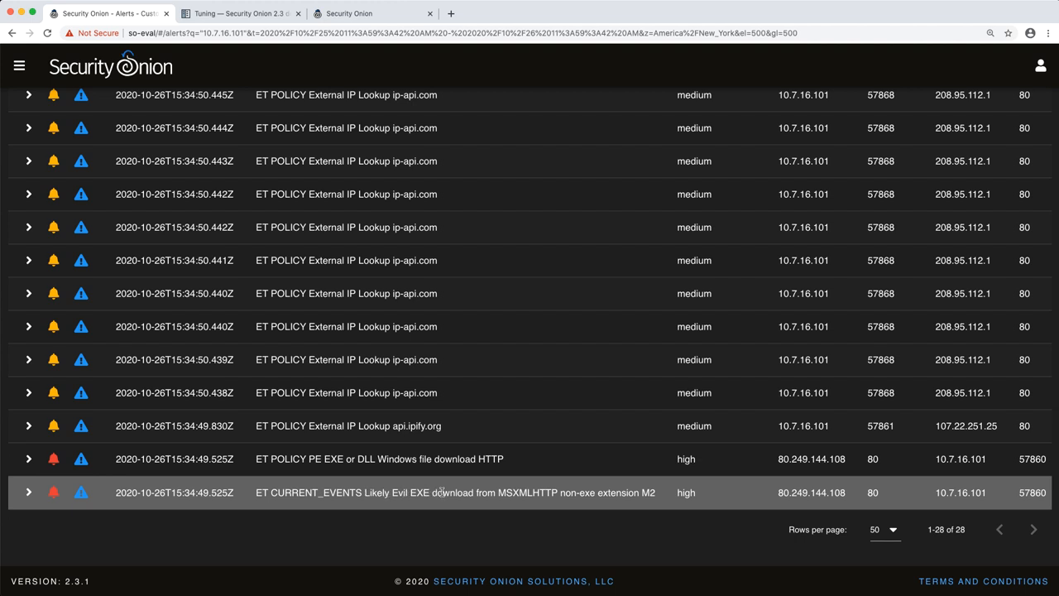
pyautogui.moveTo(487, 486)
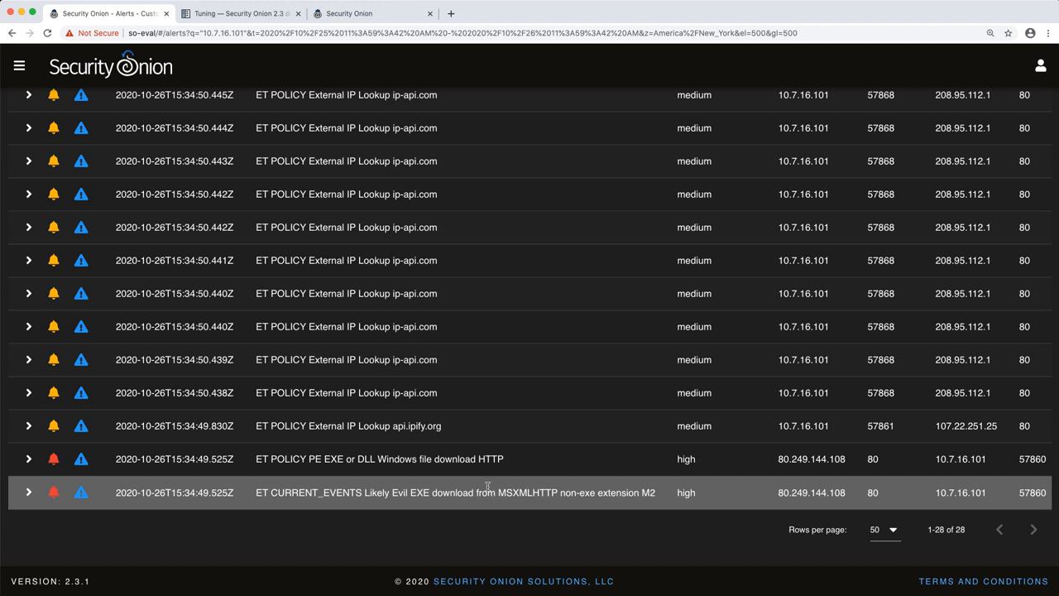
pyautogui.moveTo(370, 458)
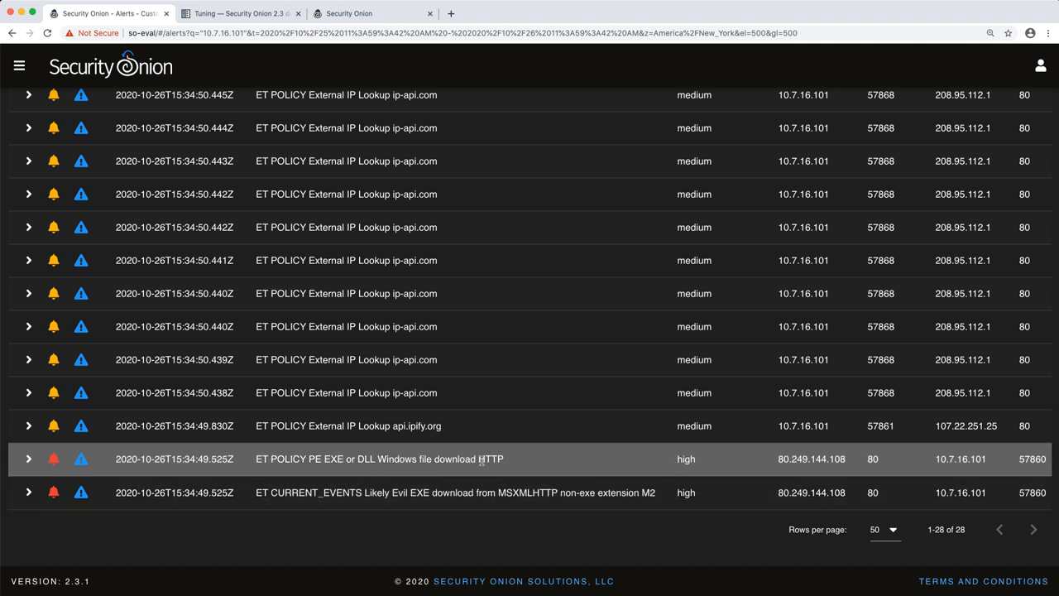
pyautogui.moveTo(384, 491)
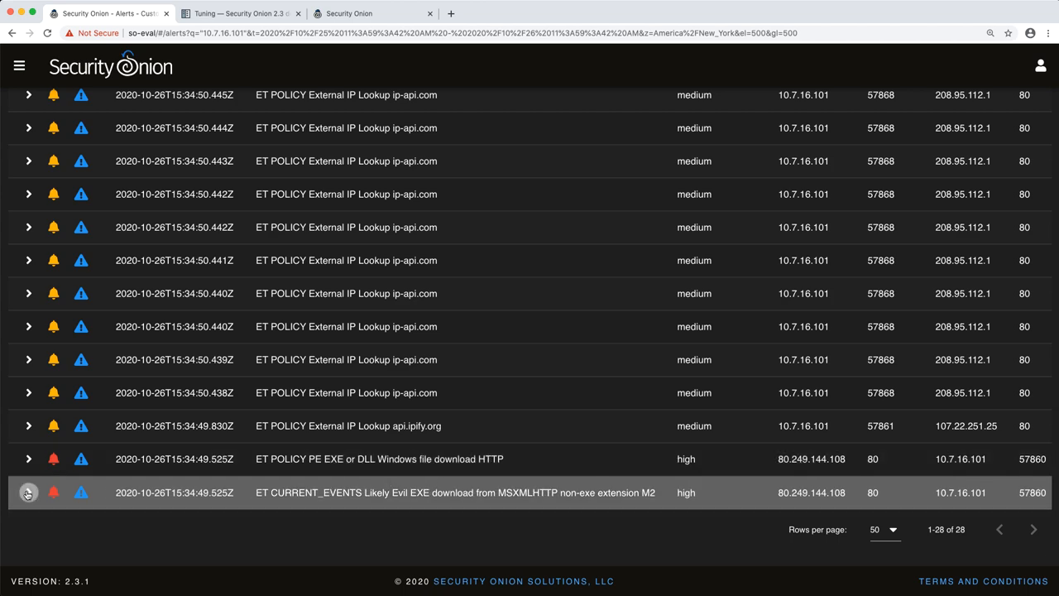
pyautogui.click(27, 493)
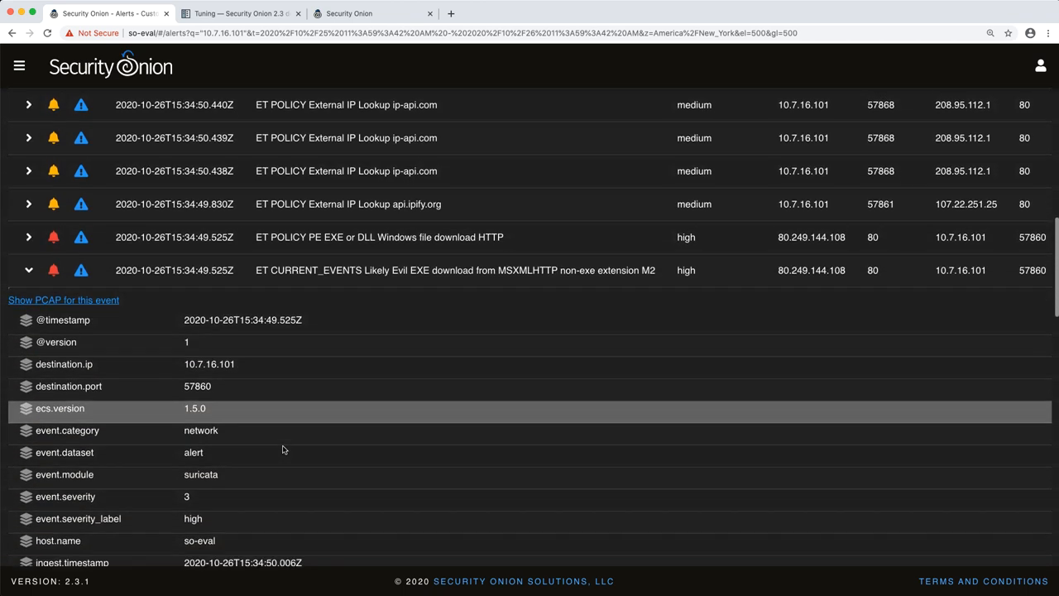
pyautogui.scroll(-3)
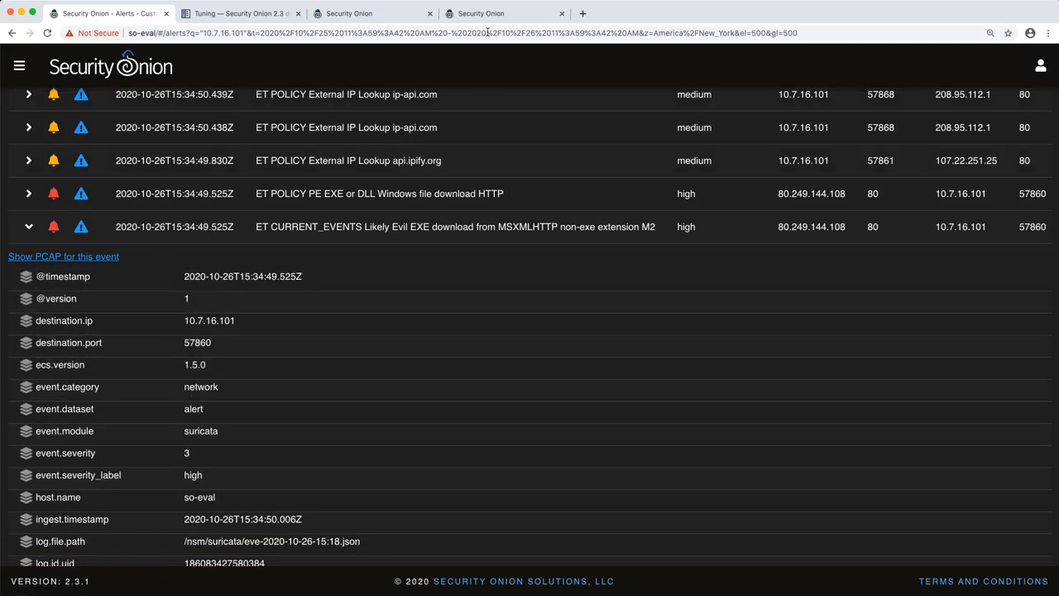
# Step: View the 8778234.dll download transcript, highlight its MZ header, and save the pcap
pyautogui.click(63, 256)
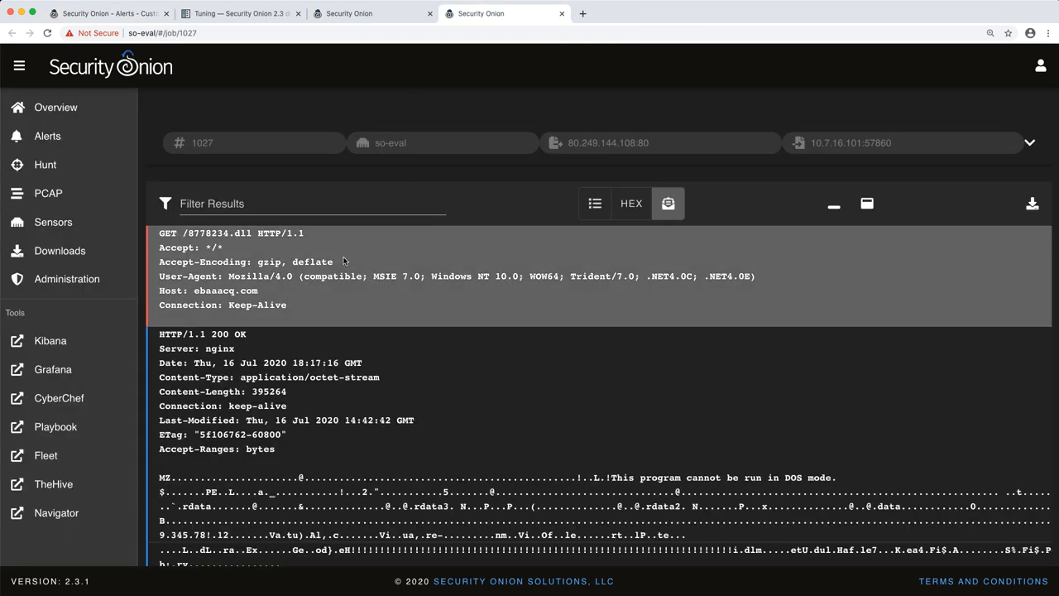
pyautogui.moveTo(194, 296)
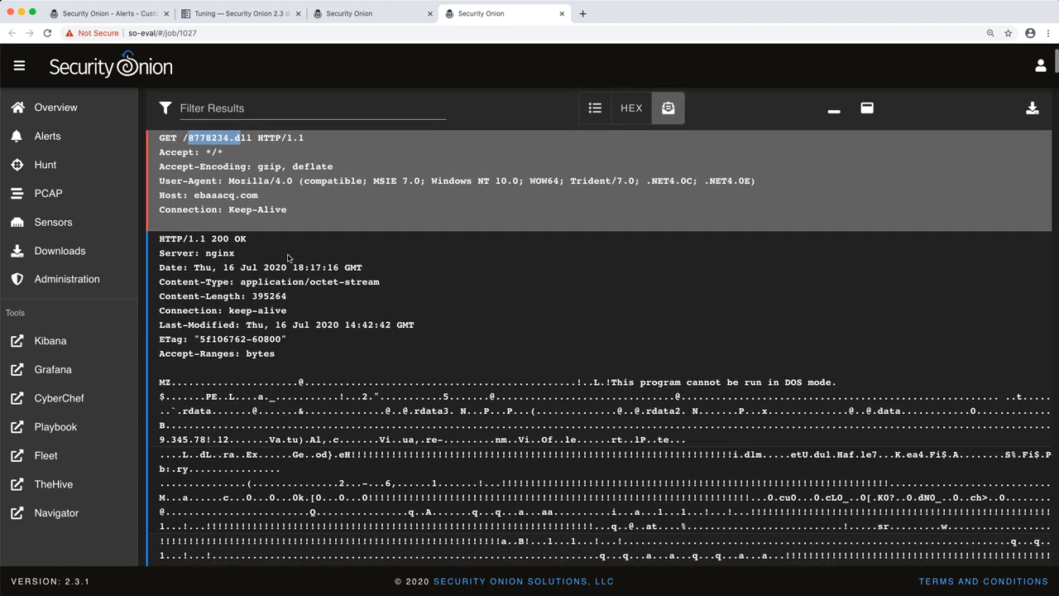
pyautogui.scroll(-3)
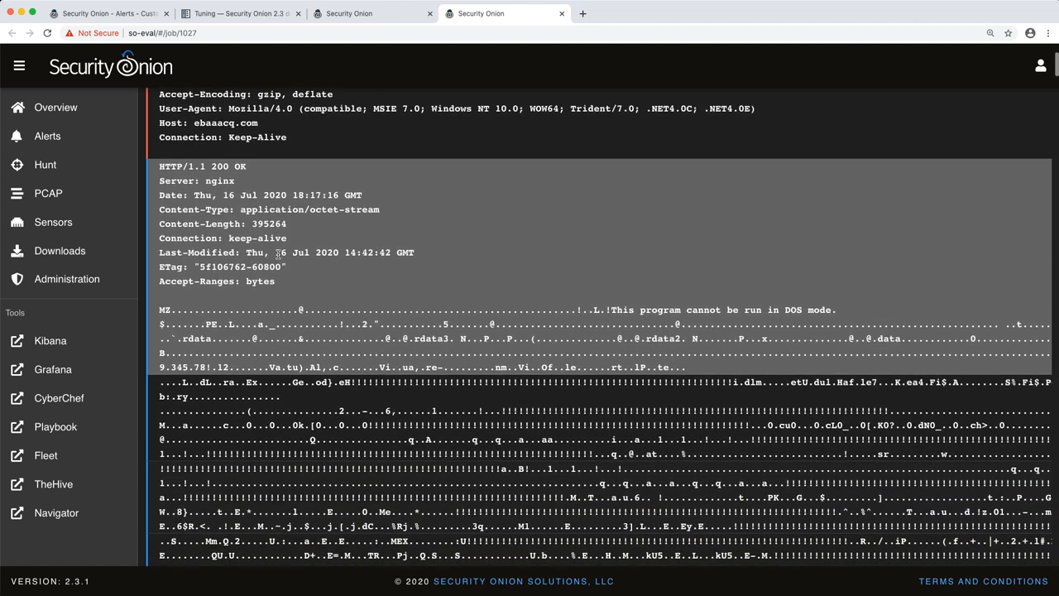
pyautogui.scroll(-3)
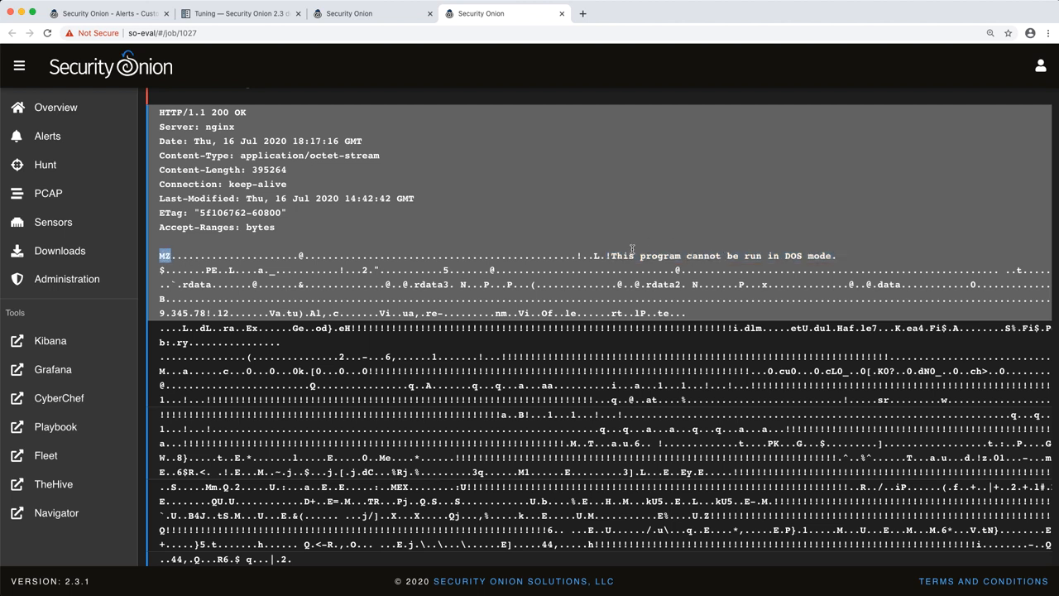
pyautogui.moveTo(610, 255); pyautogui.dragTo(837, 255)
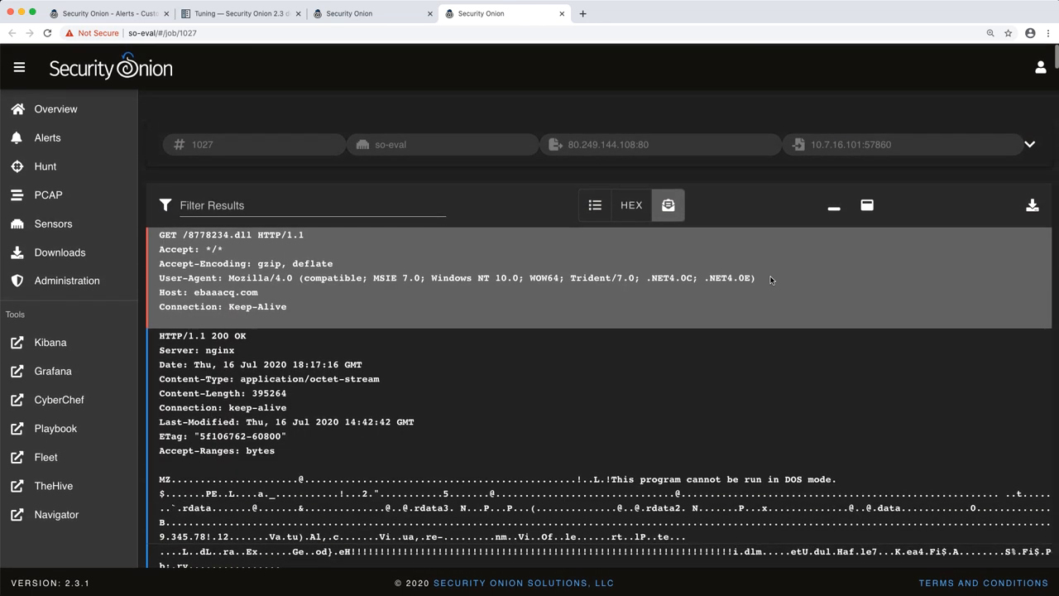
pyautogui.click(1032, 205)
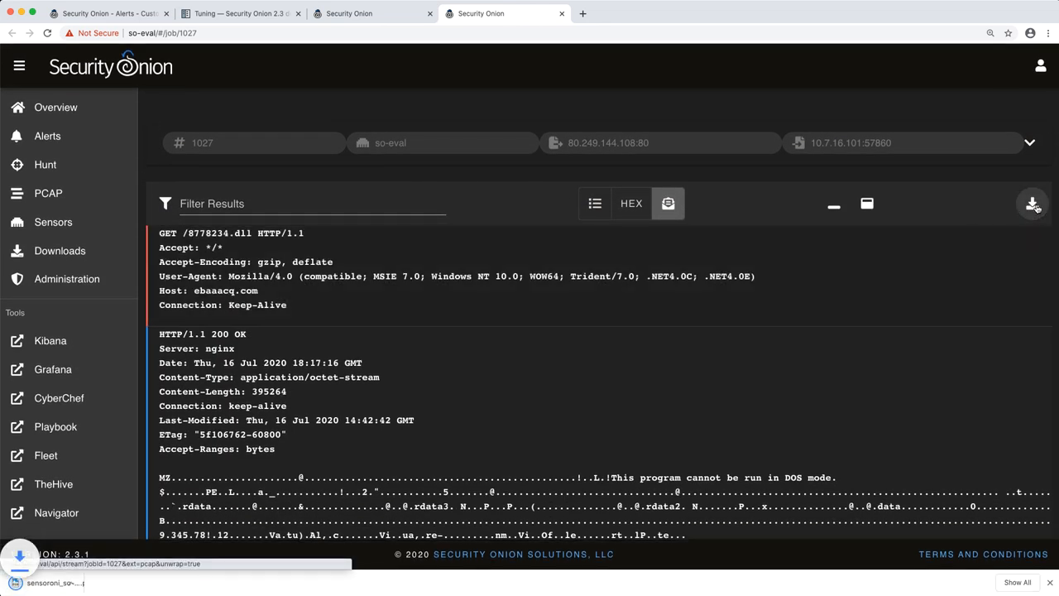
pyautogui.click(1032, 204)
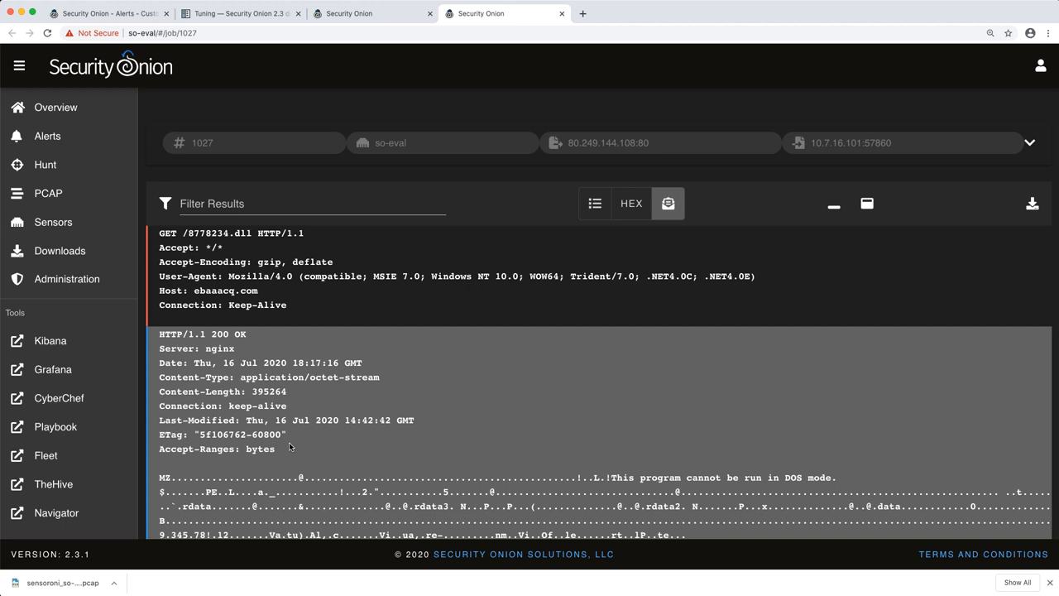
pyautogui.moveTo(533, 462)
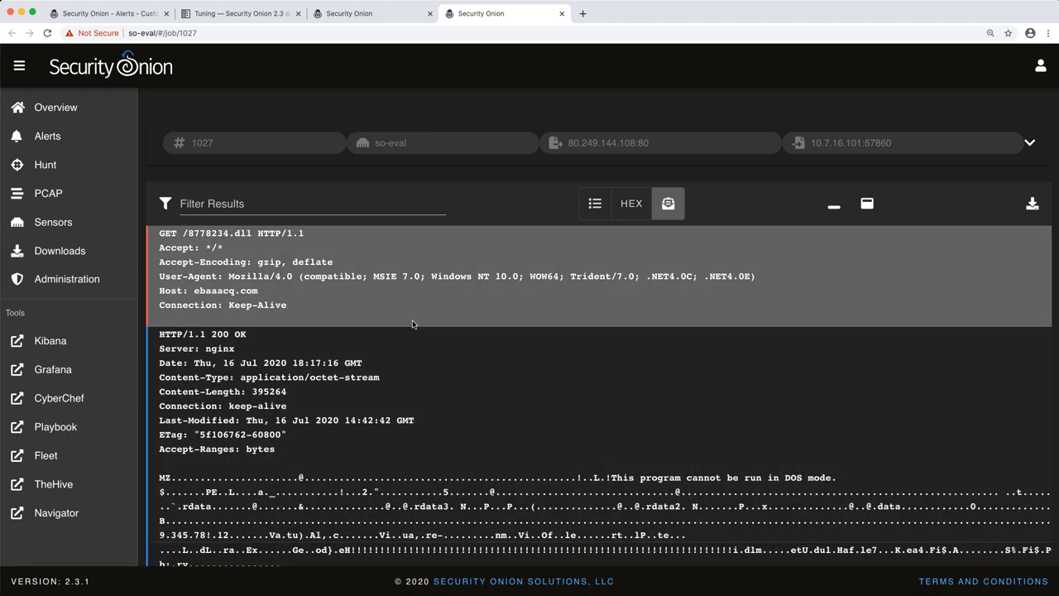
pyautogui.moveTo(413, 321)
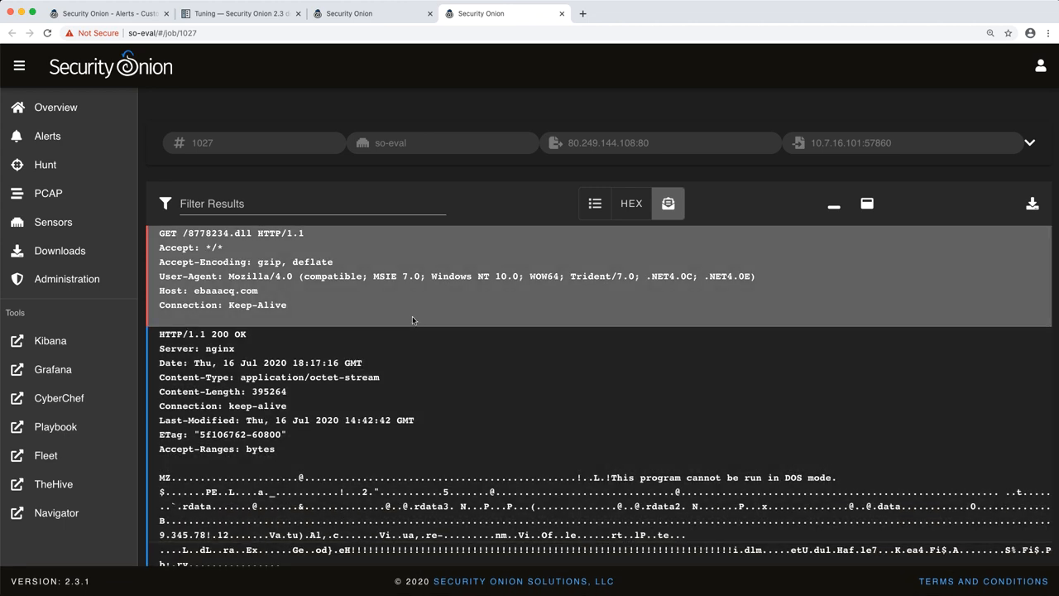
pyautogui.moveTo(405, 304)
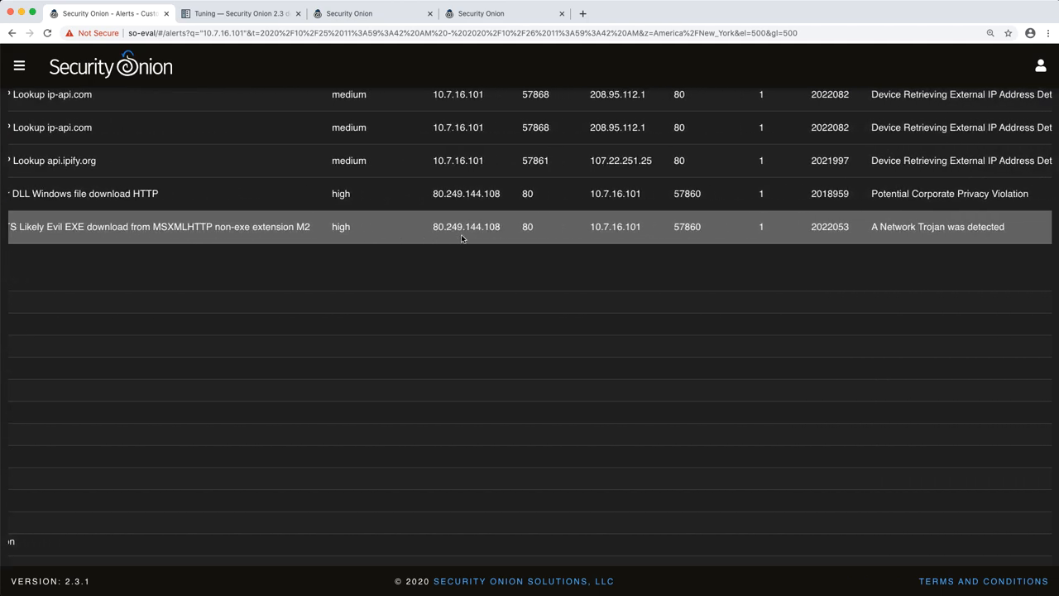
pyautogui.moveTo(616, 226)
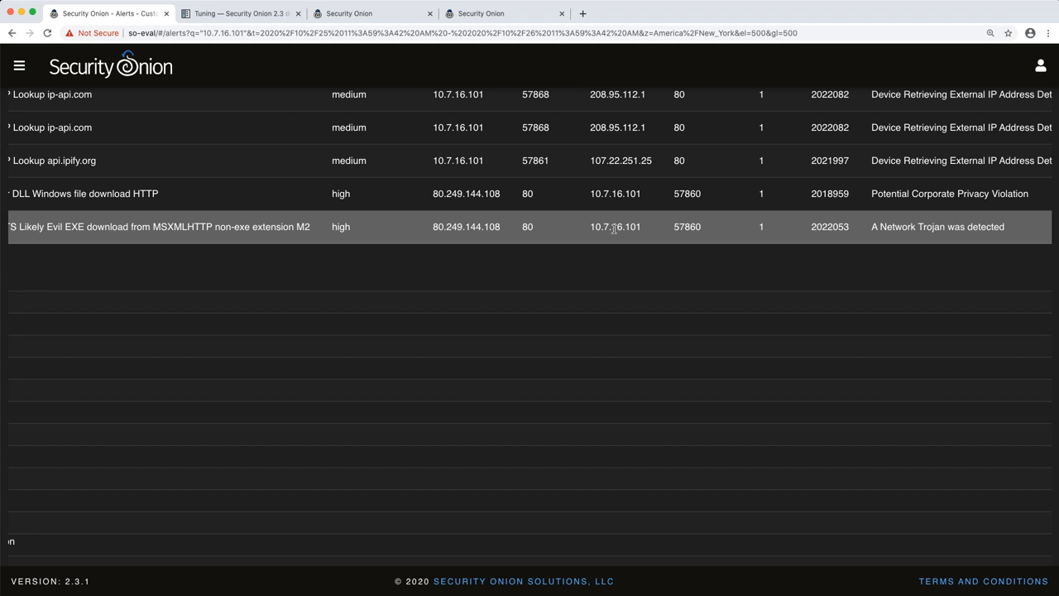
pyautogui.moveTo(473, 226)
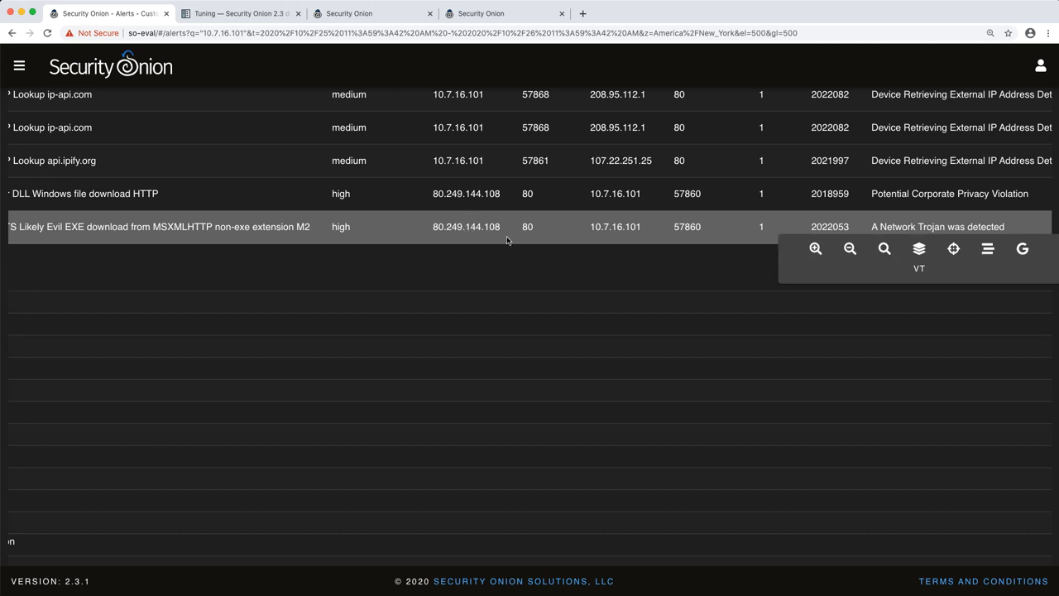
pyautogui.moveTo(952, 249)
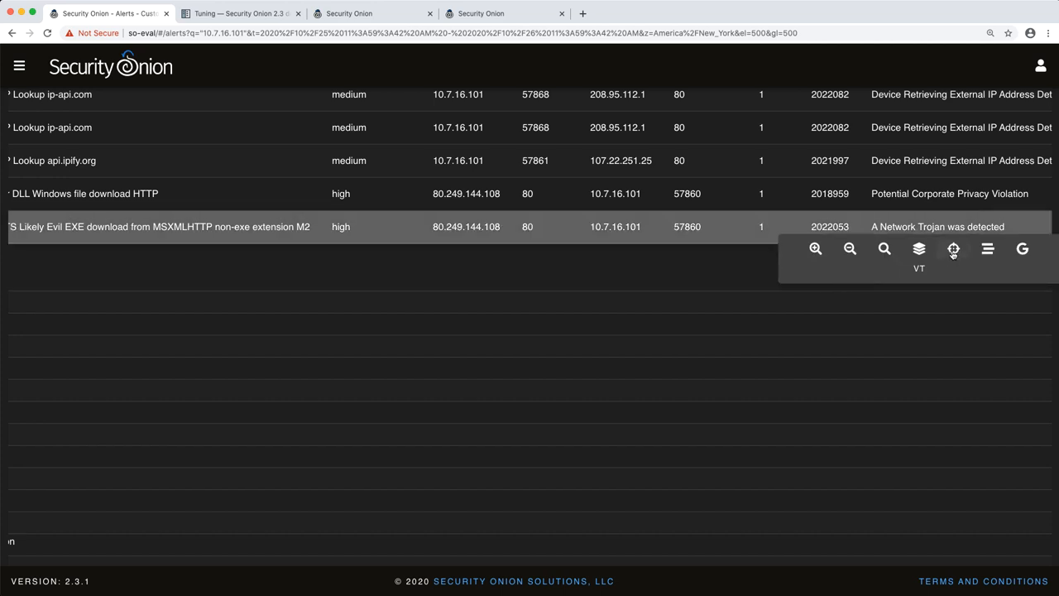
pyautogui.moveTo(953, 250)
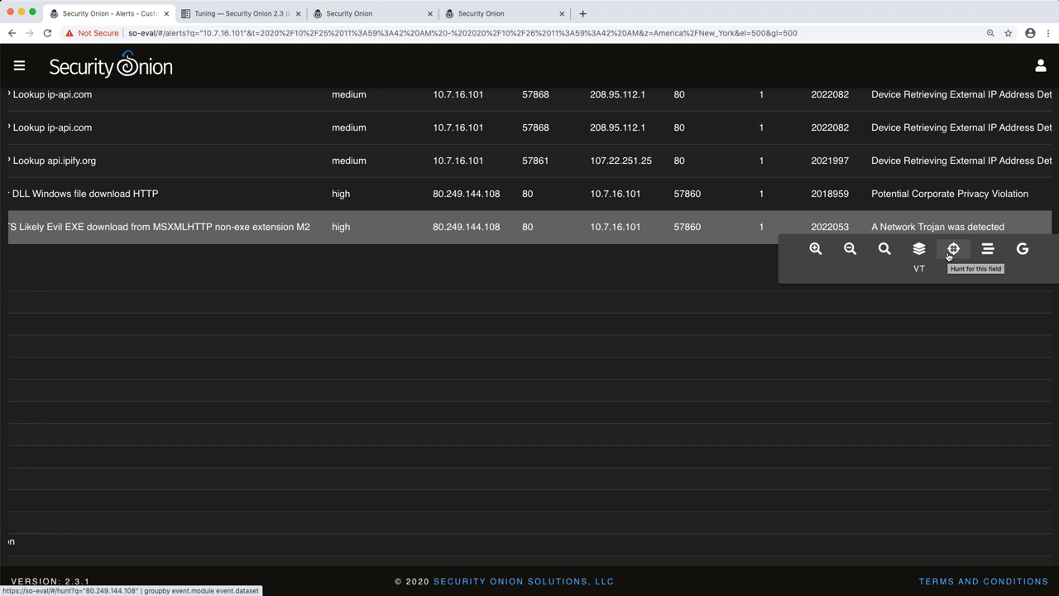
pyautogui.moveTo(588, 230)
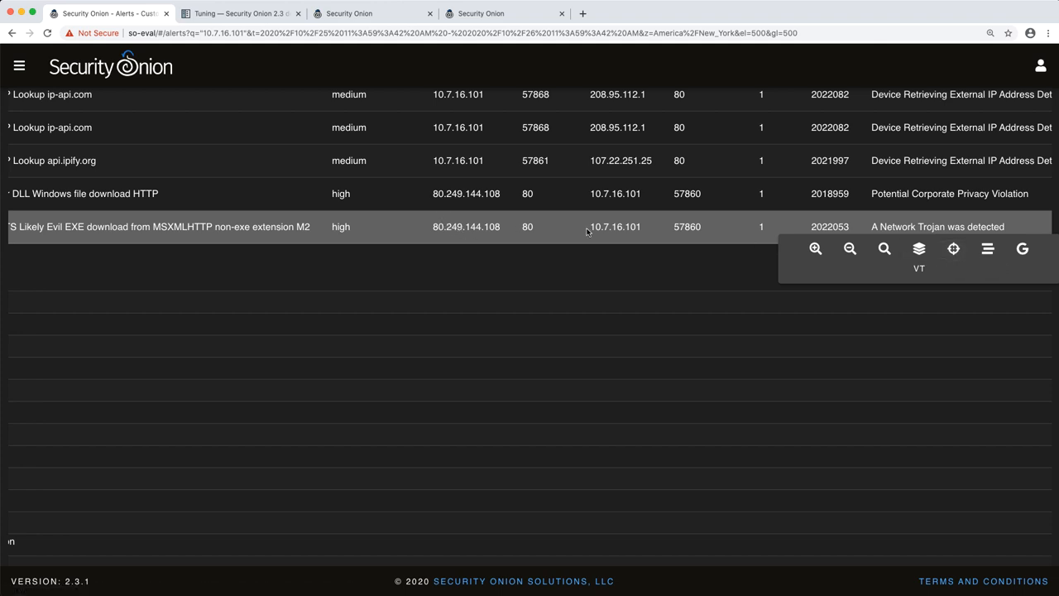
pyautogui.moveTo(953, 248)
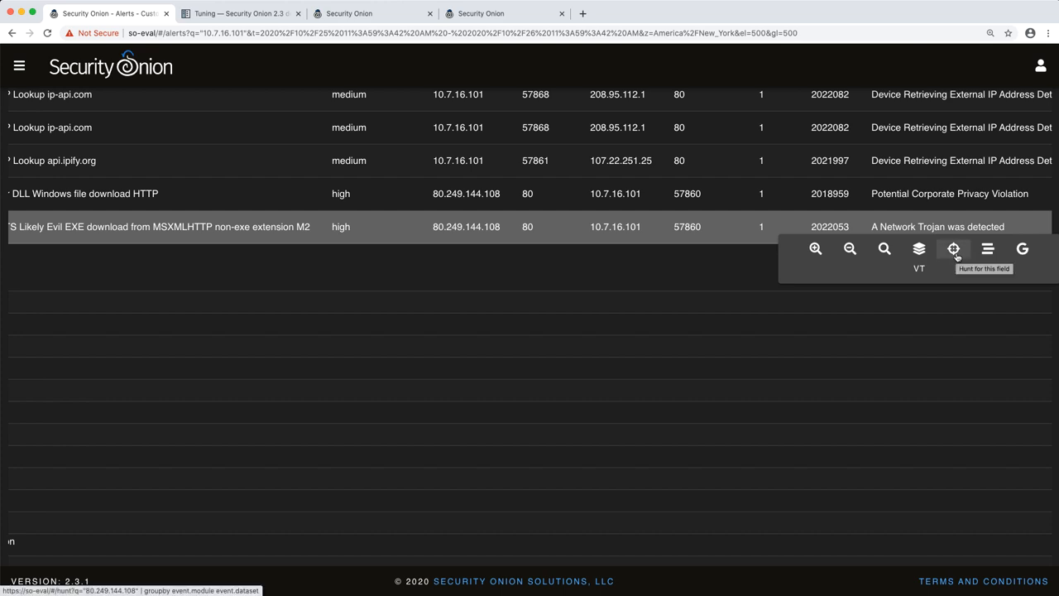
# Step: Hunt 80.249.144.108 grouped by event.module and event.dataset, reviewing the Group Metrics table
pyautogui.click(953, 248)
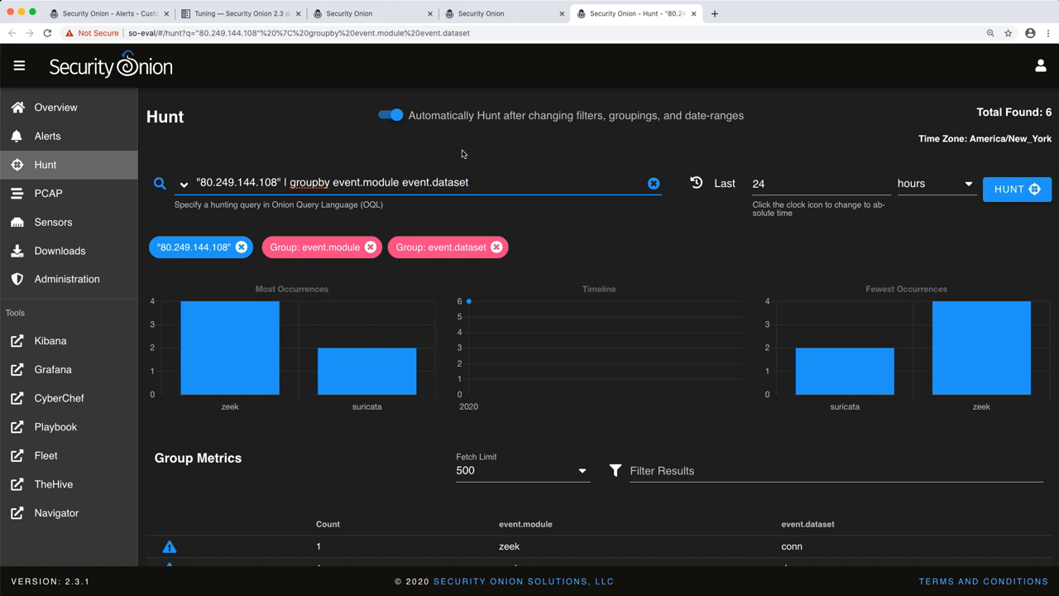
pyautogui.moveTo(70, 182)
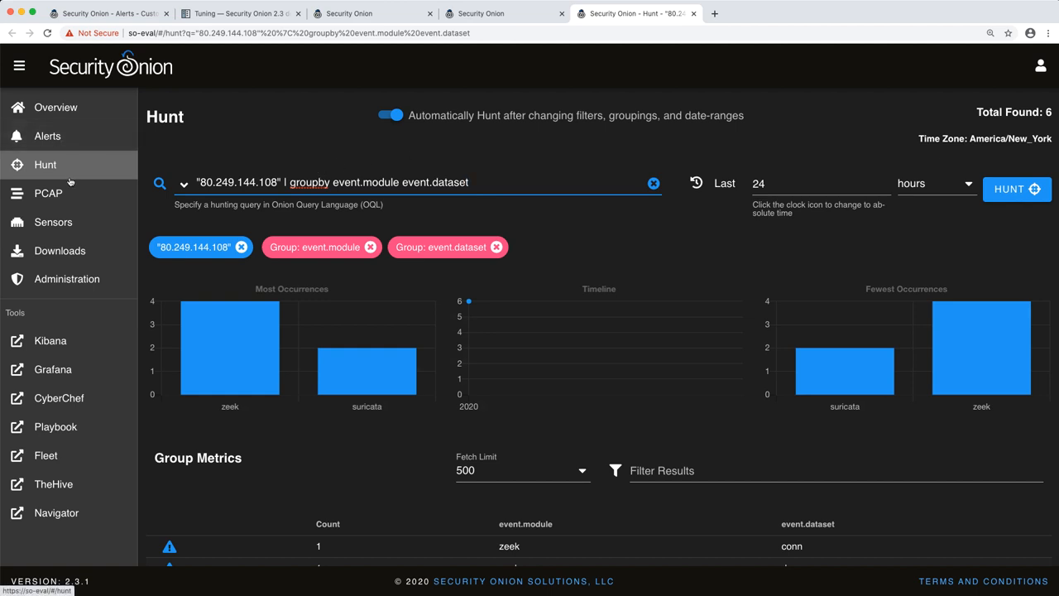
pyautogui.moveTo(362, 147)
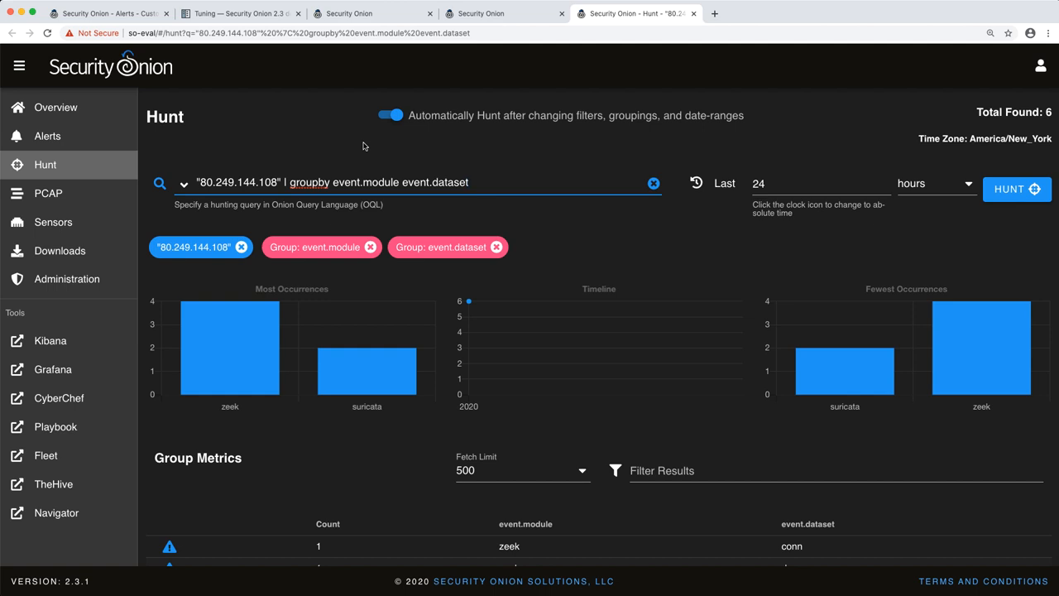
pyautogui.moveTo(346, 144)
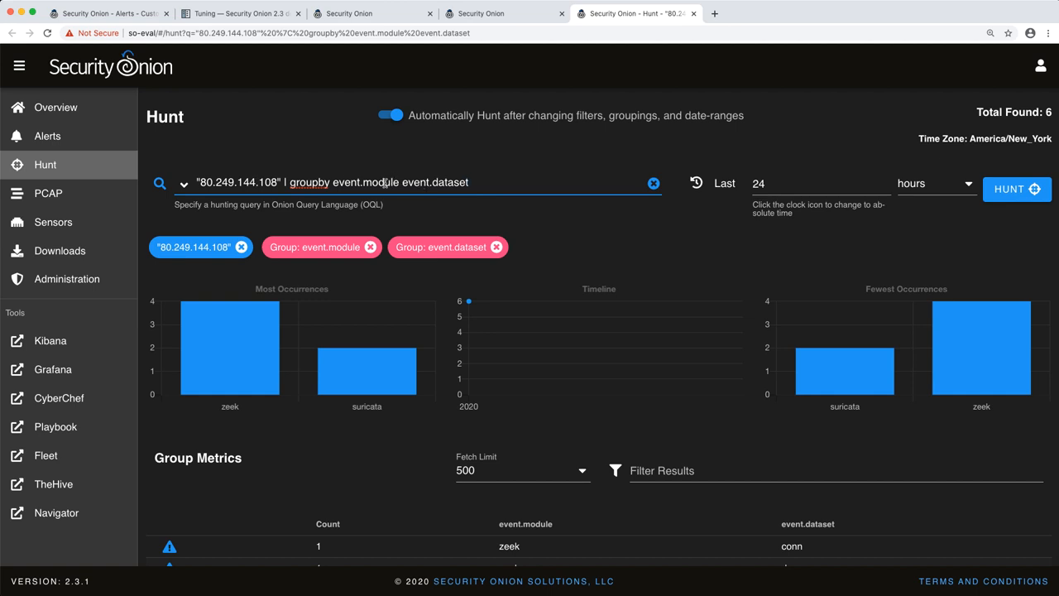
pyautogui.scroll(-3)
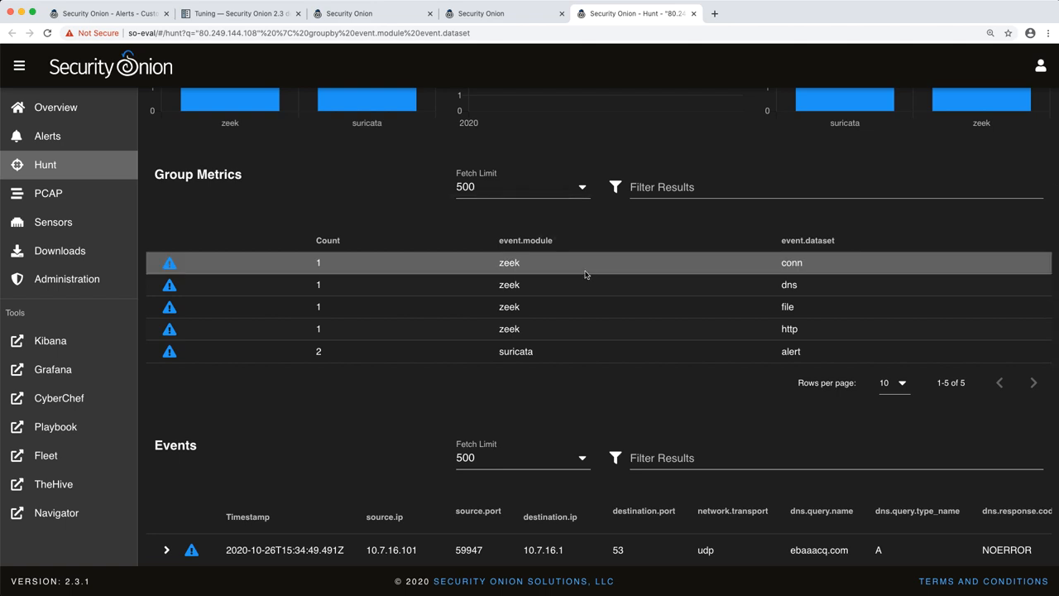
pyautogui.moveTo(571, 283)
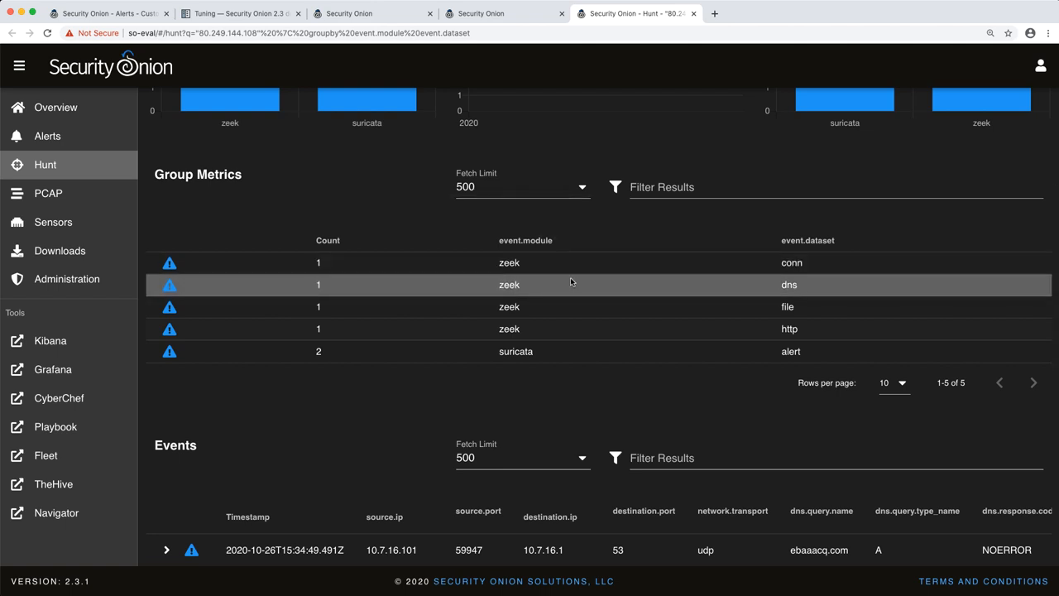
pyautogui.moveTo(534, 263)
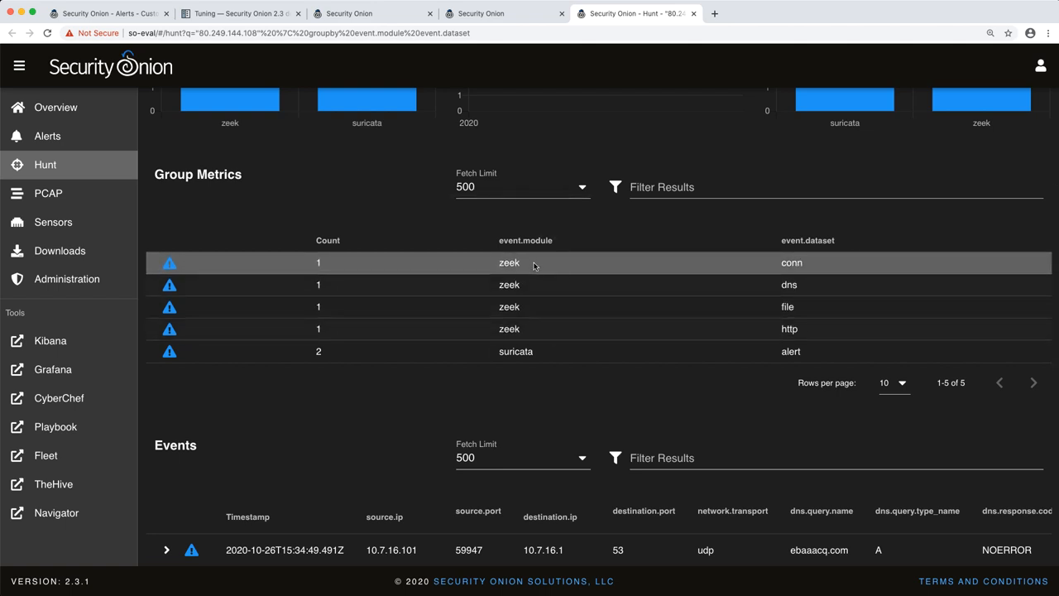
pyautogui.moveTo(516, 351)
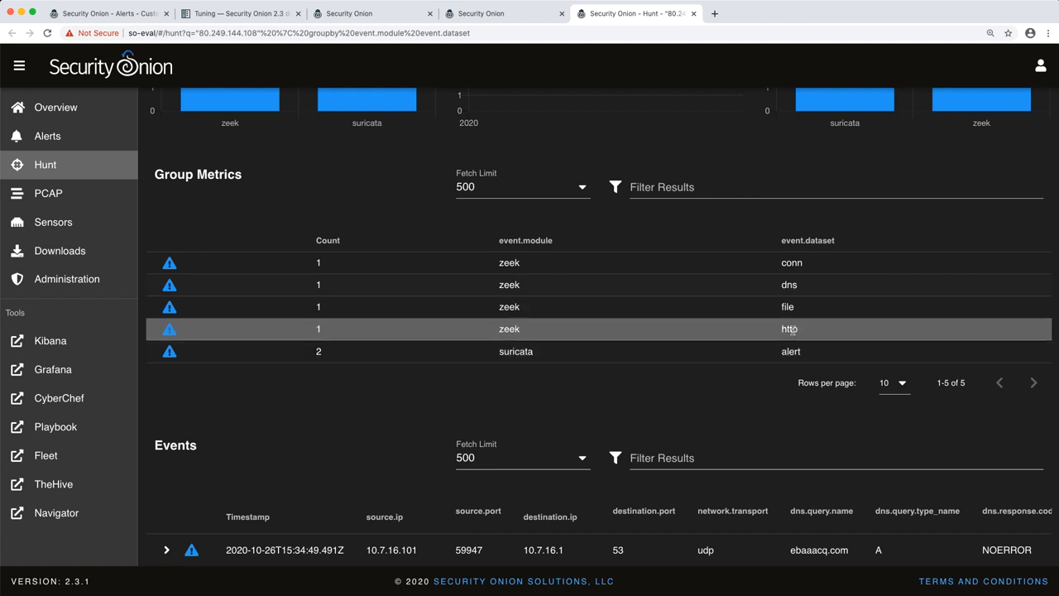
pyautogui.moveTo(787, 306)
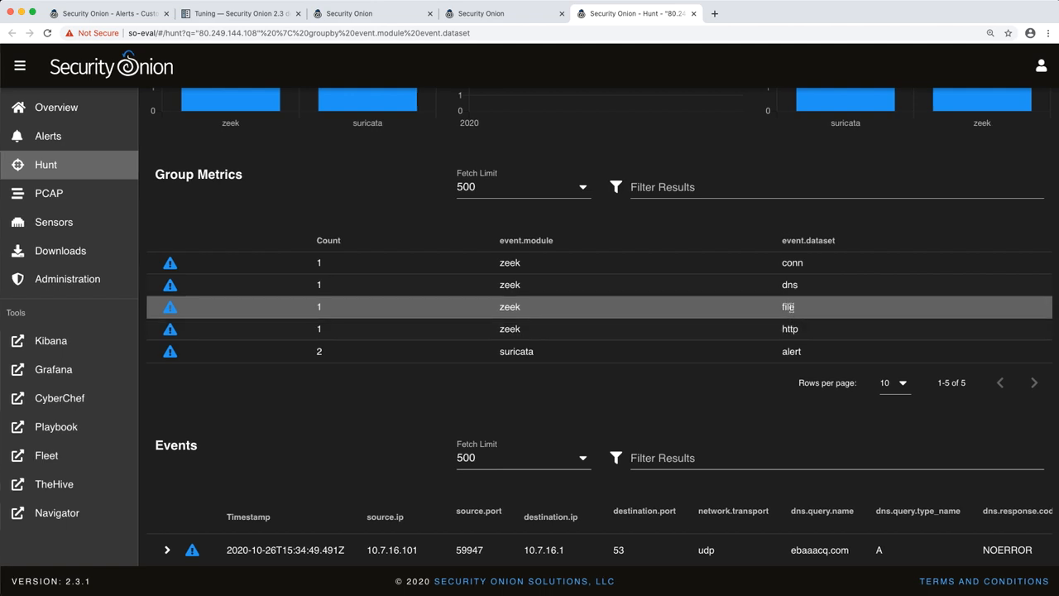
pyautogui.moveTo(789, 284)
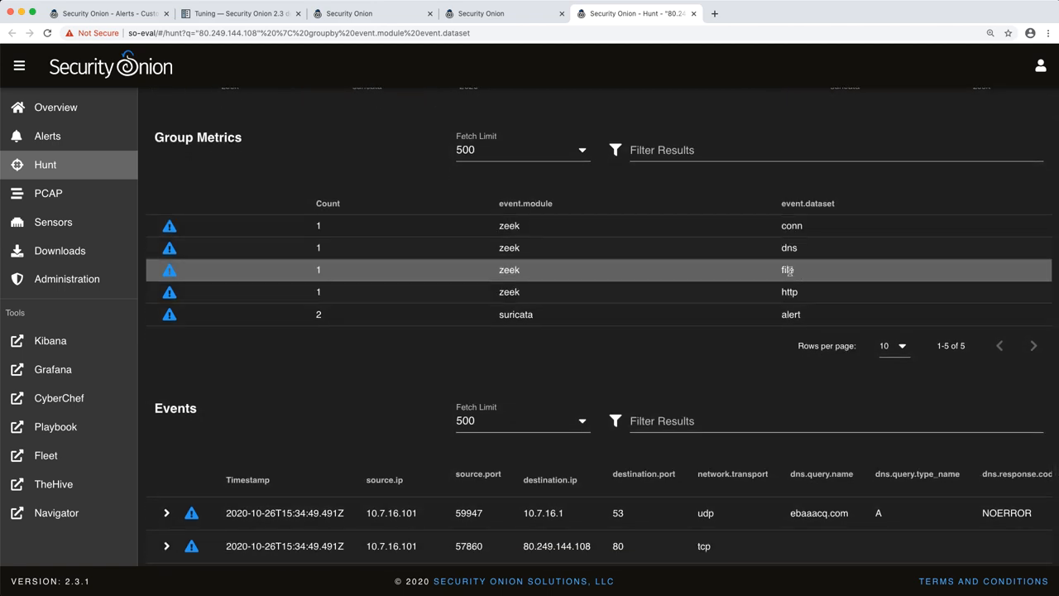
pyautogui.moveTo(789, 270)
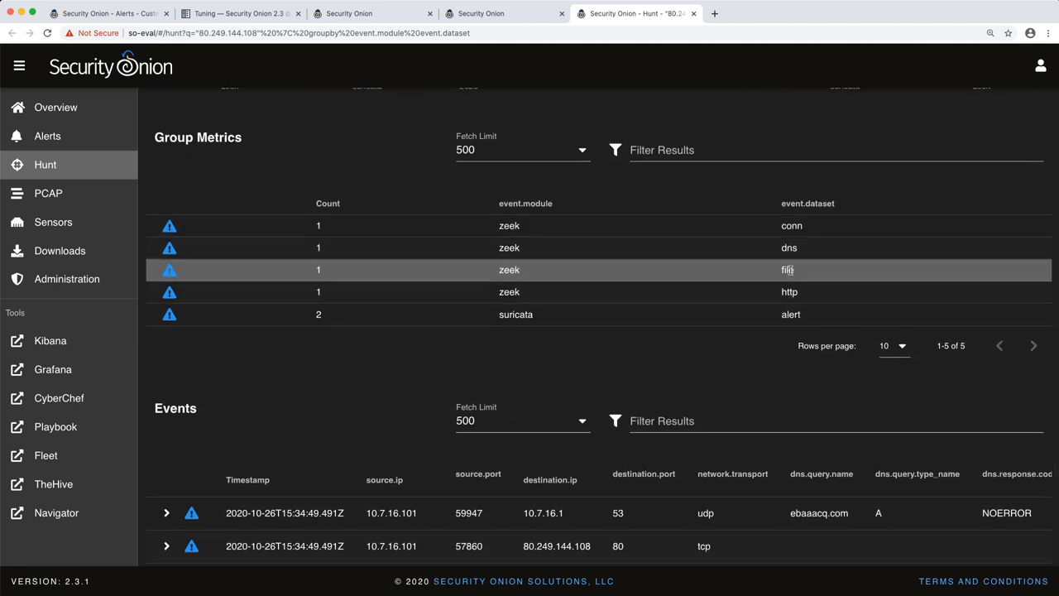
# Step: Include only the Zeek 'file' dataset in the 80.249.144.108 hunt
pyautogui.click(787, 269)
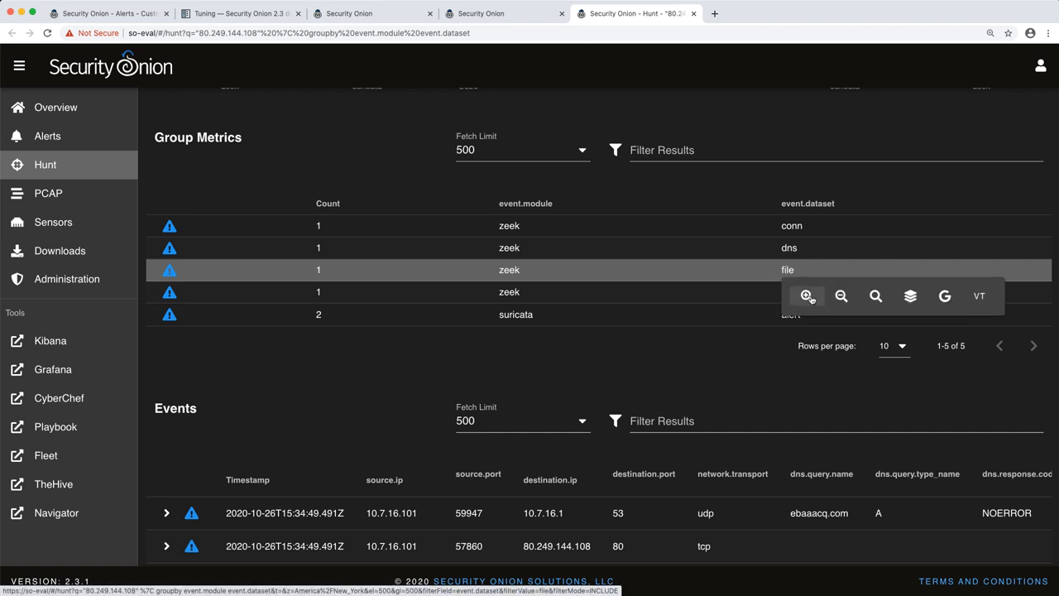
pyautogui.click(808, 296)
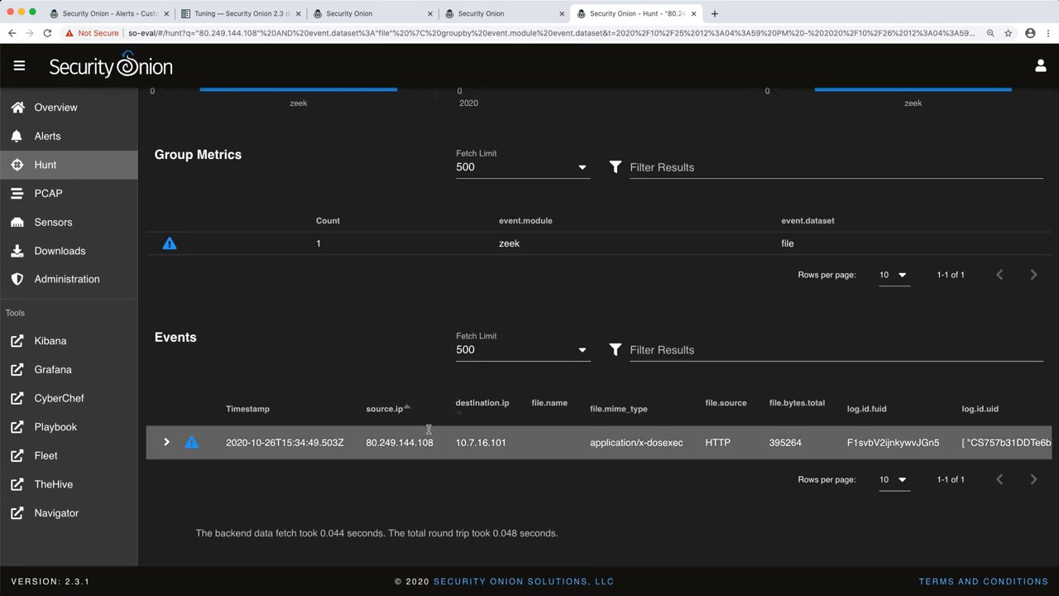
pyautogui.moveTo(524, 478)
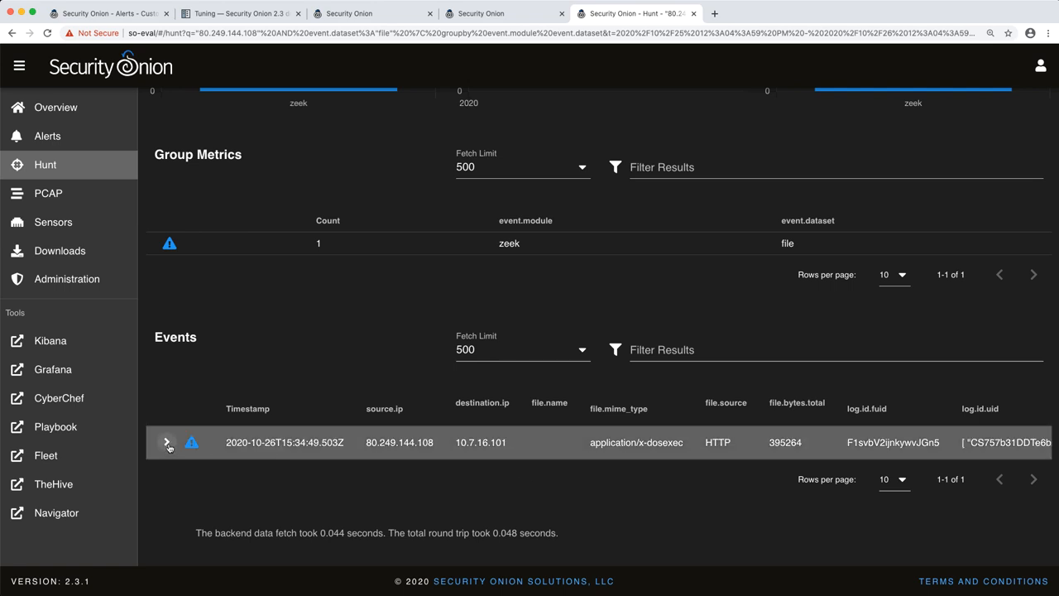
# Step: Expand the Zeek file event to show its extracted path, MD5 and SHA1 hash fields
pyautogui.click(166, 442)
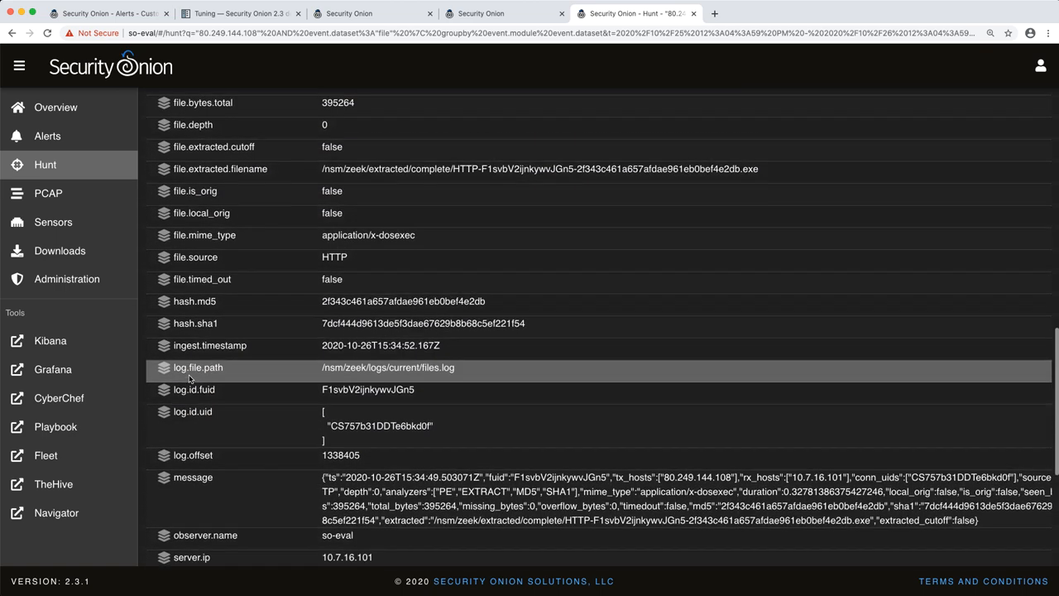
pyautogui.scroll(3)
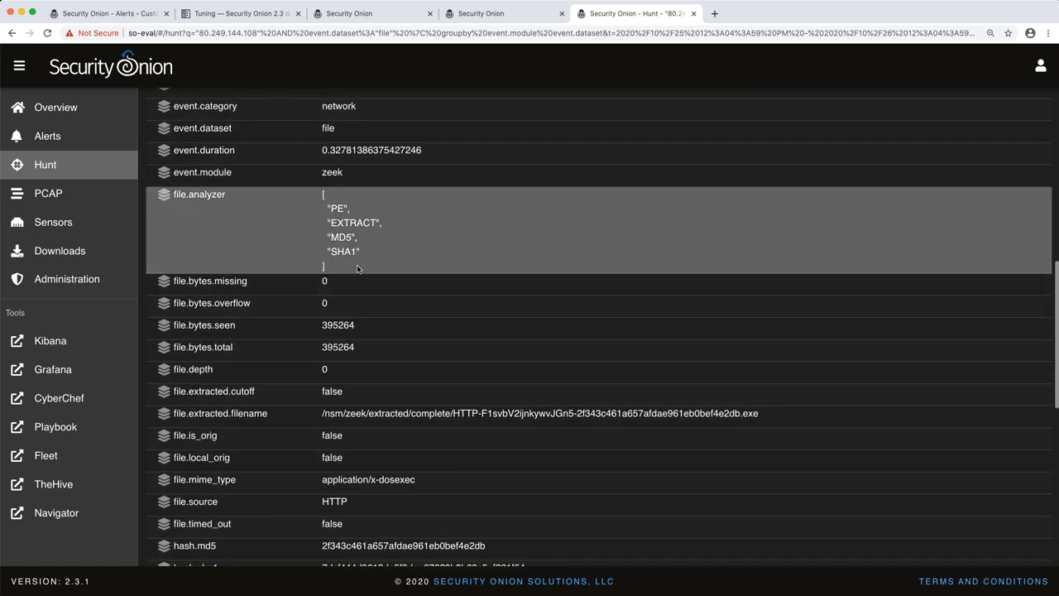
pyautogui.moveTo(410, 240)
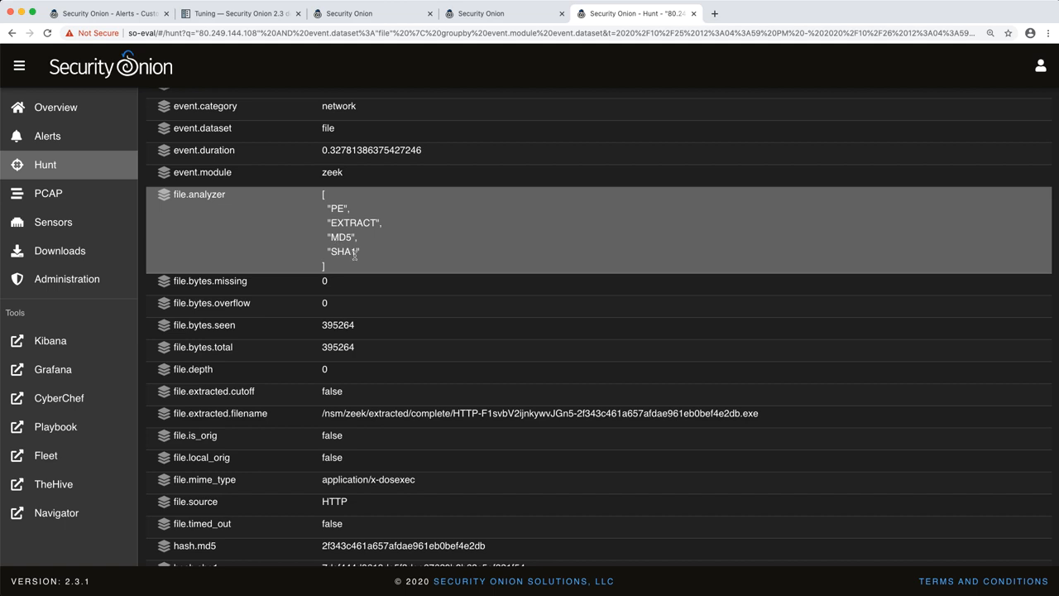
pyautogui.moveTo(414, 250)
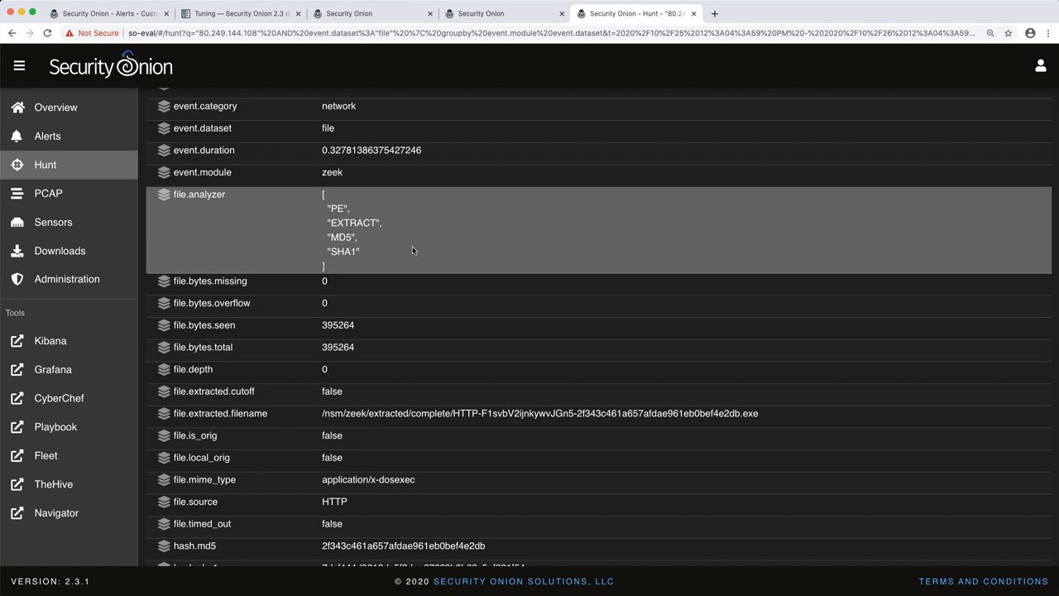
pyautogui.scroll(-3)
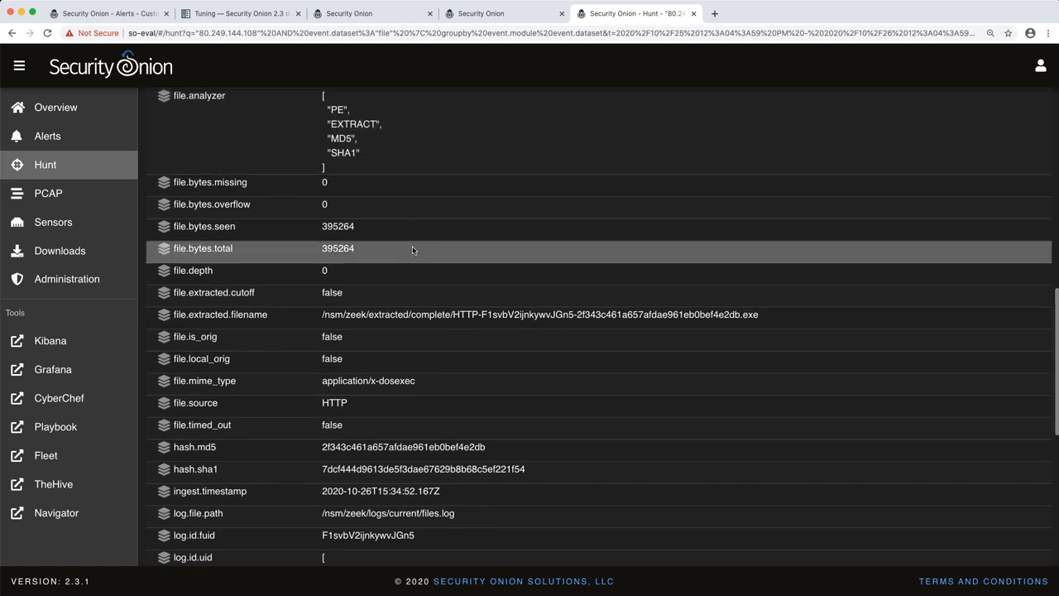
pyautogui.scroll(-3)
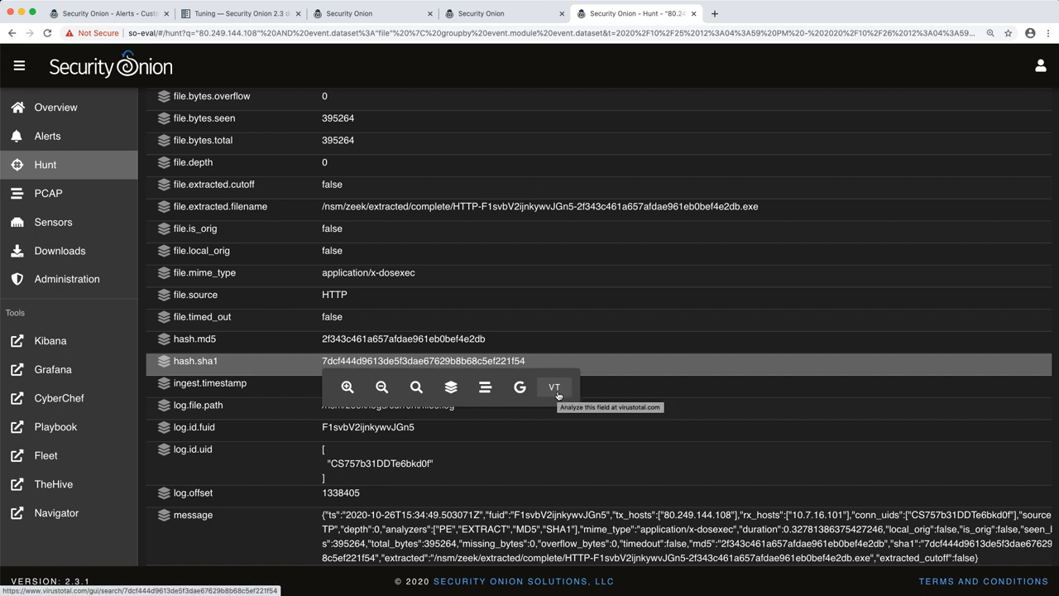
# Step: Look up the file's SHA1 on VirusTotal and review the 50/71 malicious detections
pyautogui.click(555, 386)
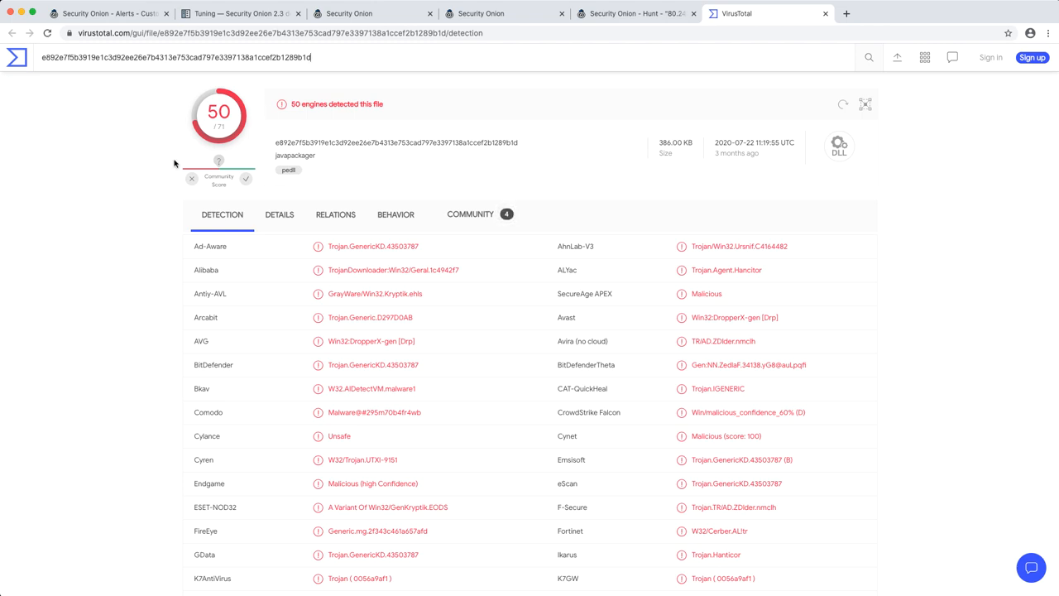
pyautogui.scroll(-3)
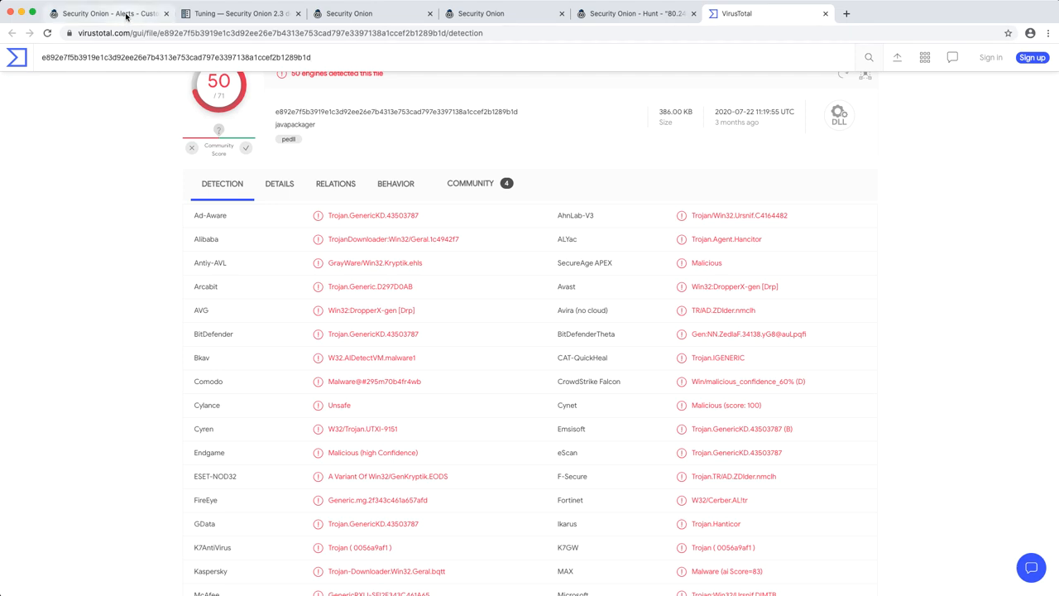
# Step: Return to the 10.7.16.101 alerts, collapse the evil EXE alert, and reopen the sidebar
pyautogui.click(107, 13)
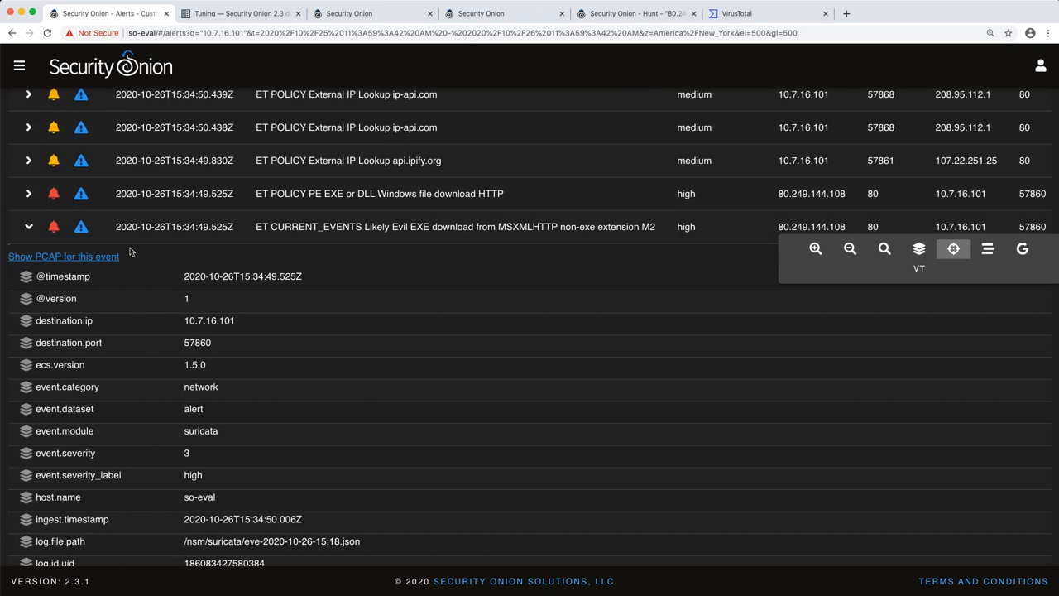
pyautogui.click(28, 226)
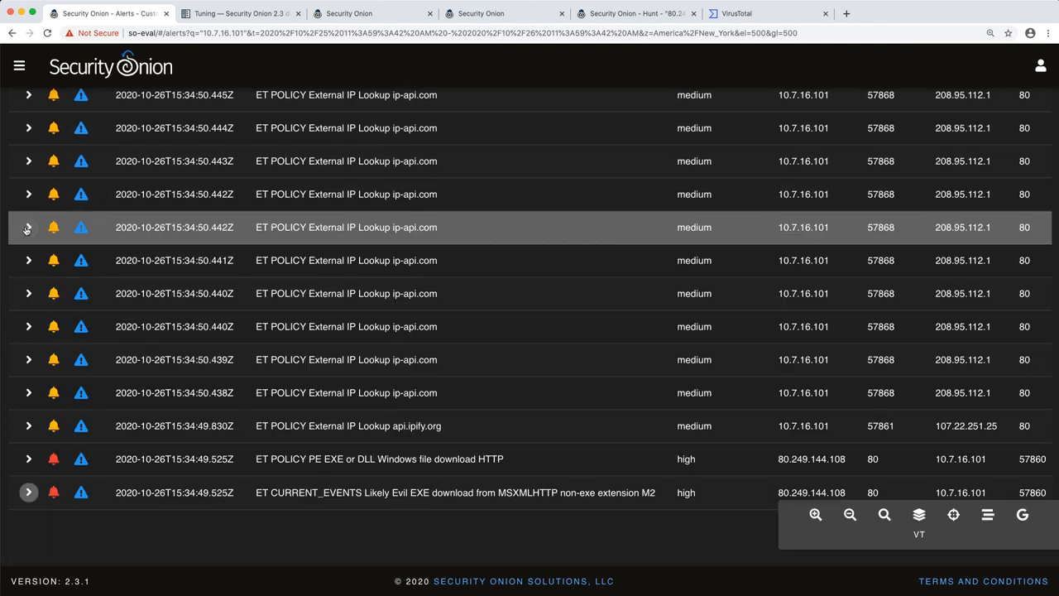
pyautogui.moveTo(124, 386)
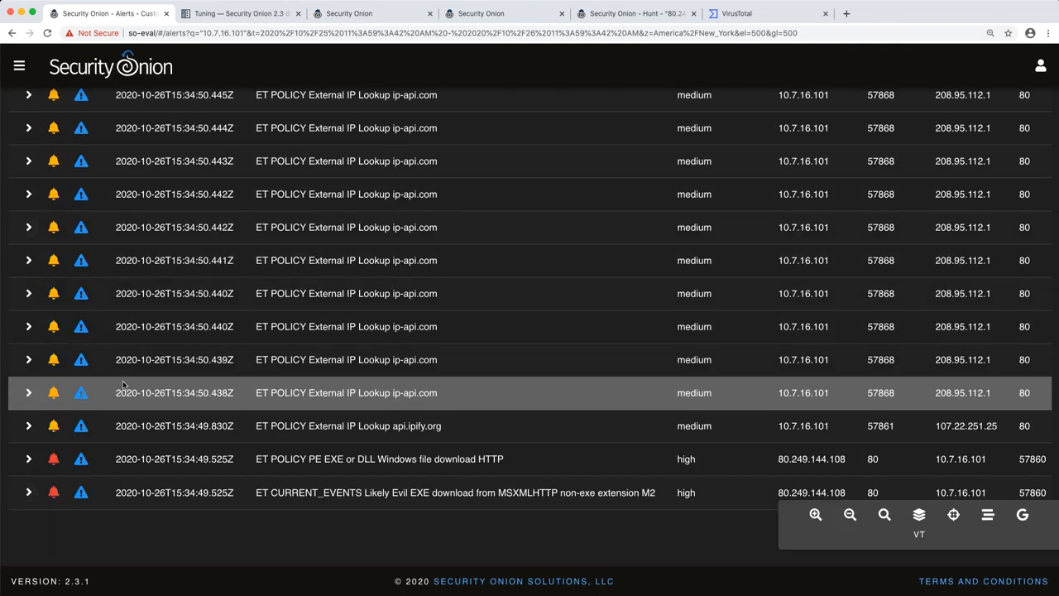
pyautogui.moveTo(148, 521)
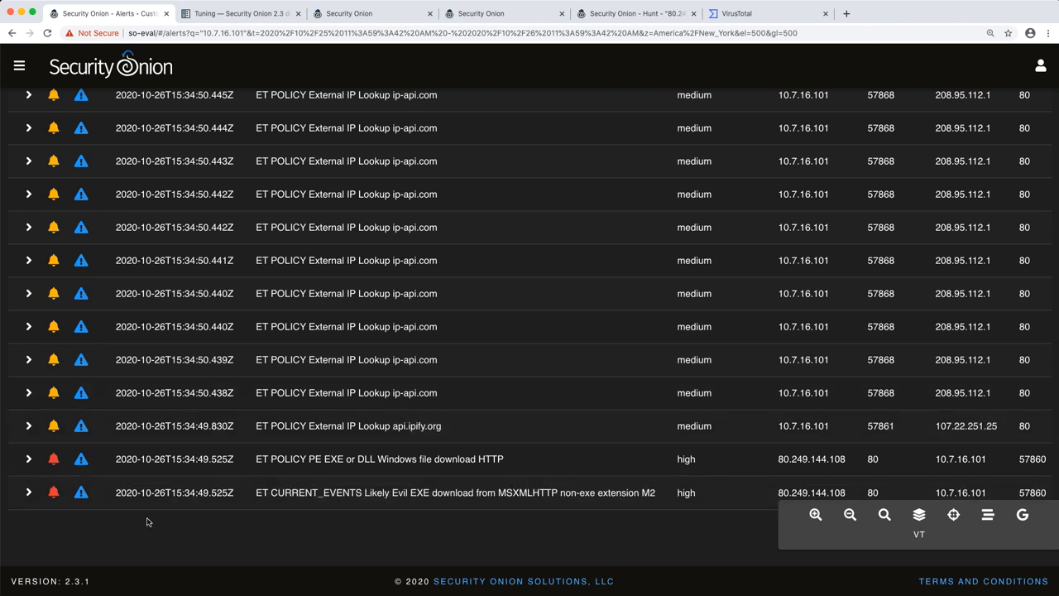
pyautogui.moveTo(81, 494)
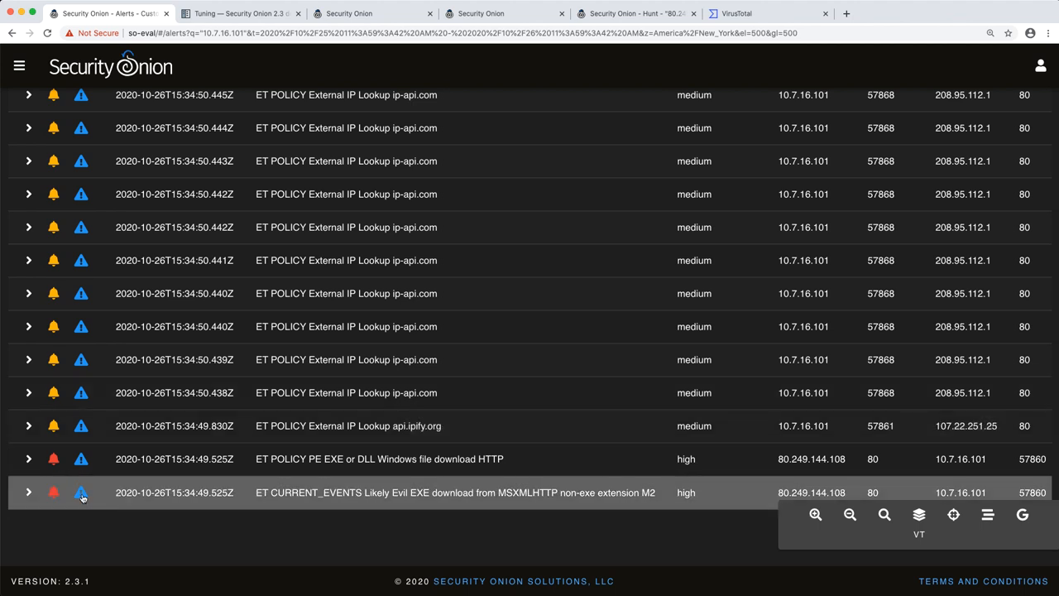
pyautogui.moveTo(81, 493)
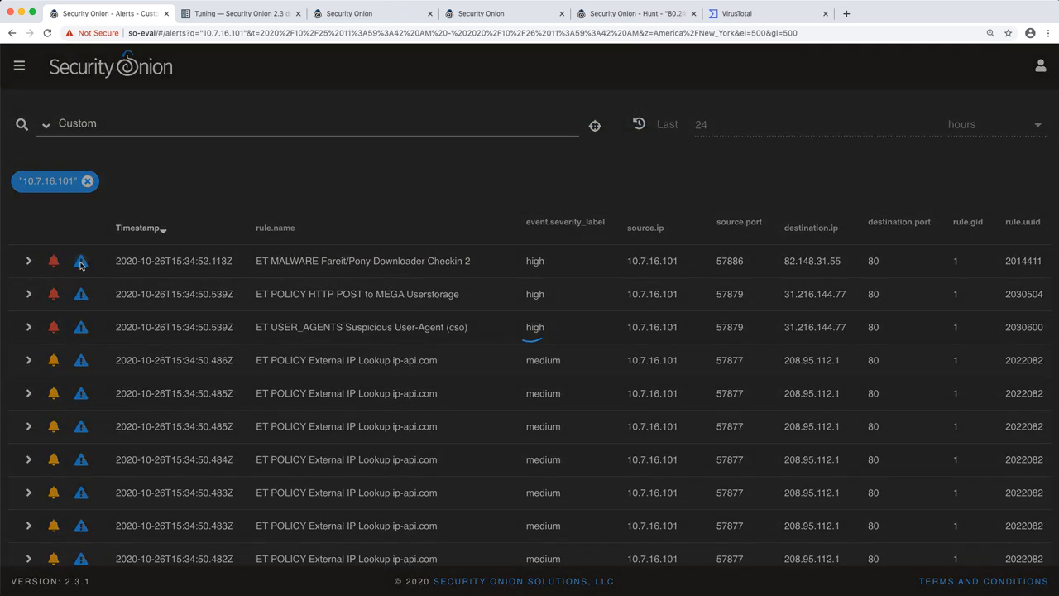
pyautogui.click(80, 260)
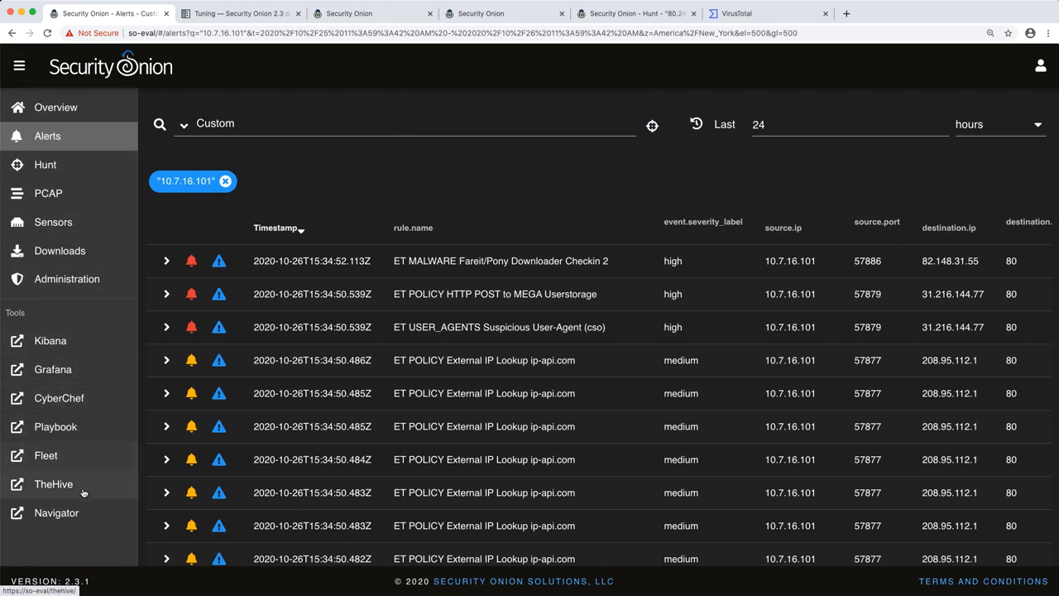
# Step: Launch TheHive from Security Onion Tools and view cases #13 and #14
pyautogui.click(53, 484)
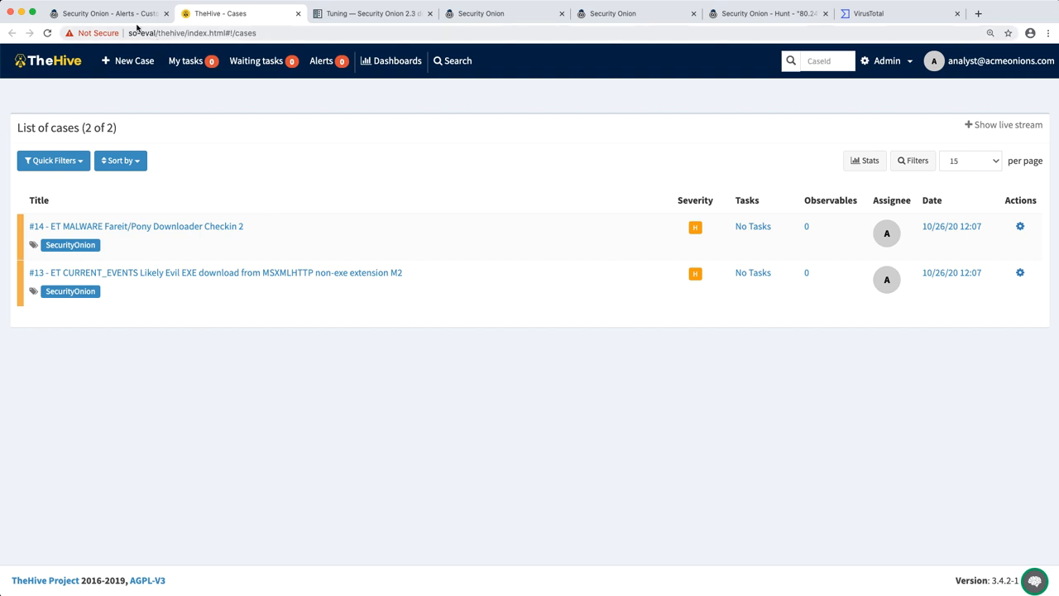
pyautogui.click(106, 14)
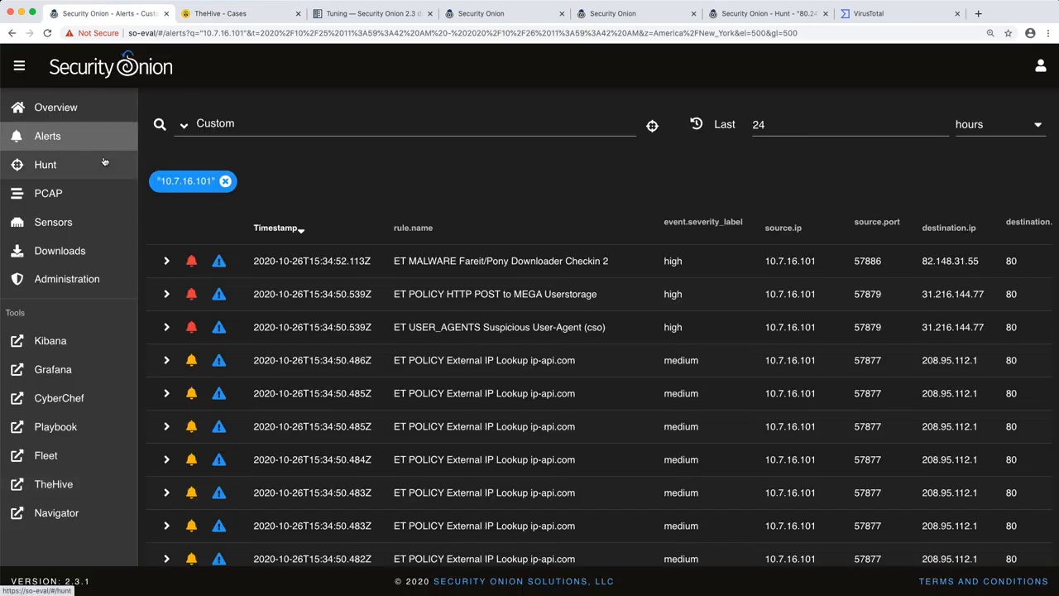
pyautogui.click(47, 135)
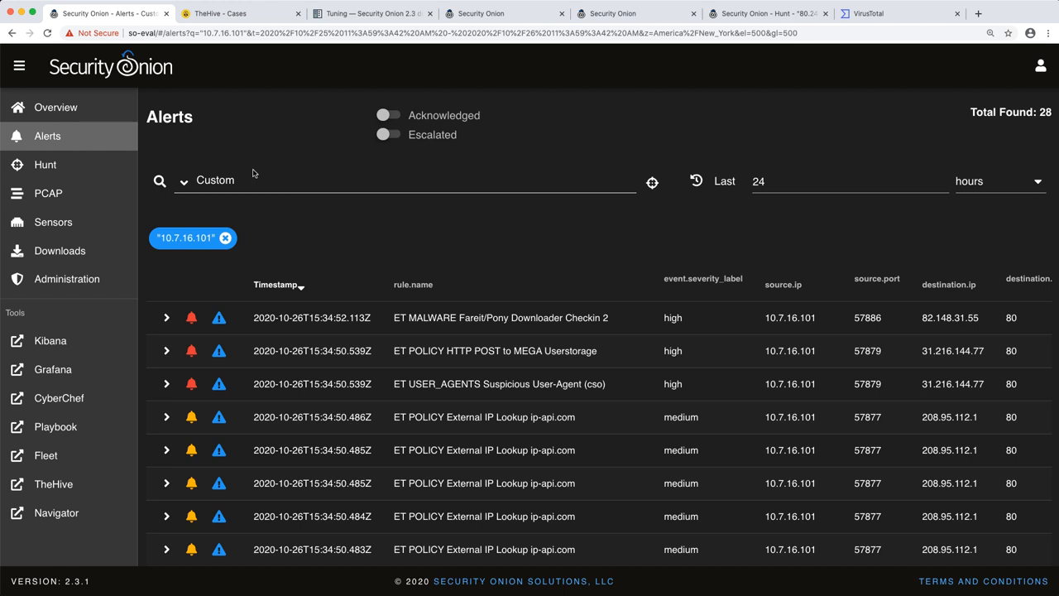
pyautogui.click(231, 13)
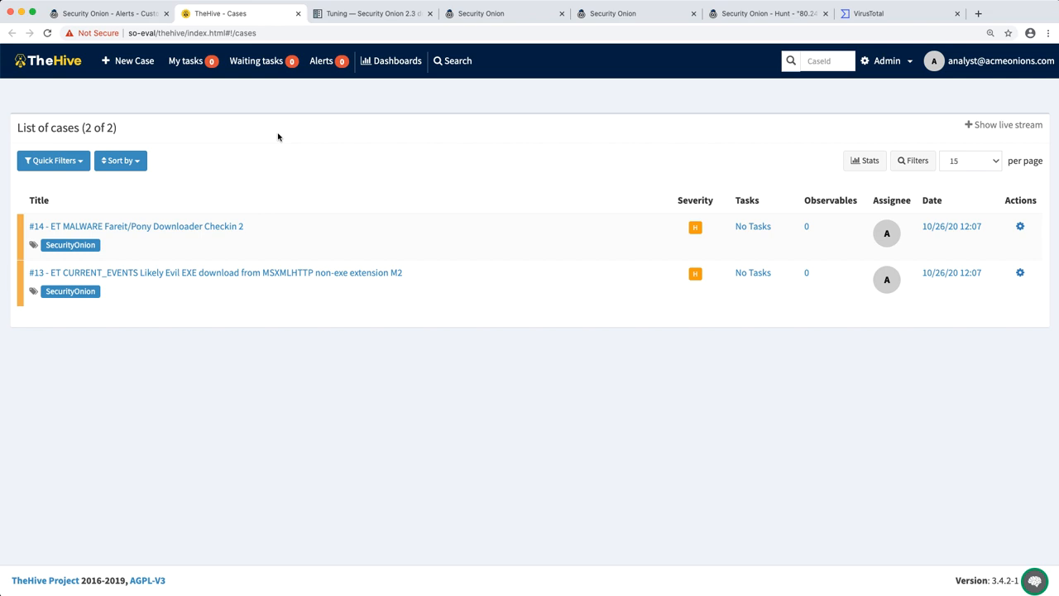
pyautogui.moveTo(244, 158)
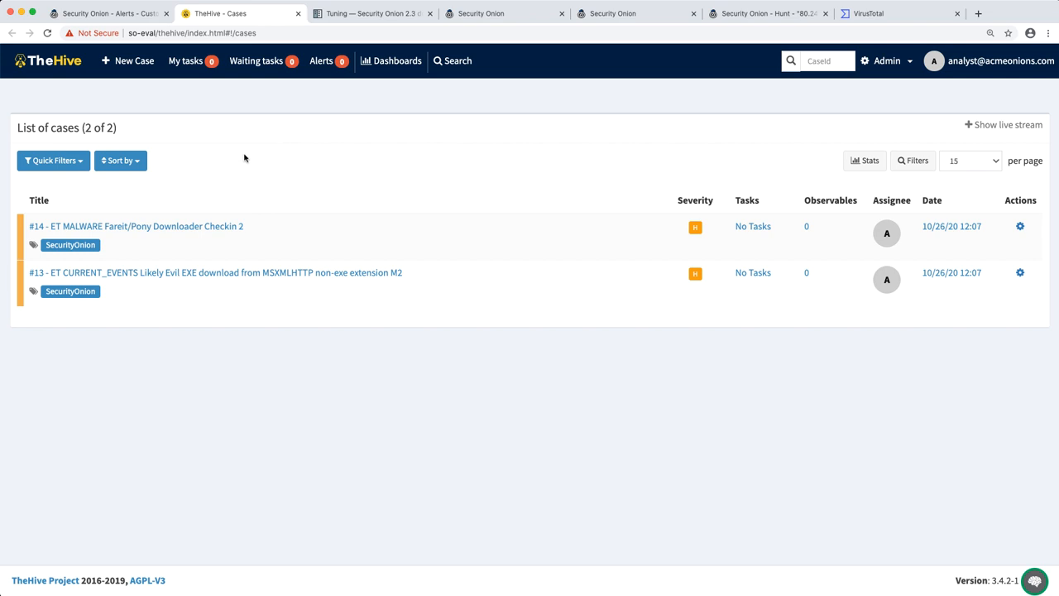
pyautogui.moveTo(212, 240)
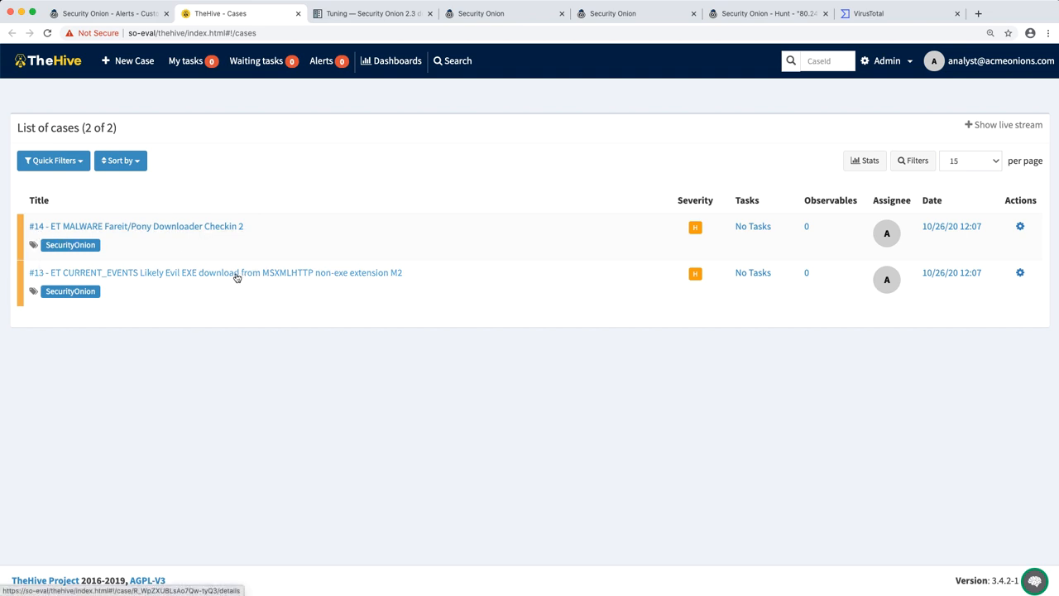
# Step: Open case #13 'Likely Evil EXE download' and scroll through its details
pyautogui.click(215, 272)
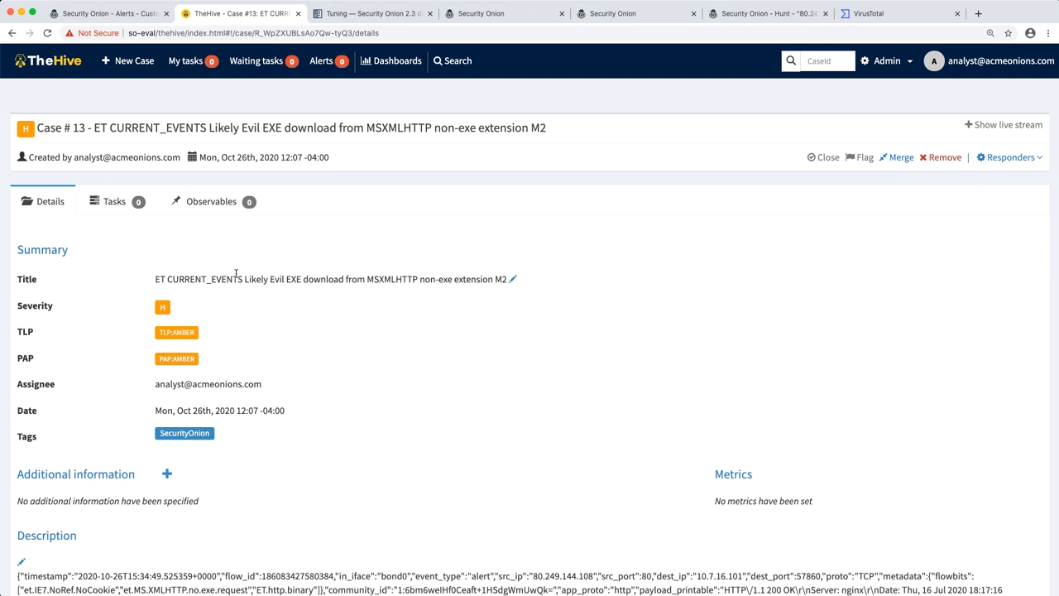
pyautogui.scroll(-3)
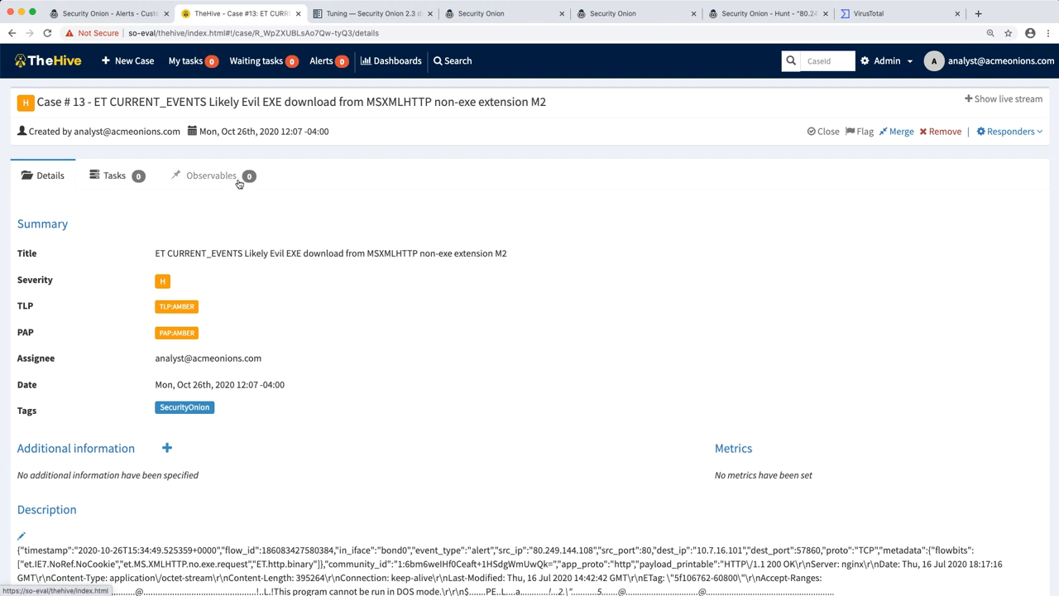
pyautogui.moveTo(346, 212)
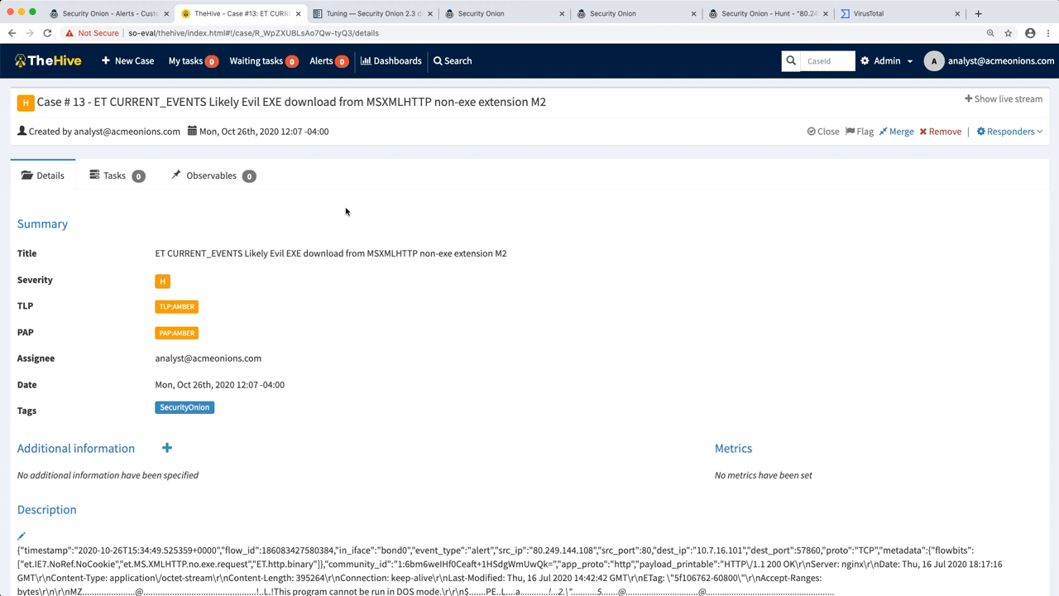
pyautogui.moveTo(920, 160)
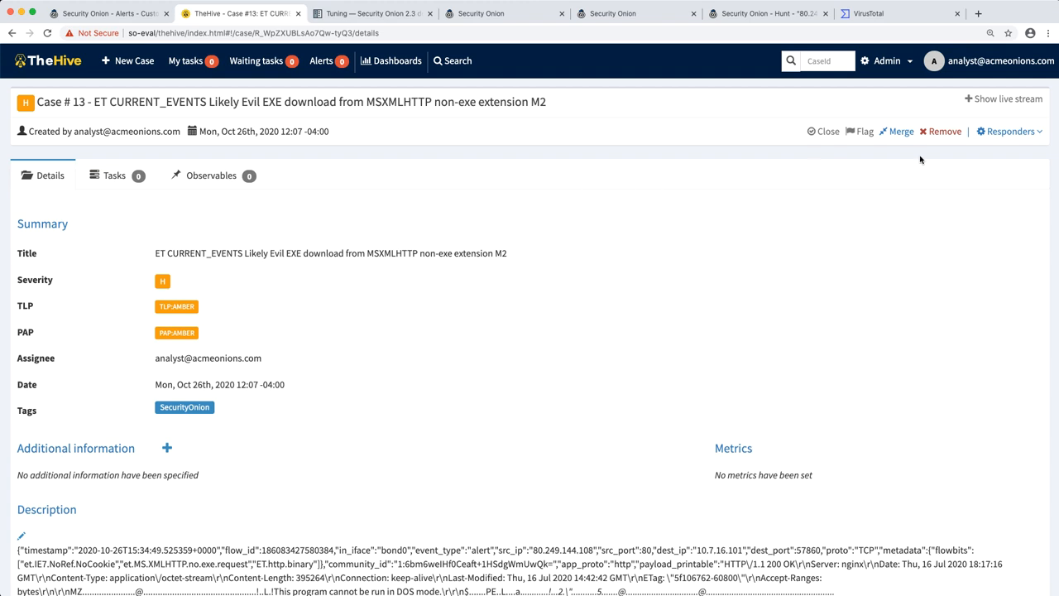
pyautogui.moveTo(901, 130)
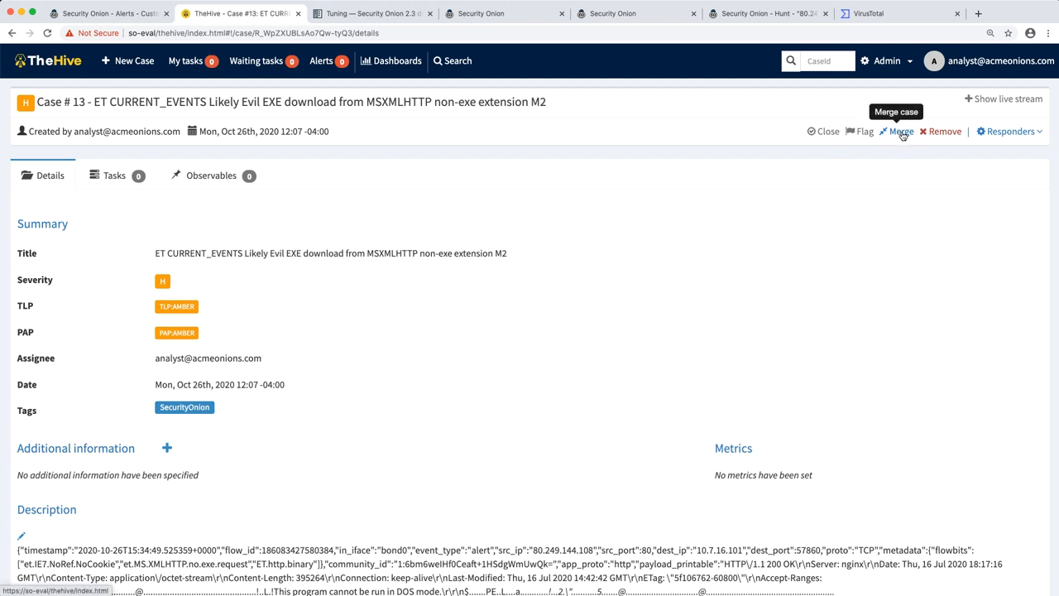
# Step: Merge case #13 with case number 14 into new combined case #15
pyautogui.click(900, 131)
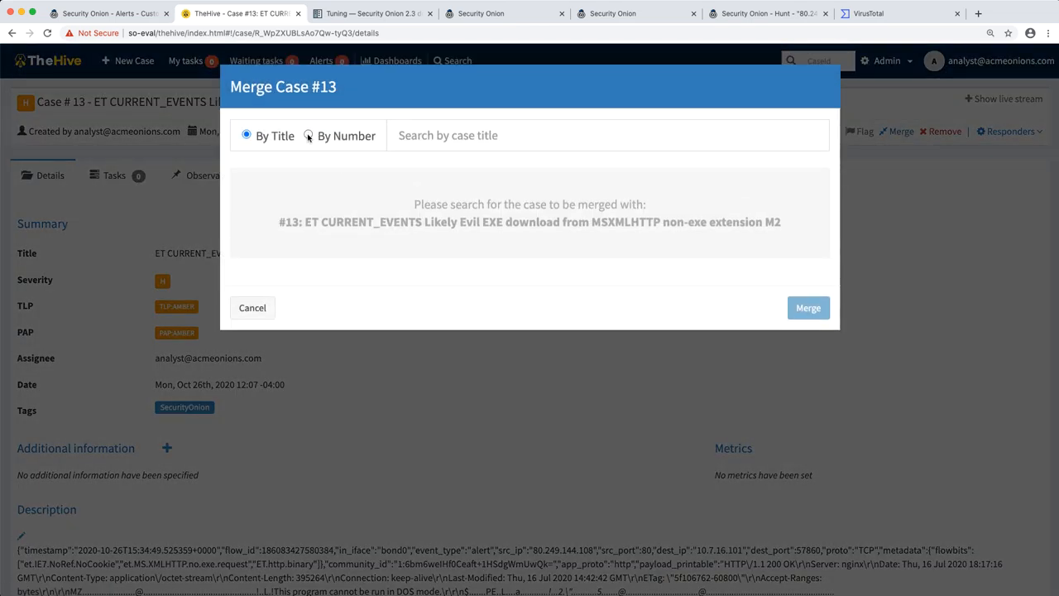
pyautogui.click(309, 135)
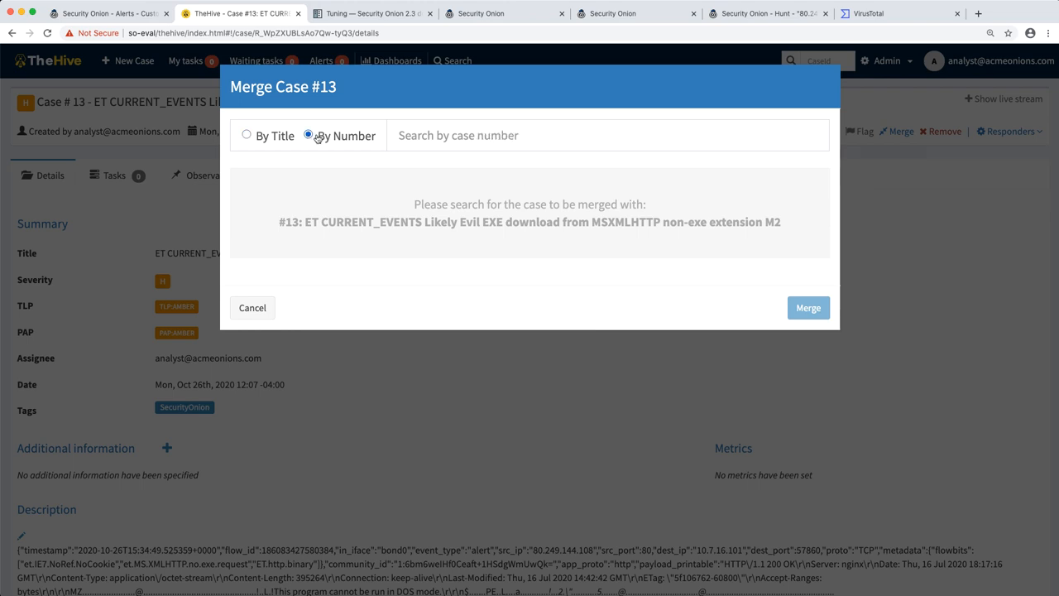
pyautogui.write('14')
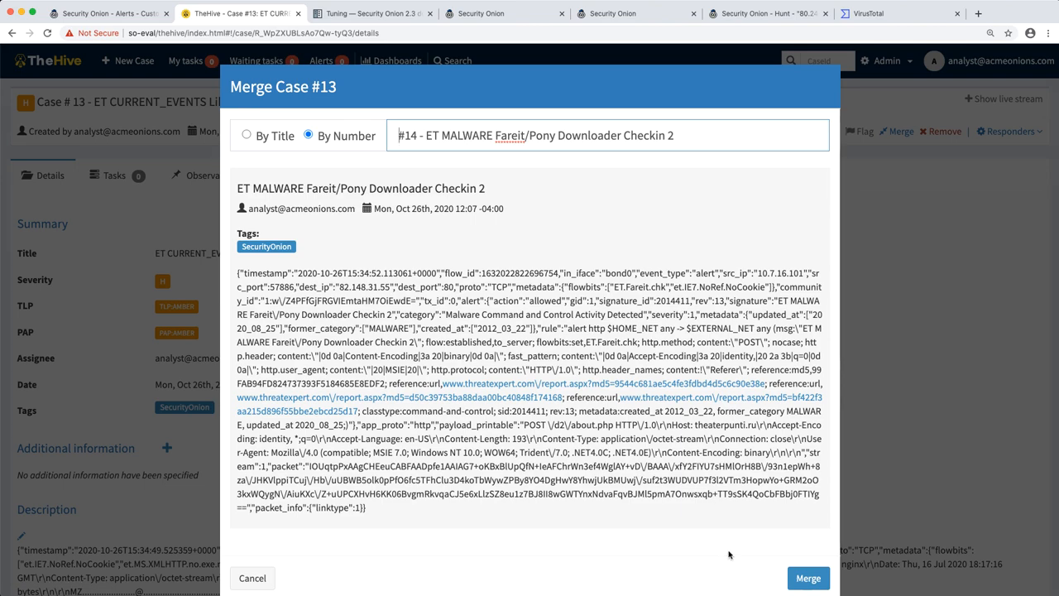
pyautogui.click(252, 578)
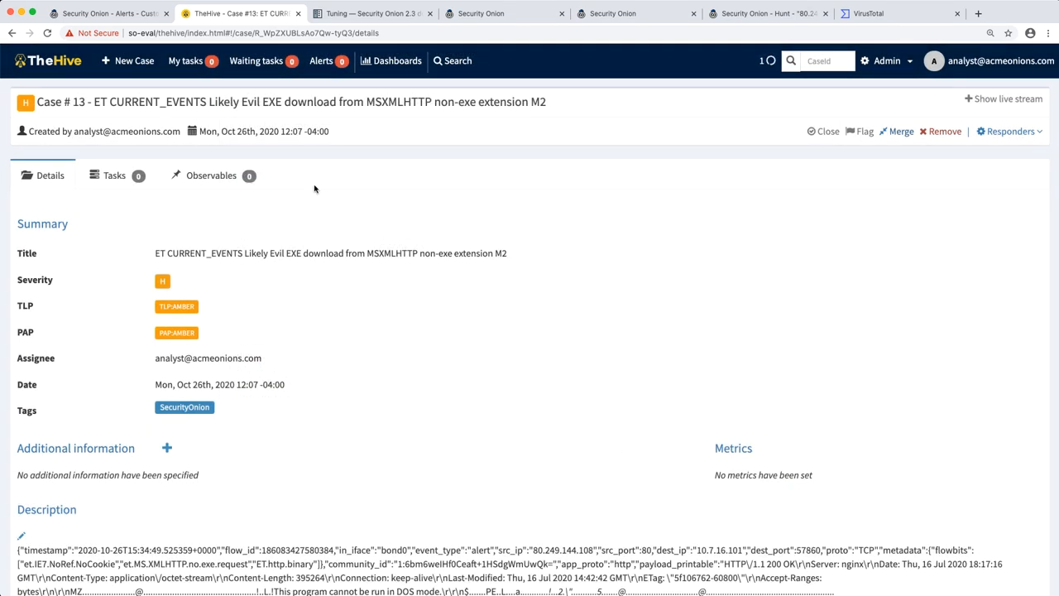
pyautogui.click(897, 131)
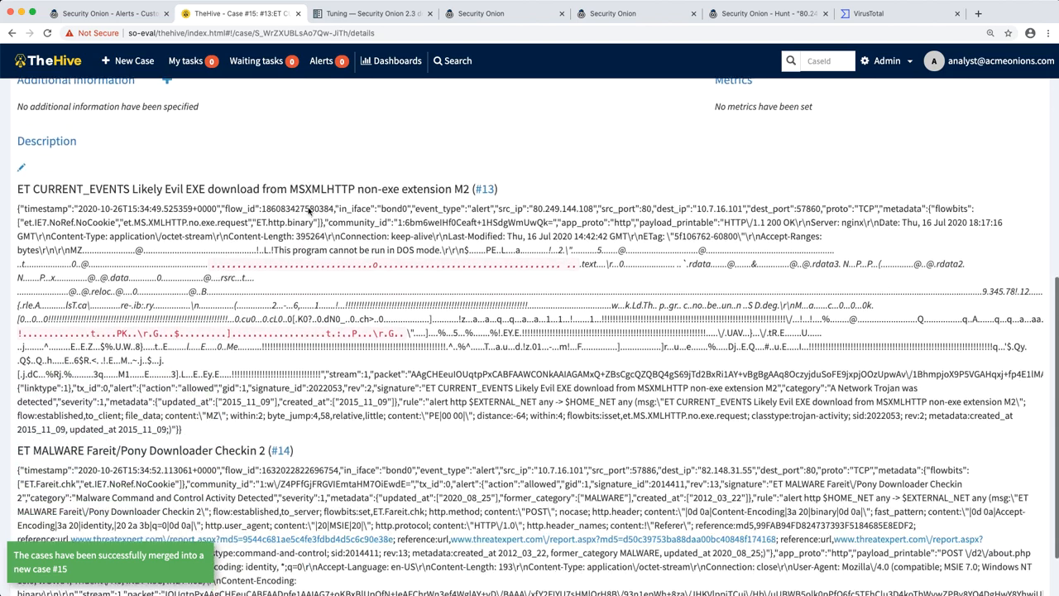
pyautogui.scroll(-3)
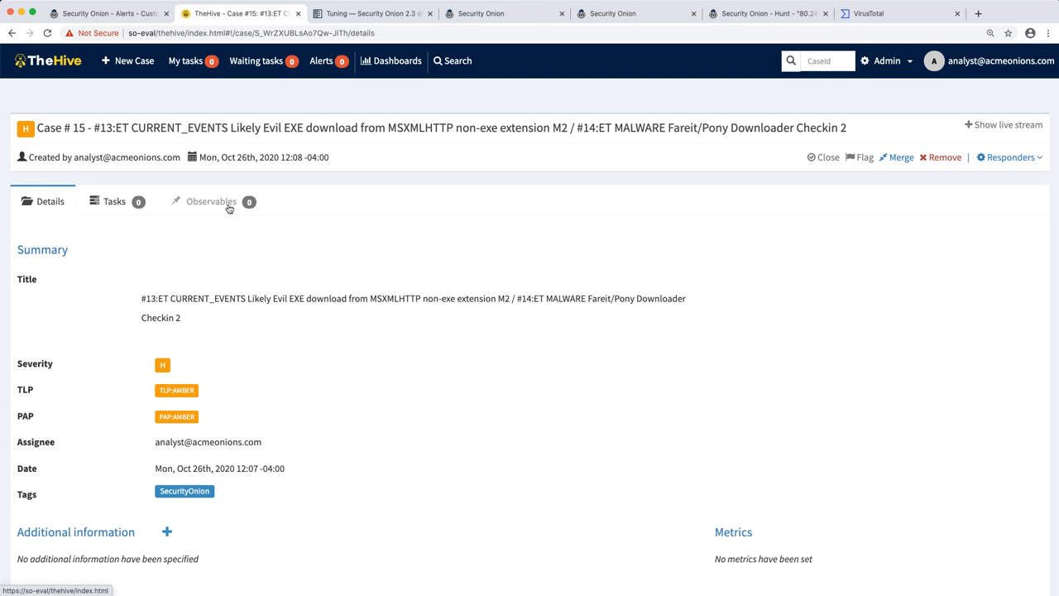
# Step: Open case 15's Observables list and bring up a blank new-observable form
pyautogui.click(211, 201)
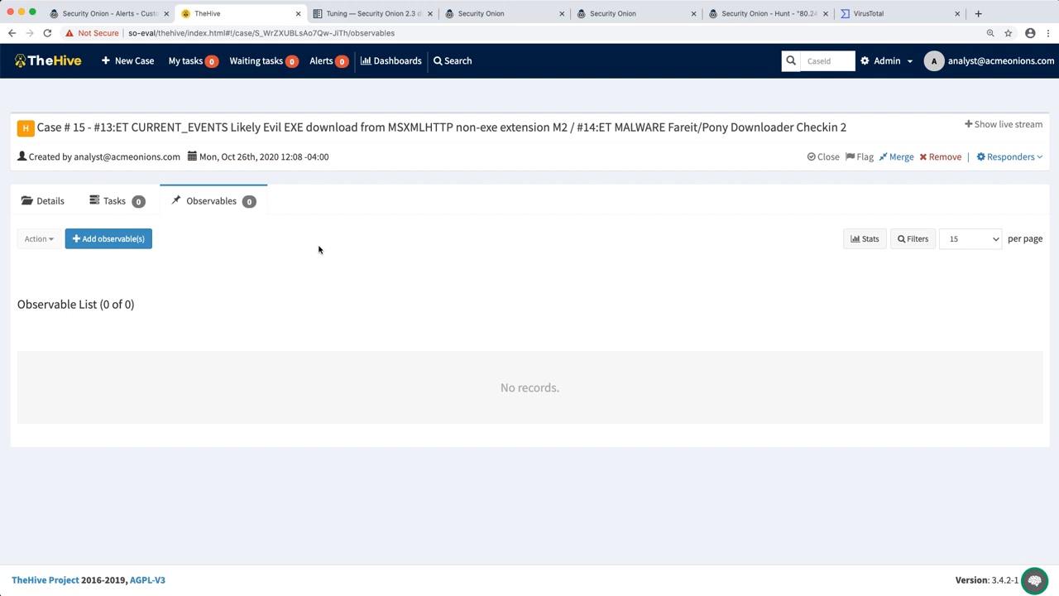
pyautogui.click(109, 239)
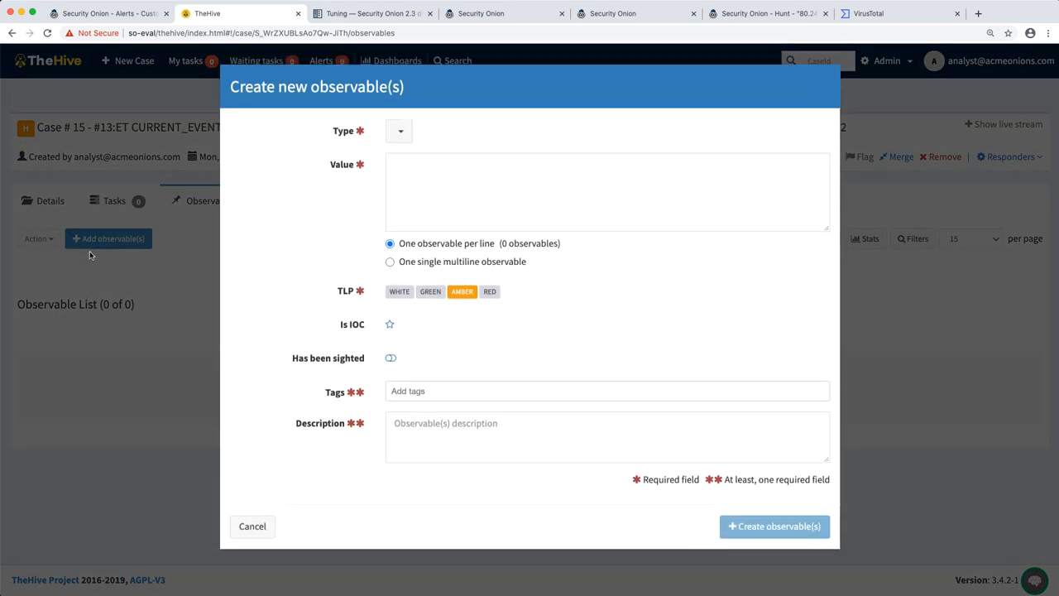
# Step: Add a hash observable e892e7f5…2b1289b1d, marked as IOC and sighted
pyautogui.click(399, 131)
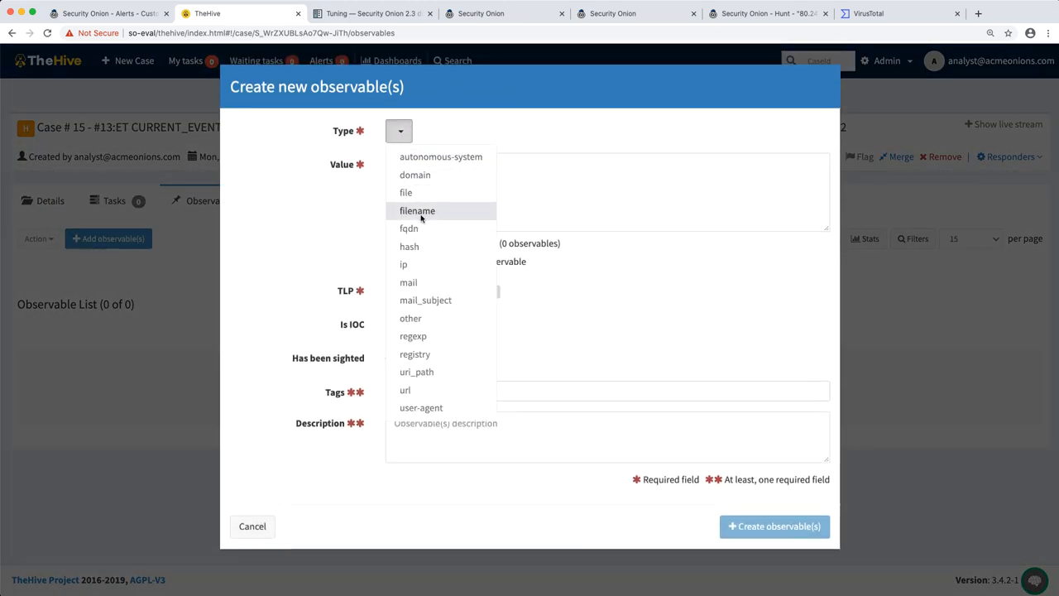
pyautogui.click(409, 246)
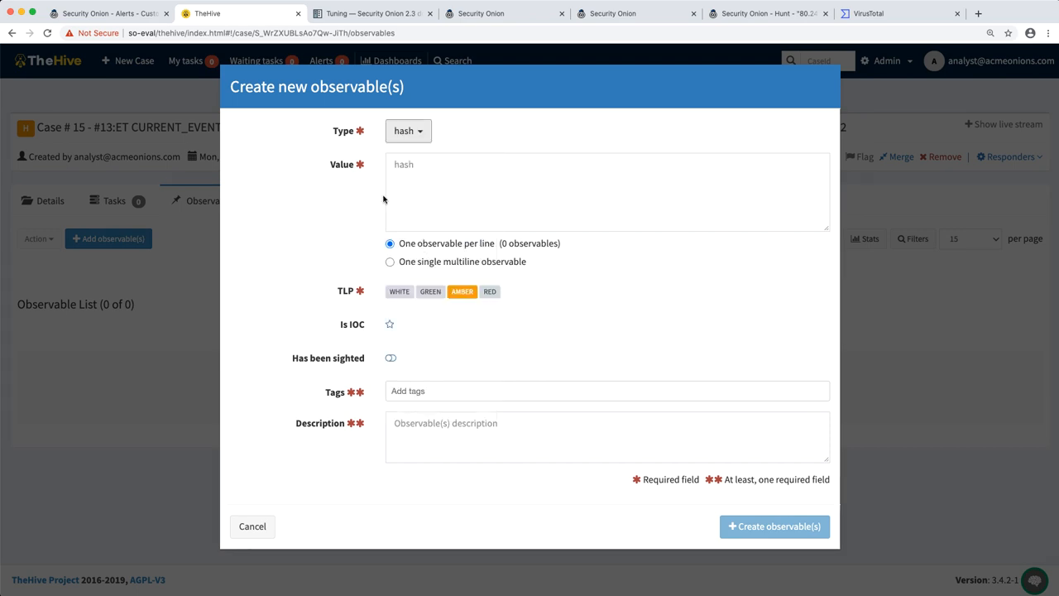
pyautogui.click(900, 13)
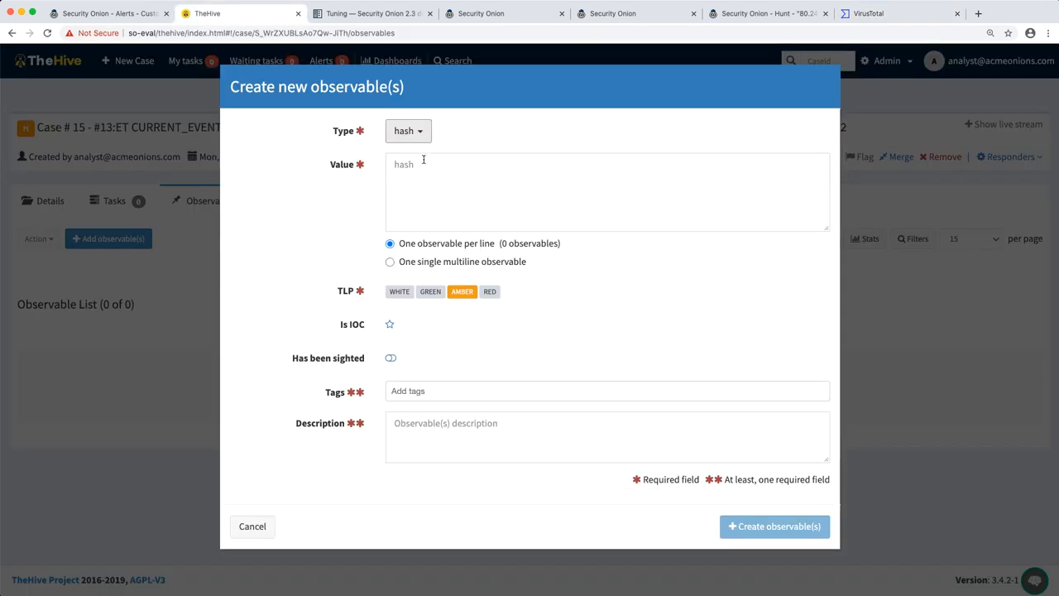
pyautogui.write('e892e7f5b3919e1c3d92ee26e7b4313e753cad797e3397138a1ccef2b1289b1d')
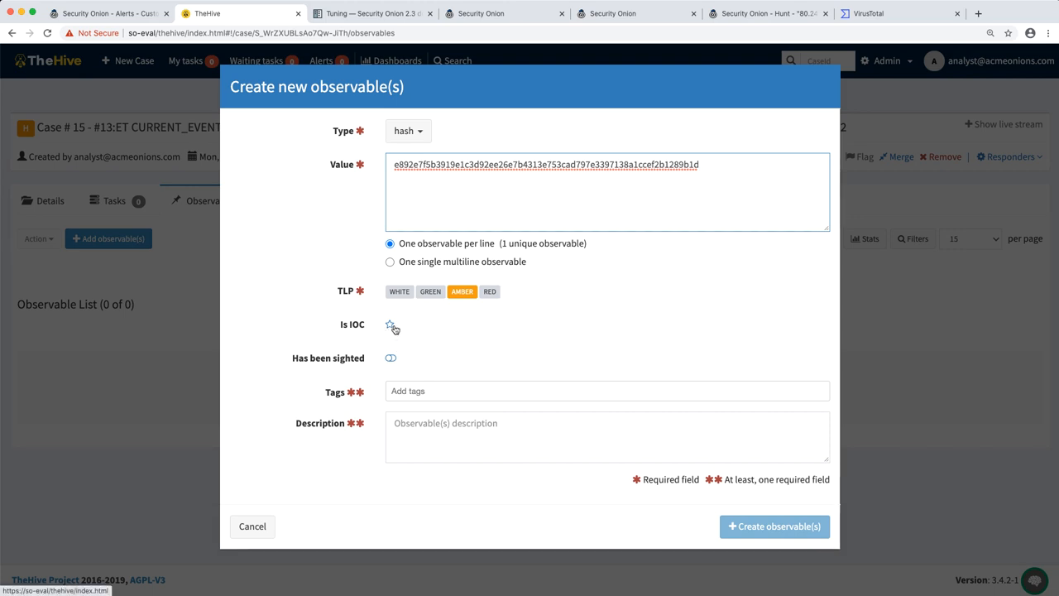
pyautogui.click(389, 324)
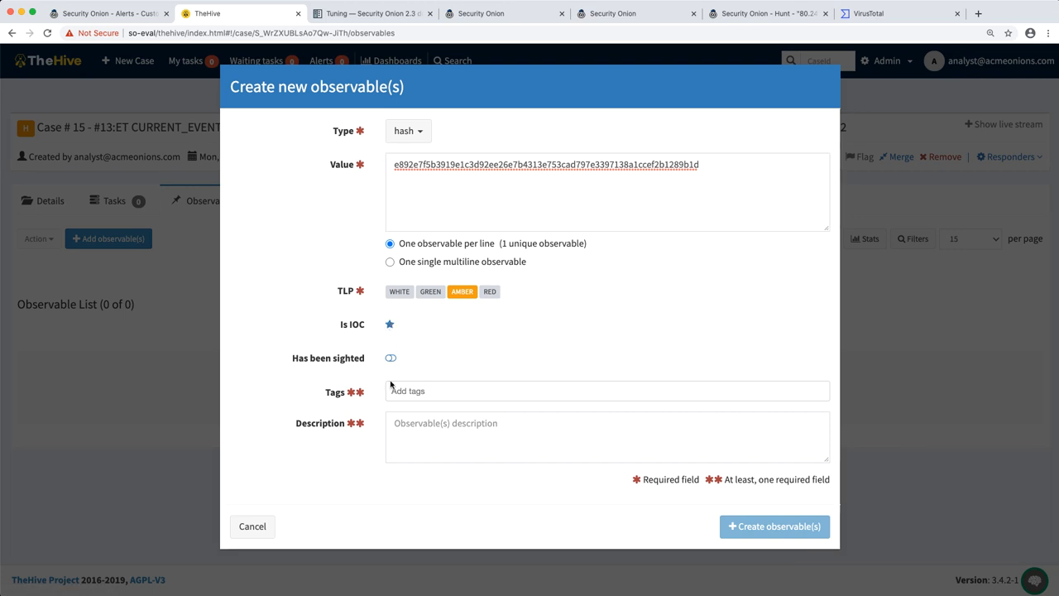
pyautogui.click(390, 358)
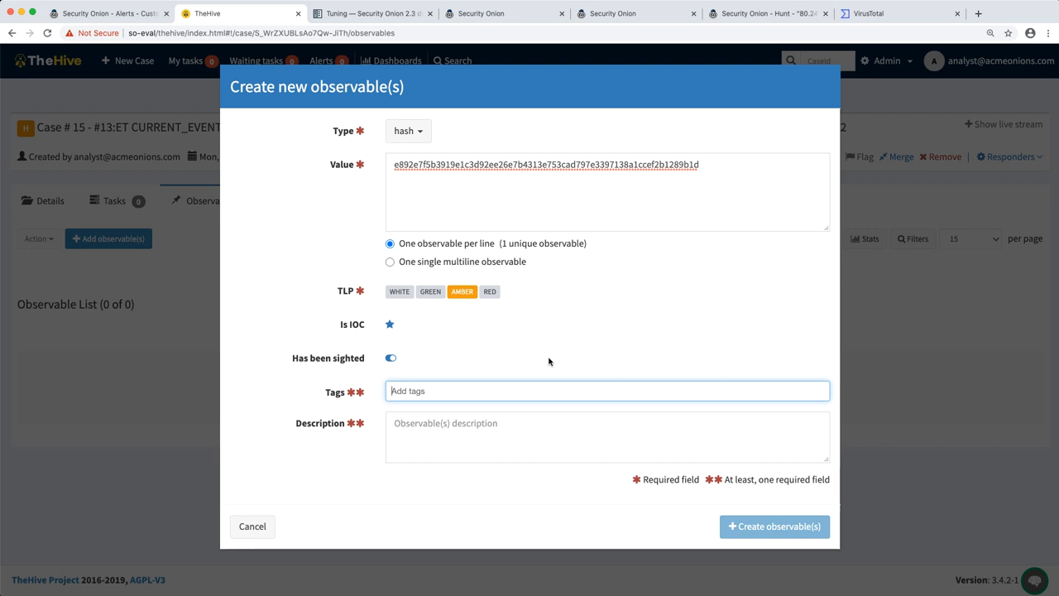
# Step: Tag the hash exe and write a description with the VirusTotal link and first-stage note
pyautogui.write('exe')
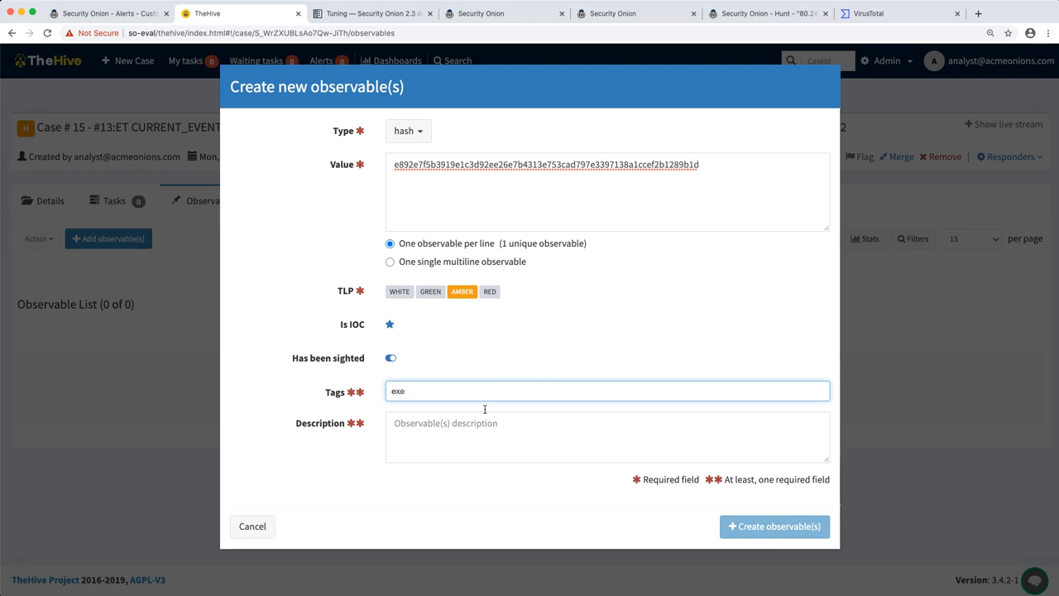
pyautogui.press('enter')
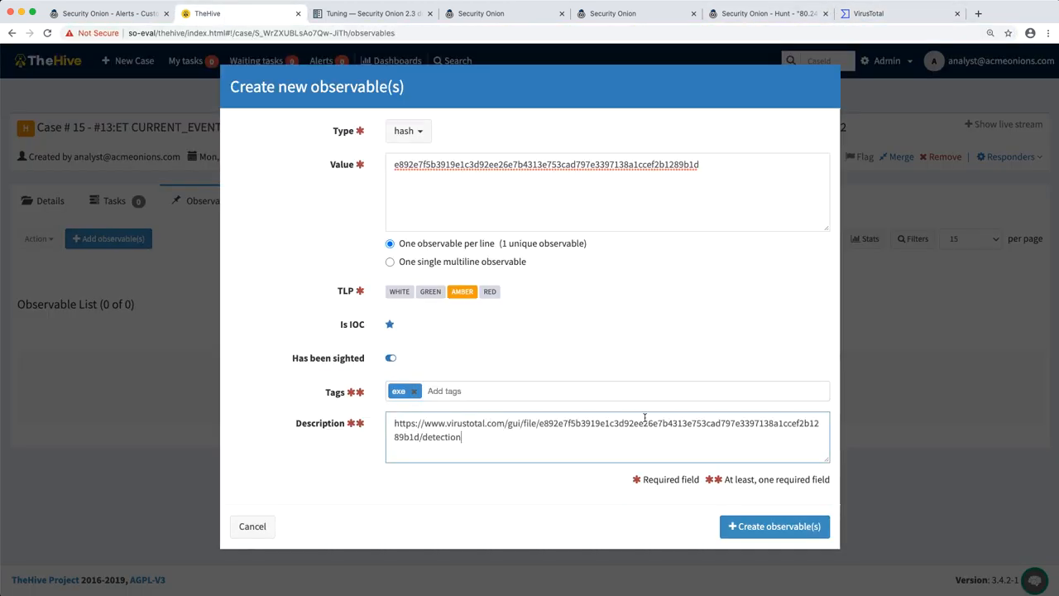
pyautogui.press('Enter')
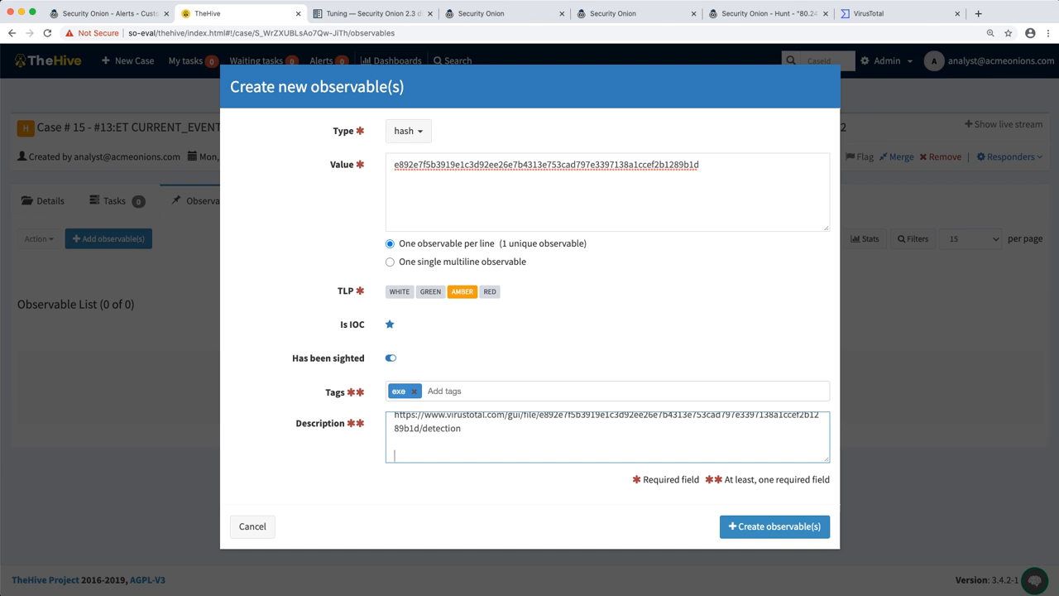
pyautogui.write('W')
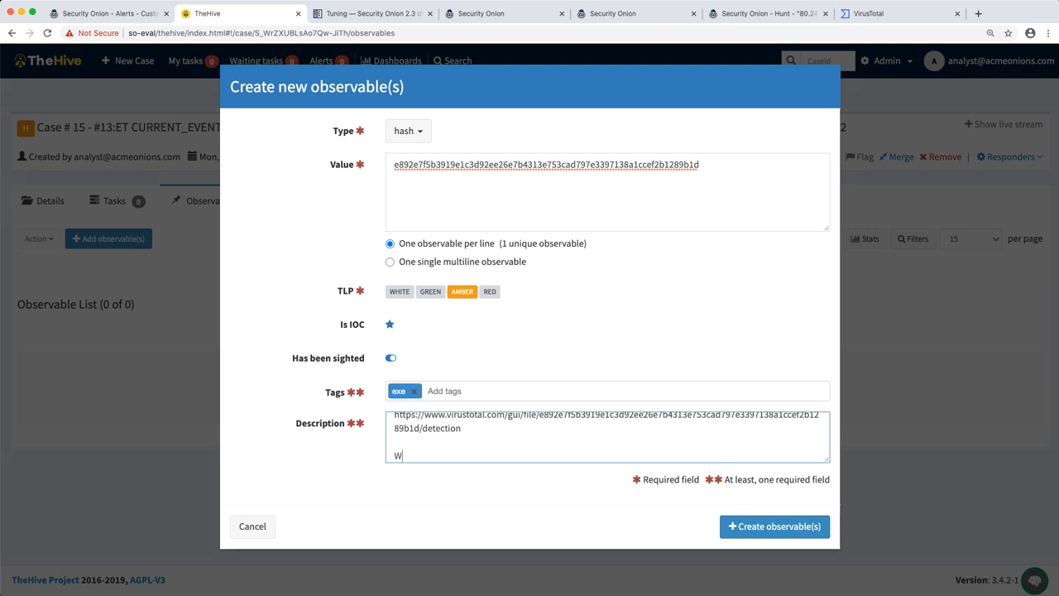
pyautogui.write('e think this is the first stage download')
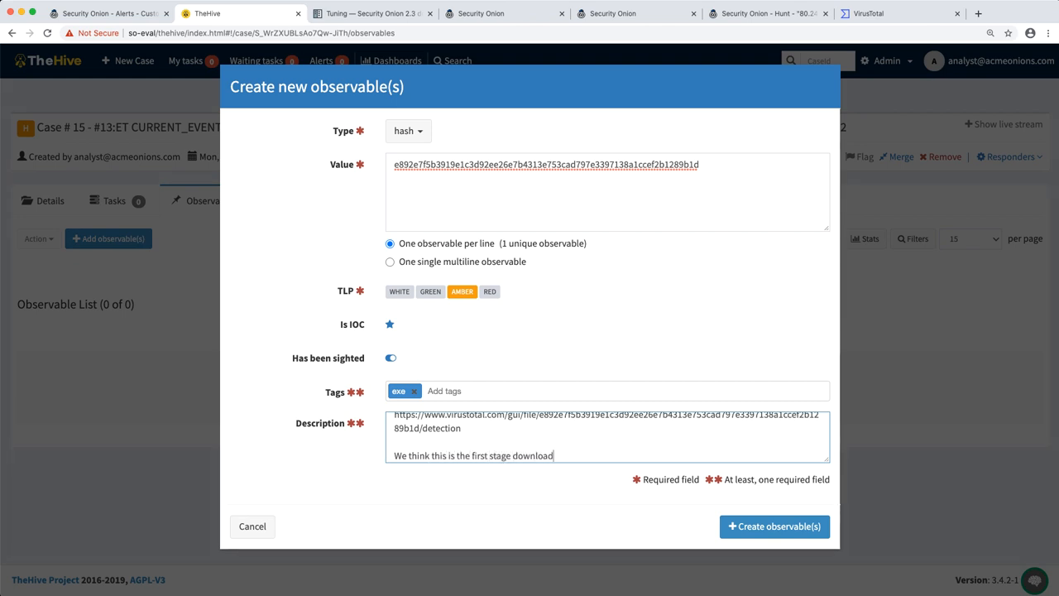
# Step: Finish the description, create the exe-tagged hash observable, and view the empty task list
pyautogui.write('.')
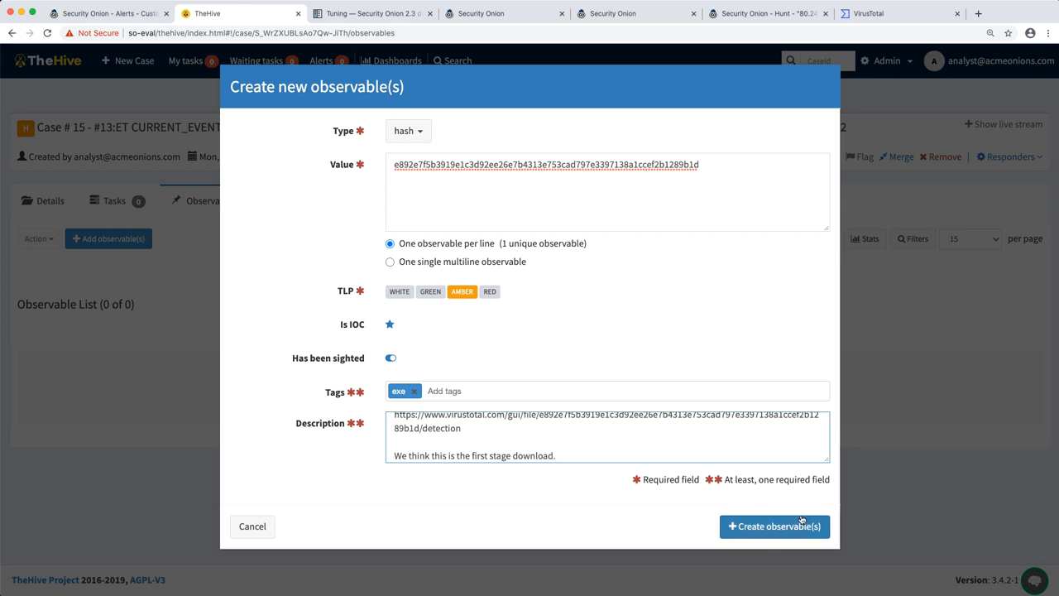
pyautogui.click(775, 526)
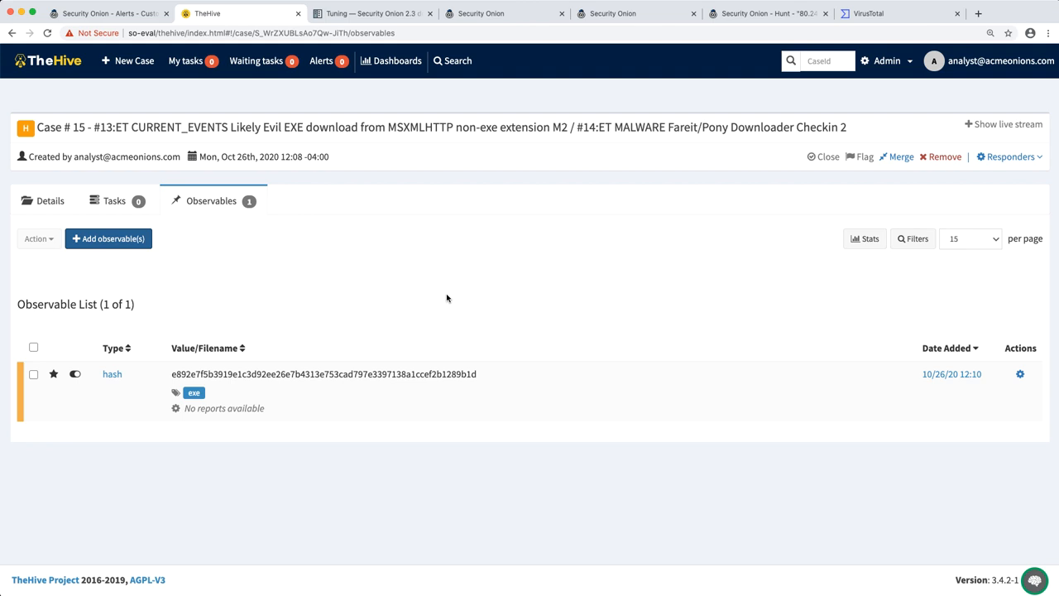
pyautogui.click(115, 200)
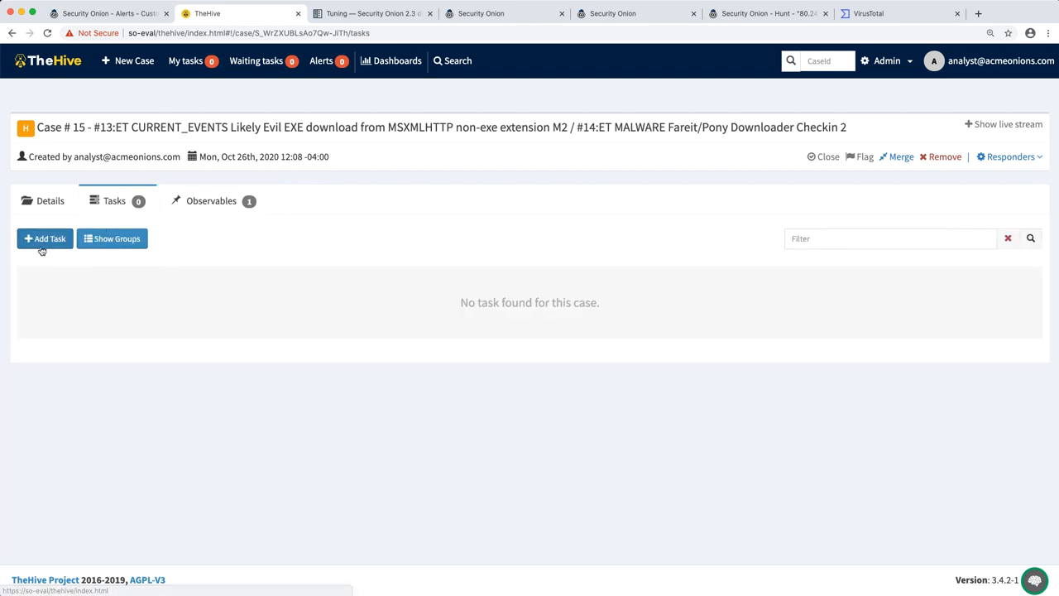
# Step: Draft a task titled 'Investigate Further - HTTP Post to Mega', then return to Security Onion
pyautogui.click(45, 239)
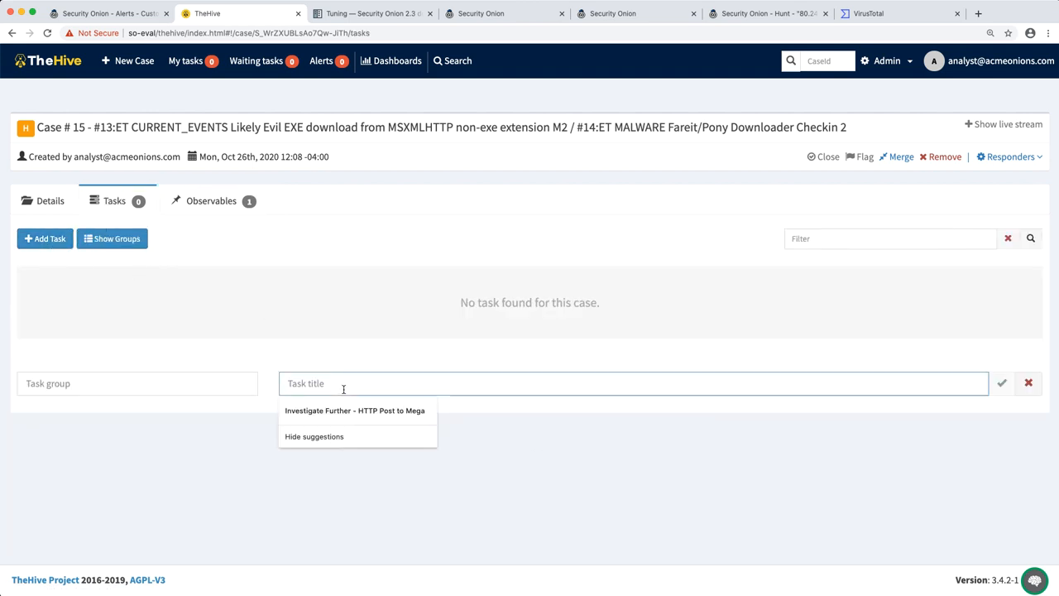
pyautogui.click(354, 410)
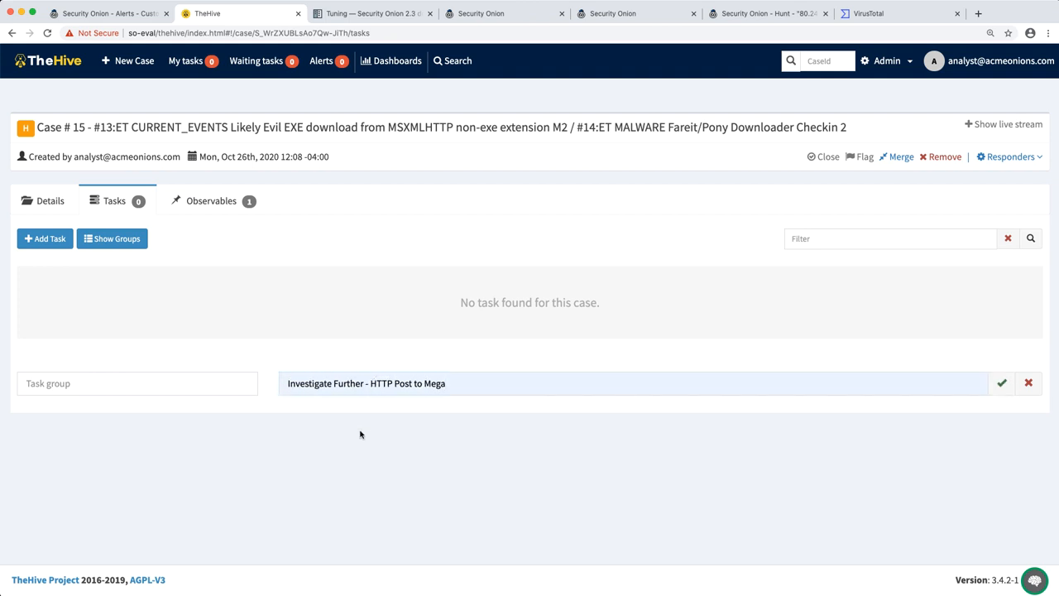
pyautogui.click(106, 14)
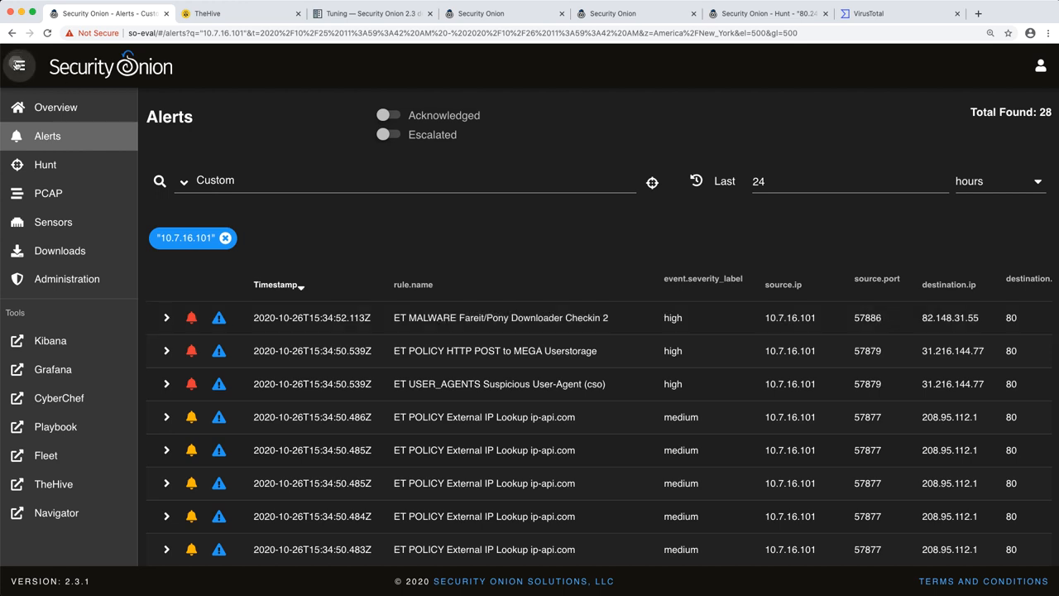
# Step: Collapse the sidebar and scroll through the alerts for host 10.7.16.101
pyautogui.click(20, 65)
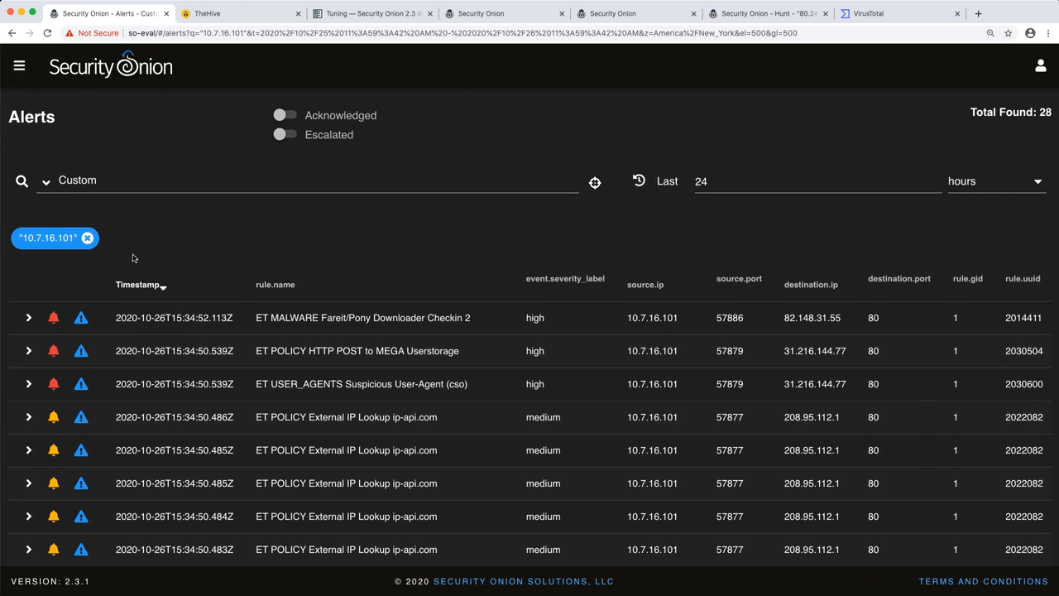
pyautogui.moveTo(171, 248)
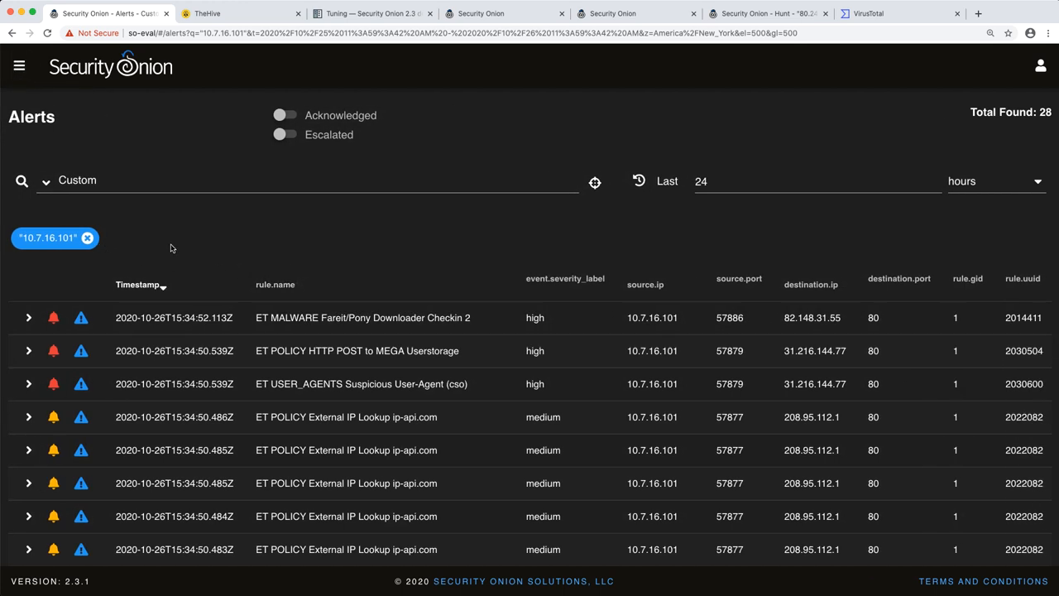
pyautogui.scroll(-3)
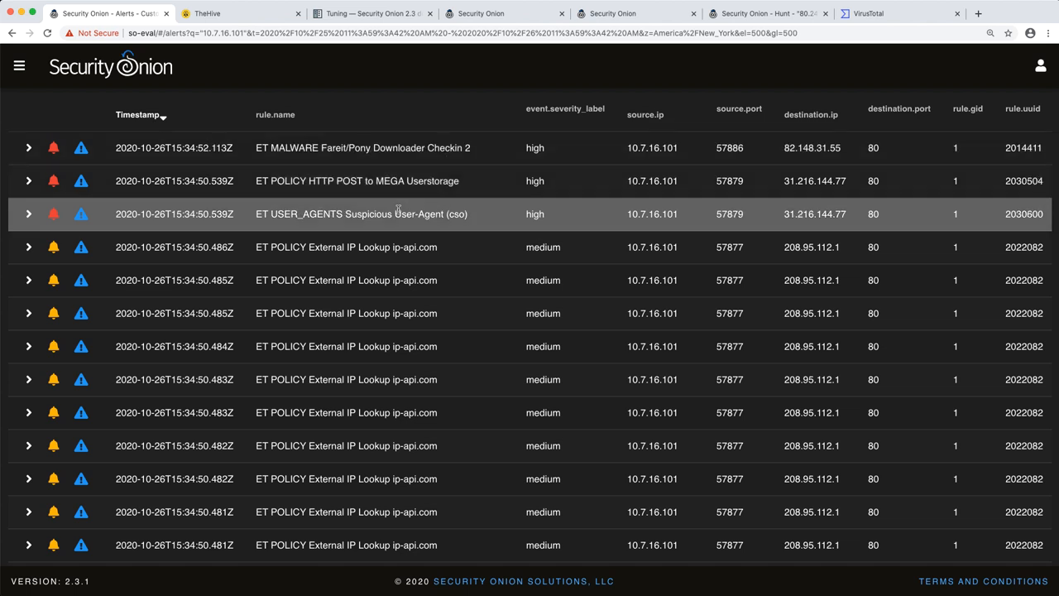
pyautogui.moveTo(387, 246)
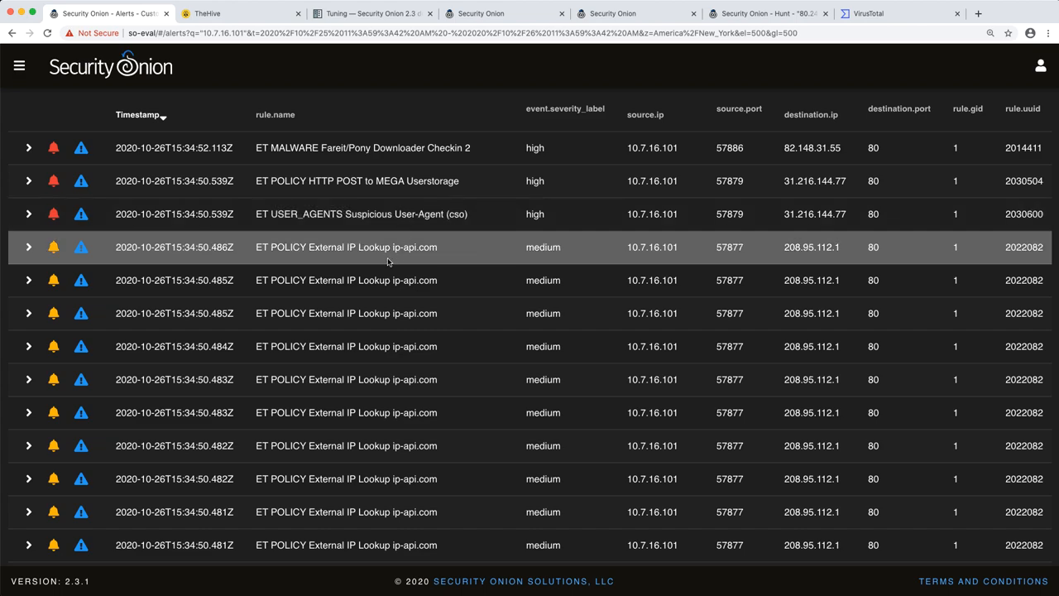
pyautogui.scroll(-3)
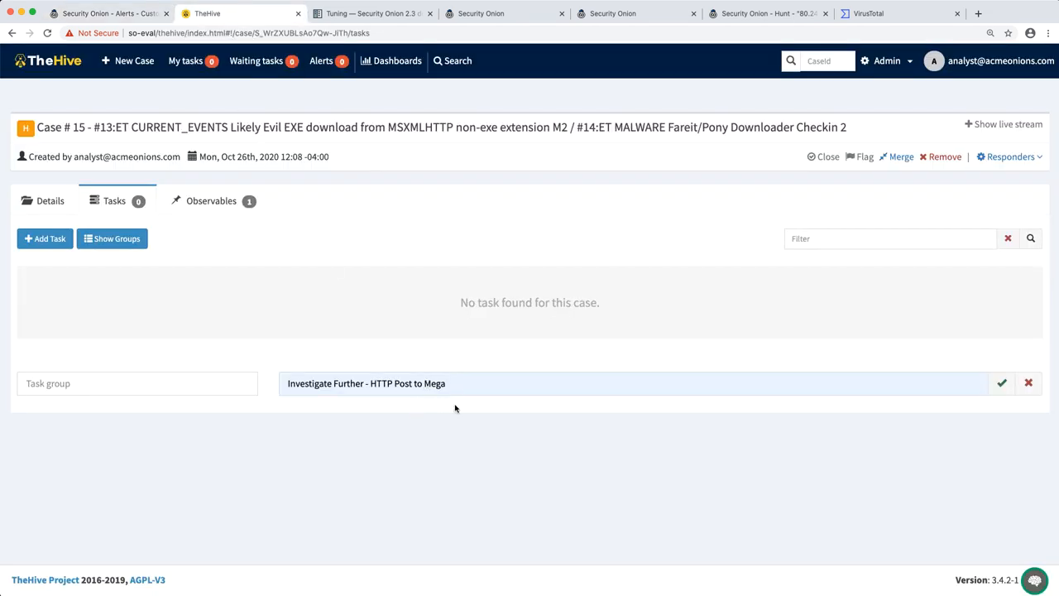
# Step: Save the 'Investigate Further - HTTP Post to Mega' task and return to case details
pyautogui.click(522, 383)
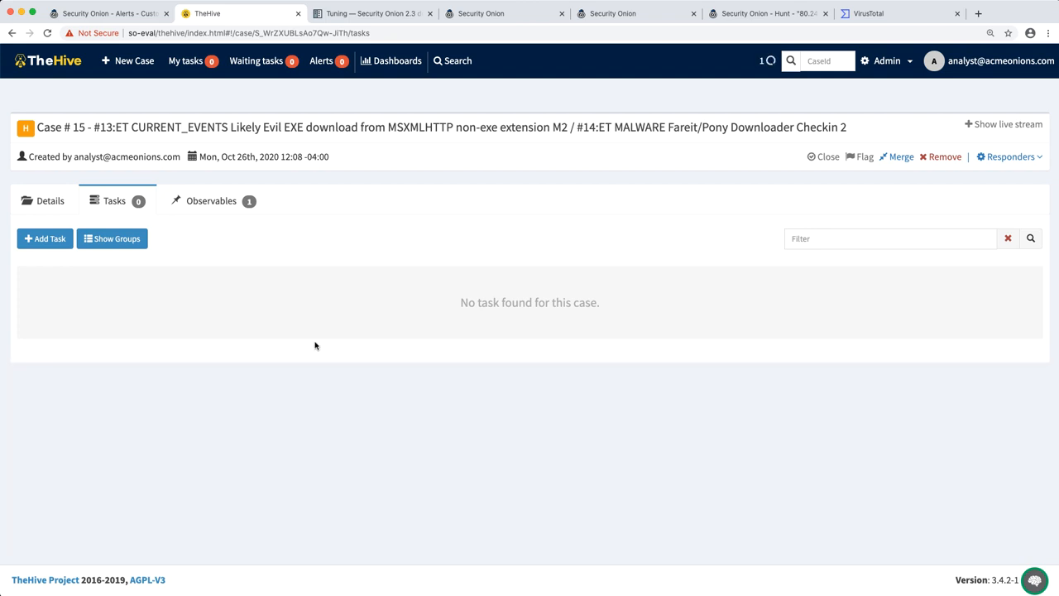
pyautogui.click(45, 238)
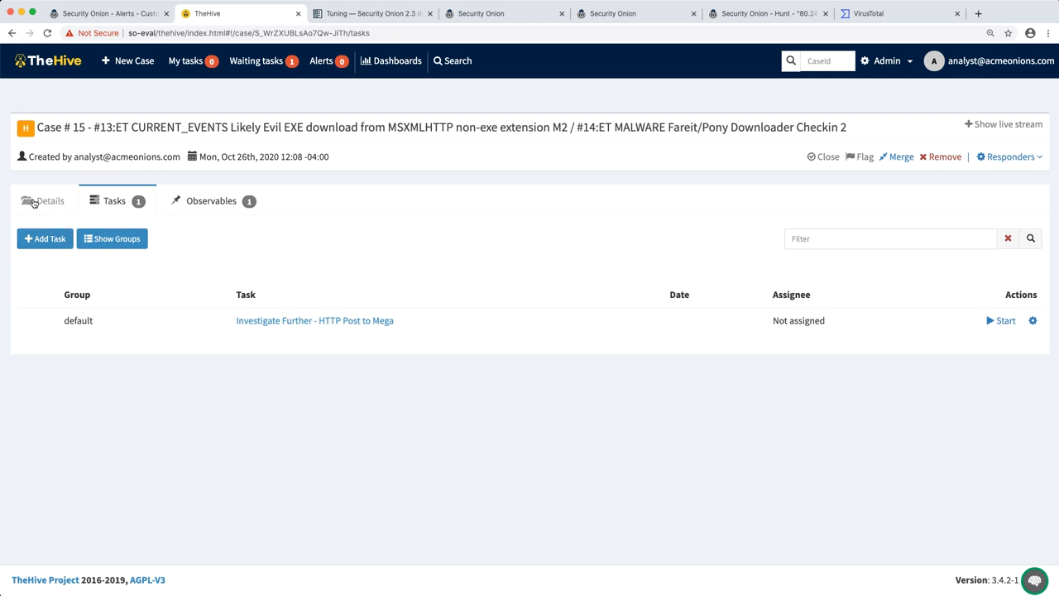
pyautogui.click(49, 200)
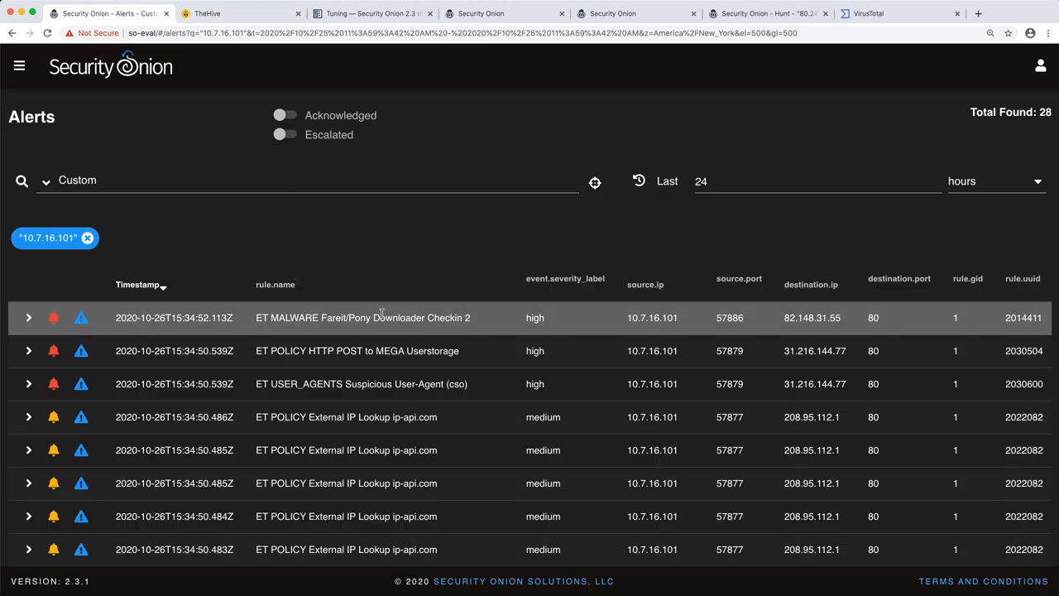
# Step: Scroll the 10.7.16.101 alerts, including the HTTP POST to MEGA Userstorage alert
pyautogui.scroll(-3)
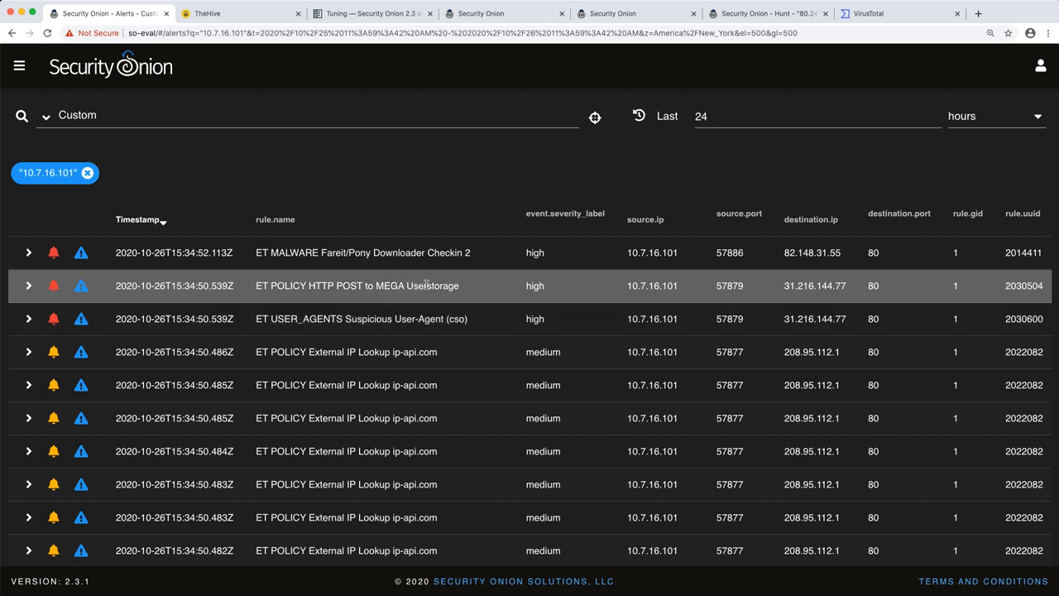
pyautogui.moveTo(440, 253)
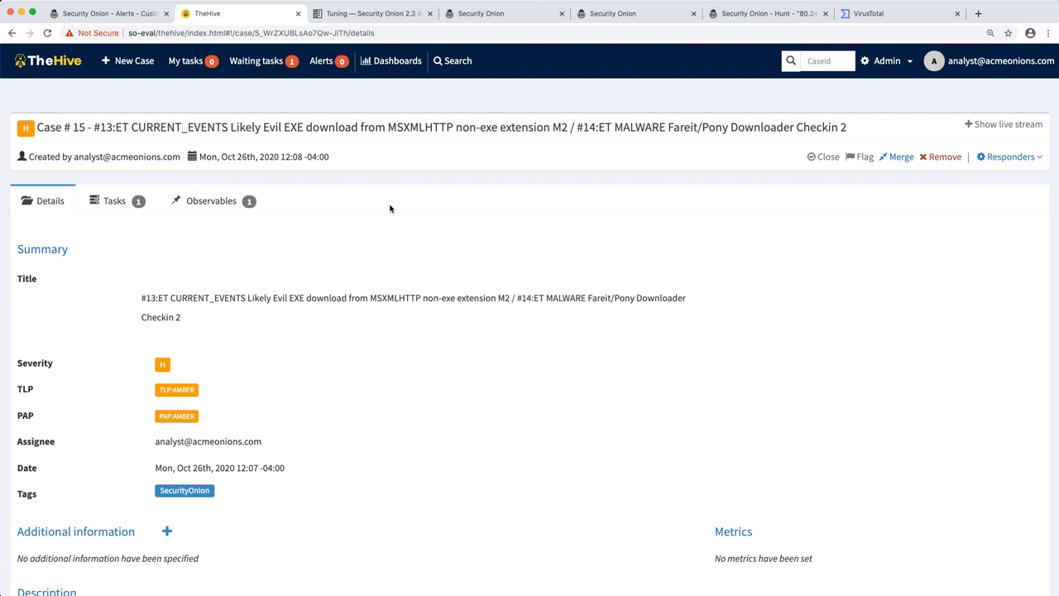
pyautogui.moveTo(453, 206)
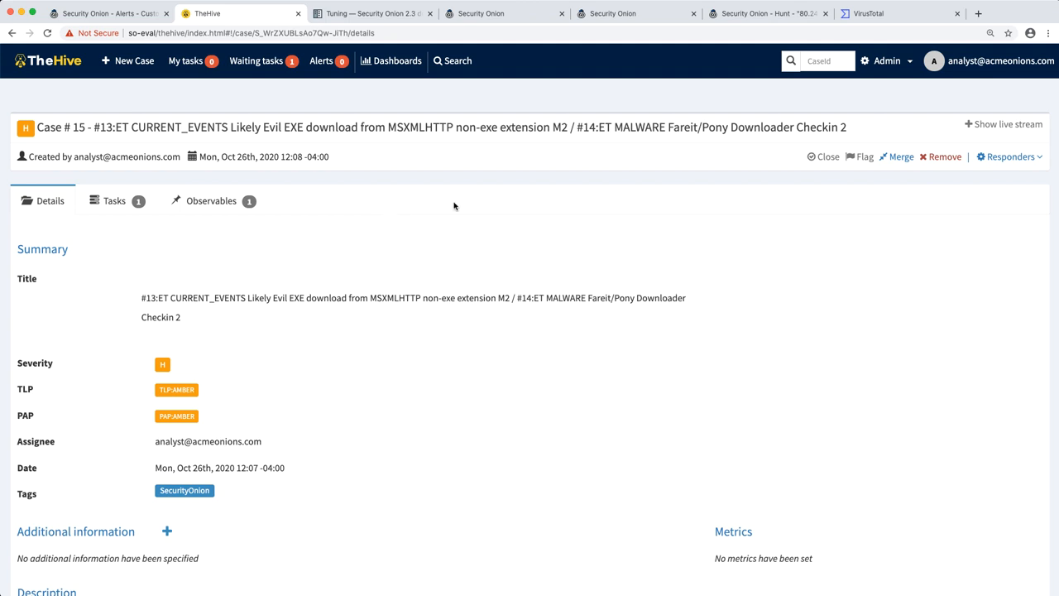
pyautogui.moveTo(828, 157)
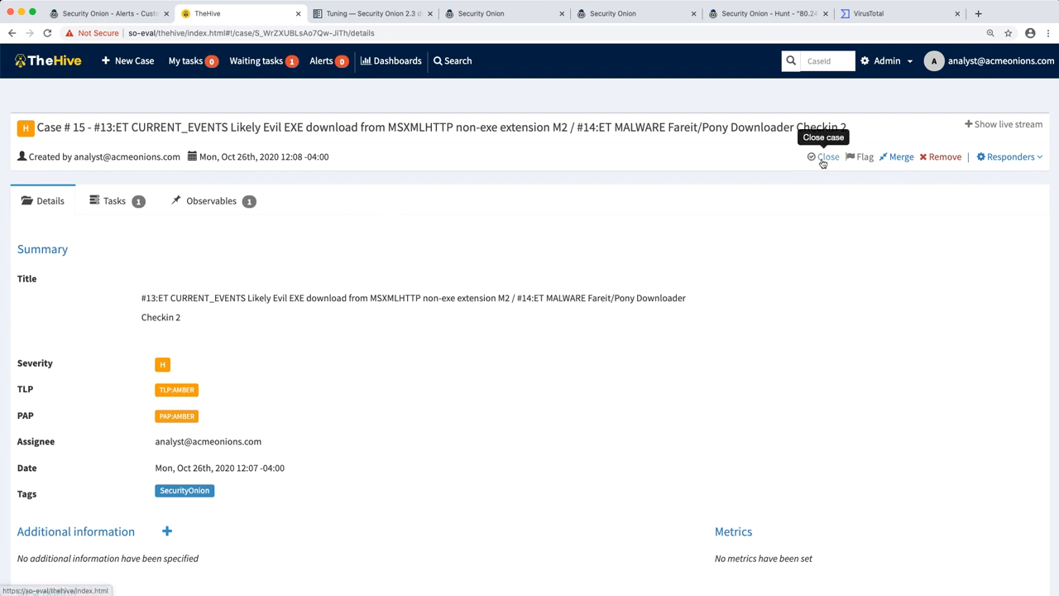
# Step: Start closing case 15 and agree to close its open task as well
pyautogui.click(828, 157)
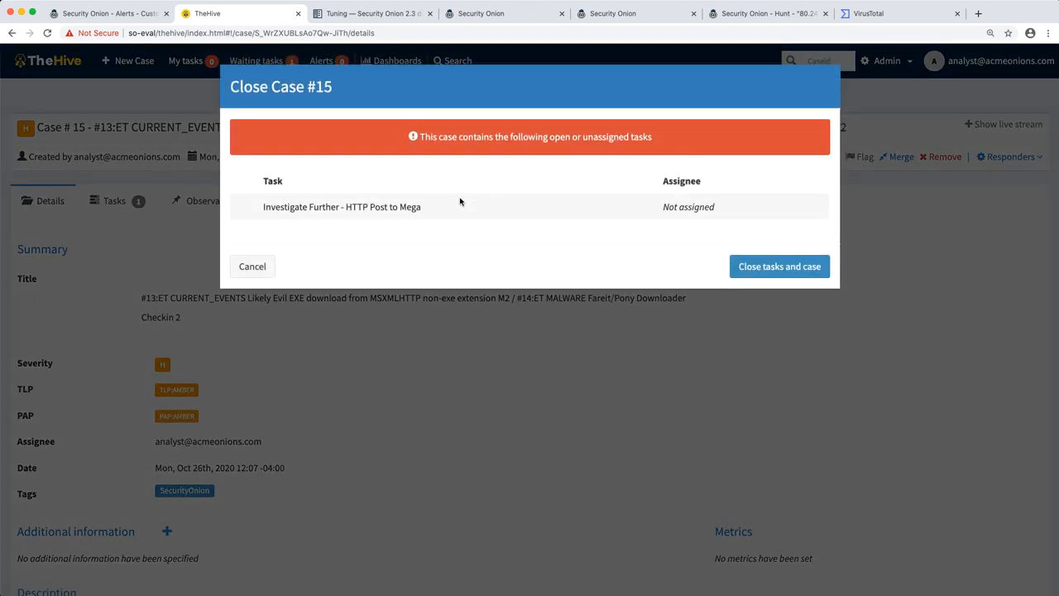
pyautogui.moveTo(525, 214)
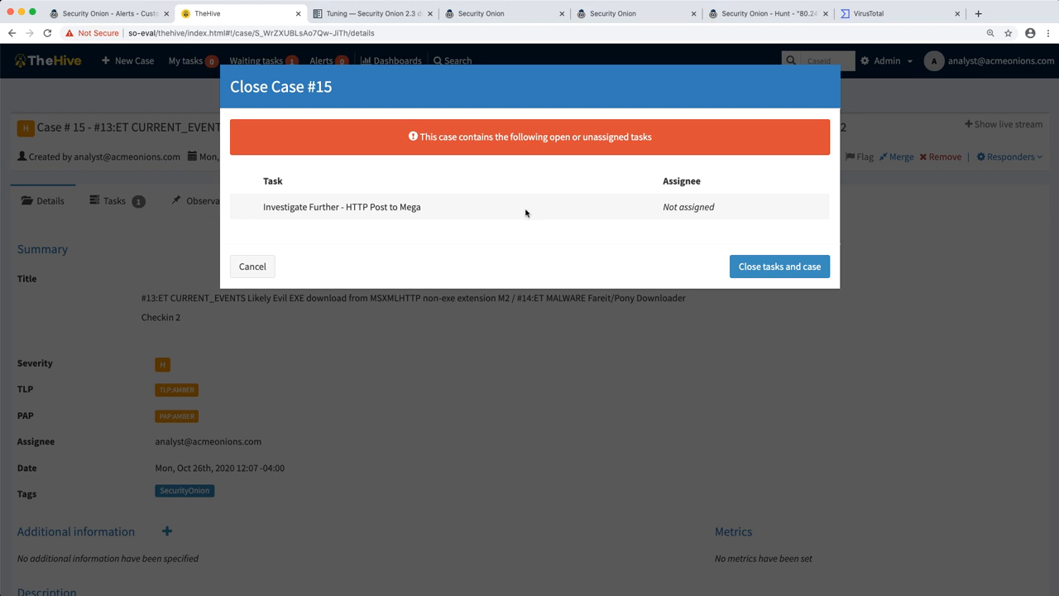
pyautogui.moveTo(779, 266)
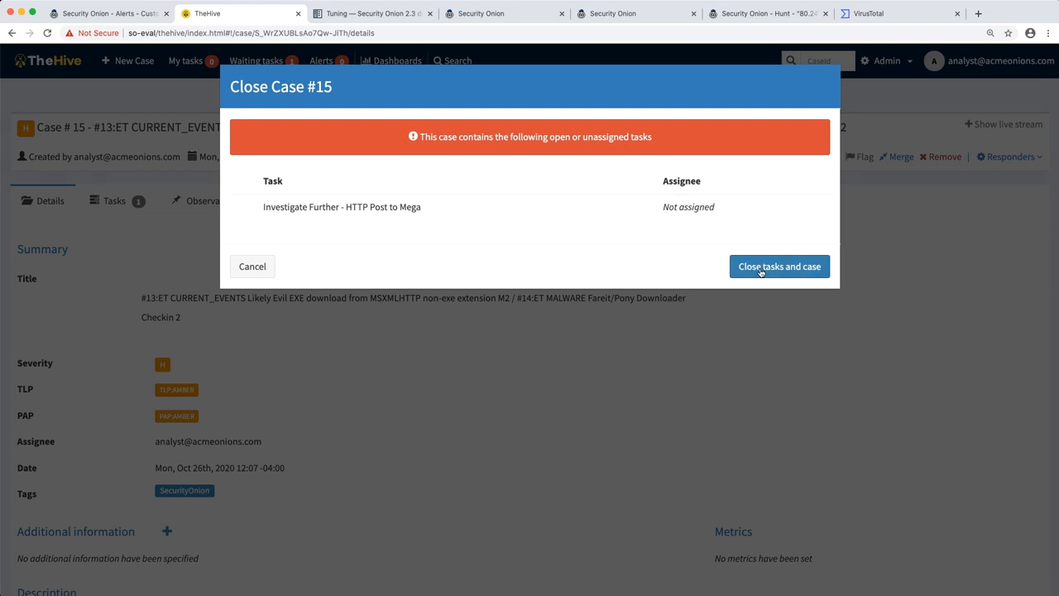
pyautogui.click(779, 266)
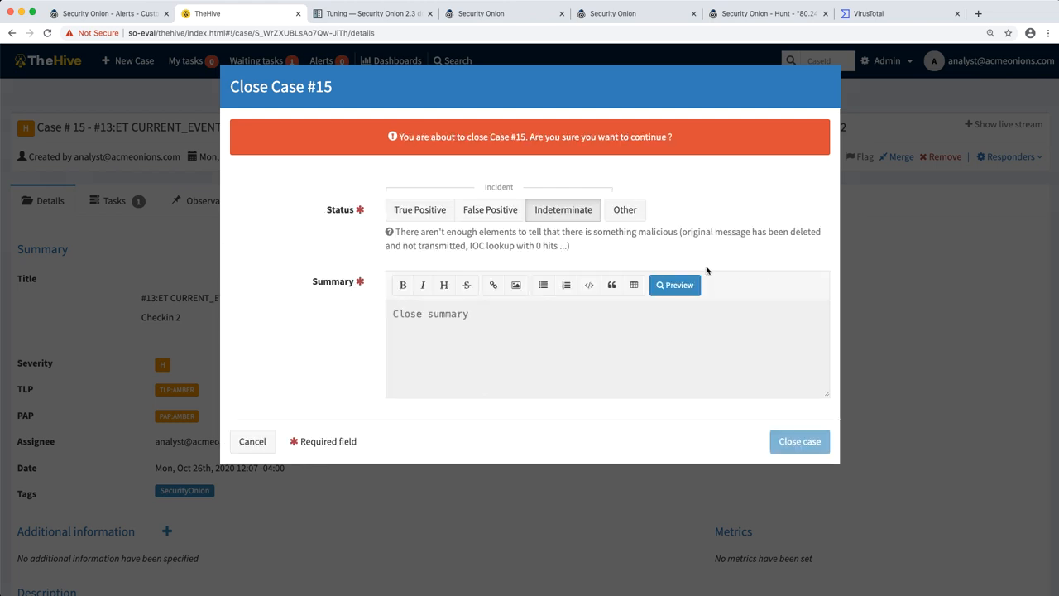
pyautogui.moveTo(494, 263)
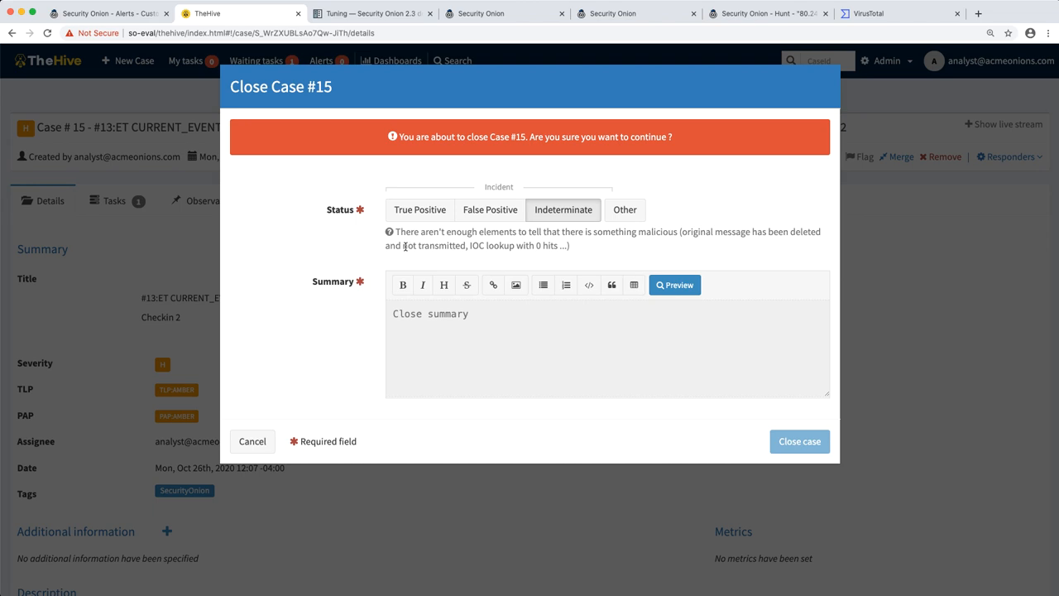
# Step: Close case 15 as True Positive with impact, summary 'Pulled endpoint for further analysis and cleanup.'
pyautogui.click(419, 209)
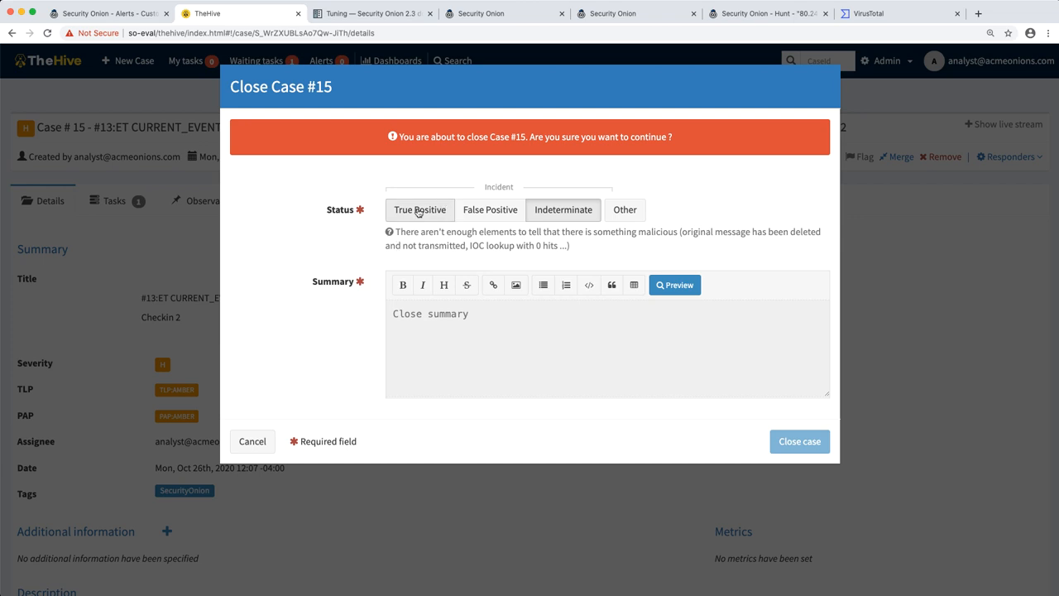
pyautogui.click(419, 210)
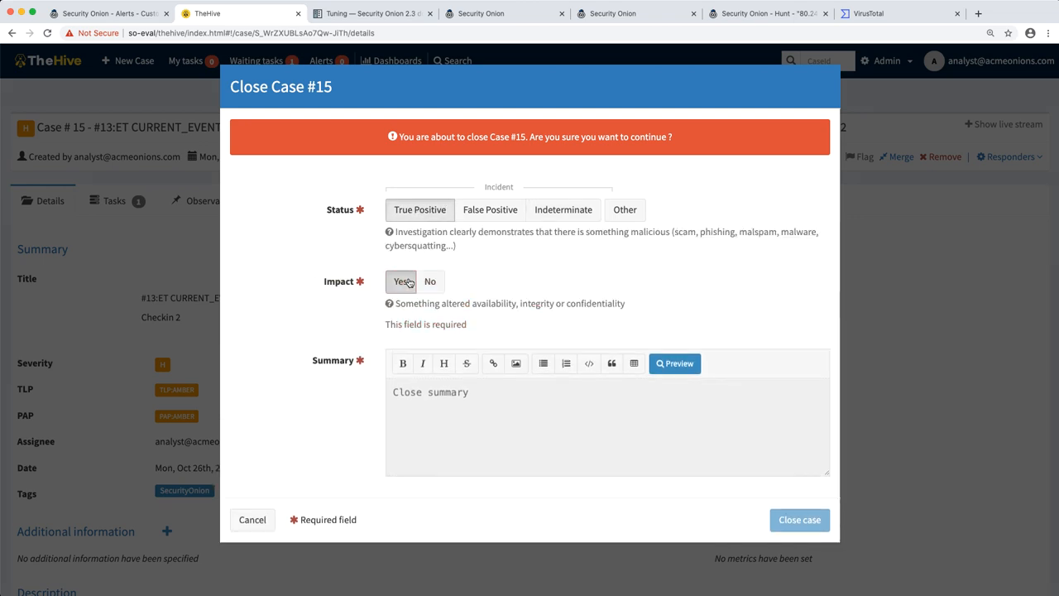
pyautogui.click(401, 281)
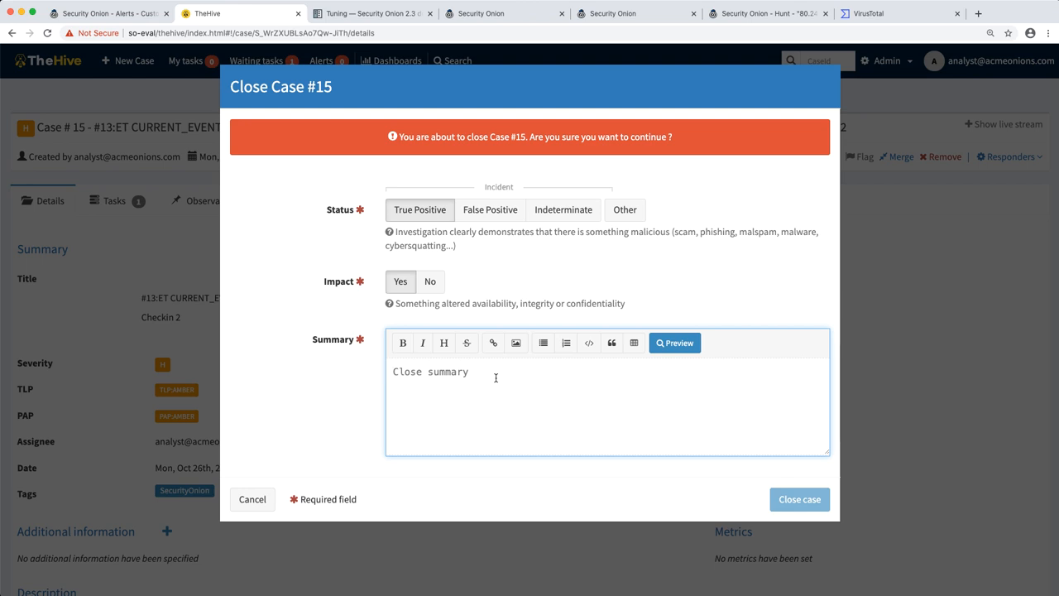
pyautogui.write('Pulled')
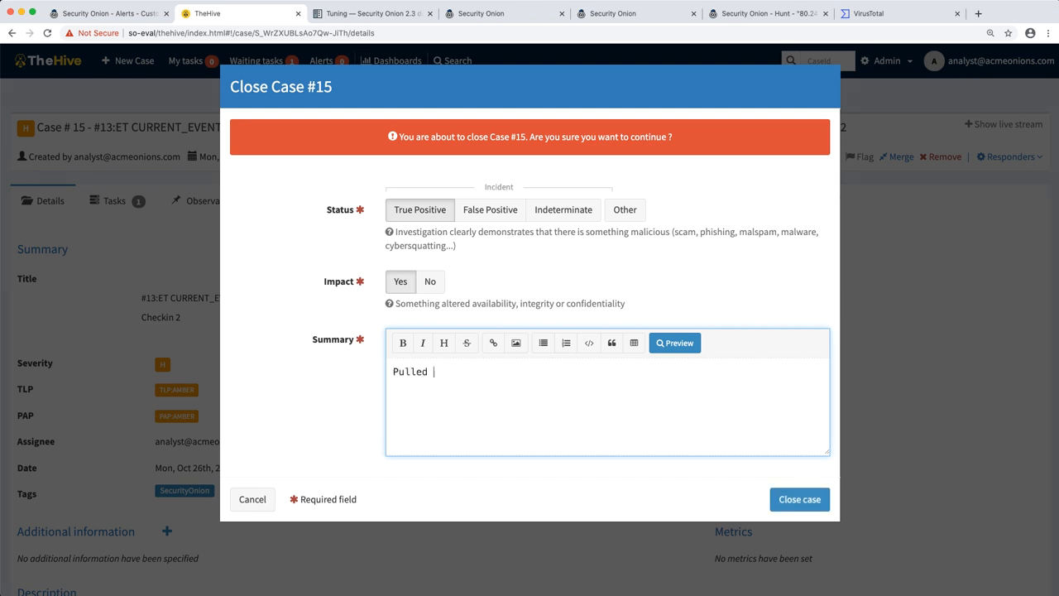
pyautogui.write('endpoint for')
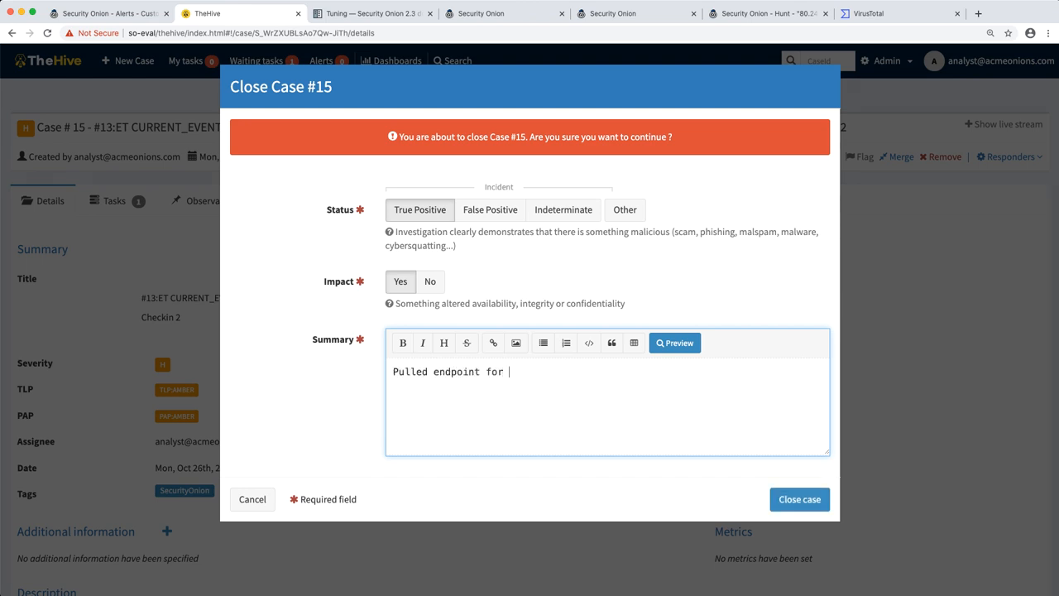
pyautogui.write('further')
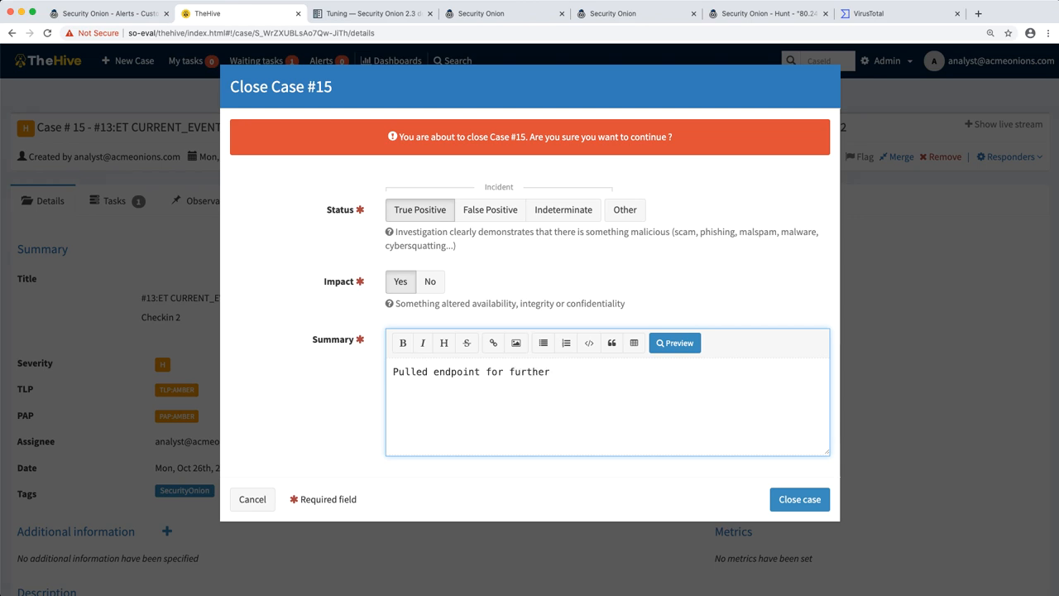
pyautogui.write('analysis')
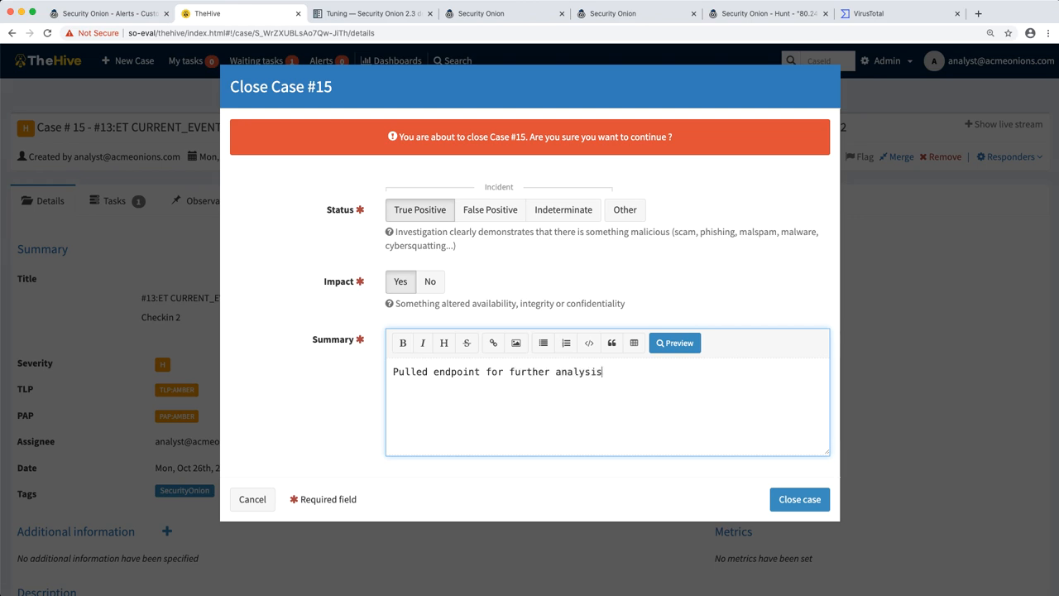
pyautogui.write('and cleanup.')
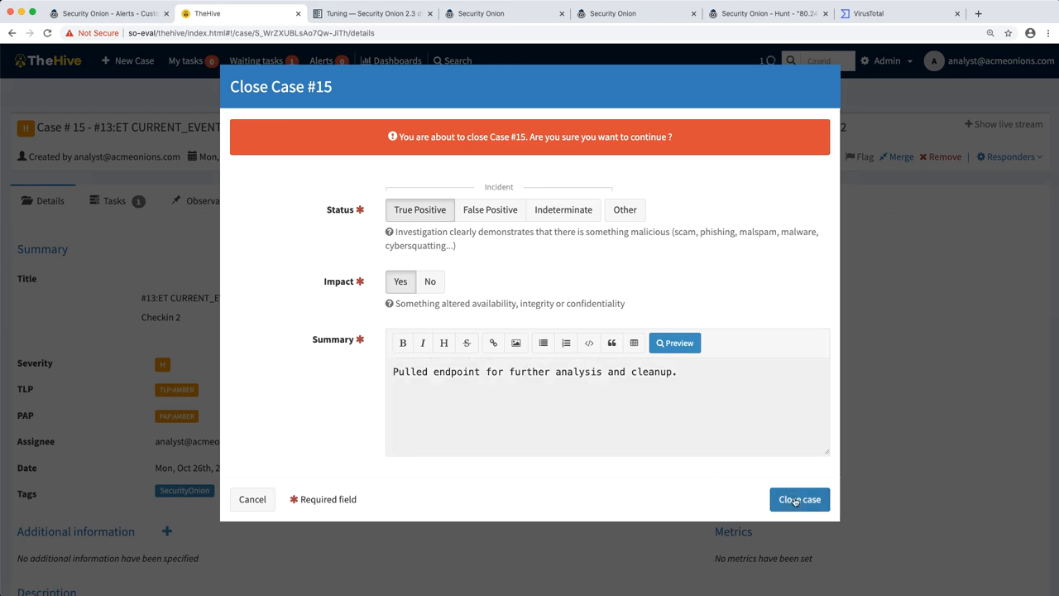
pyautogui.click(798, 499)
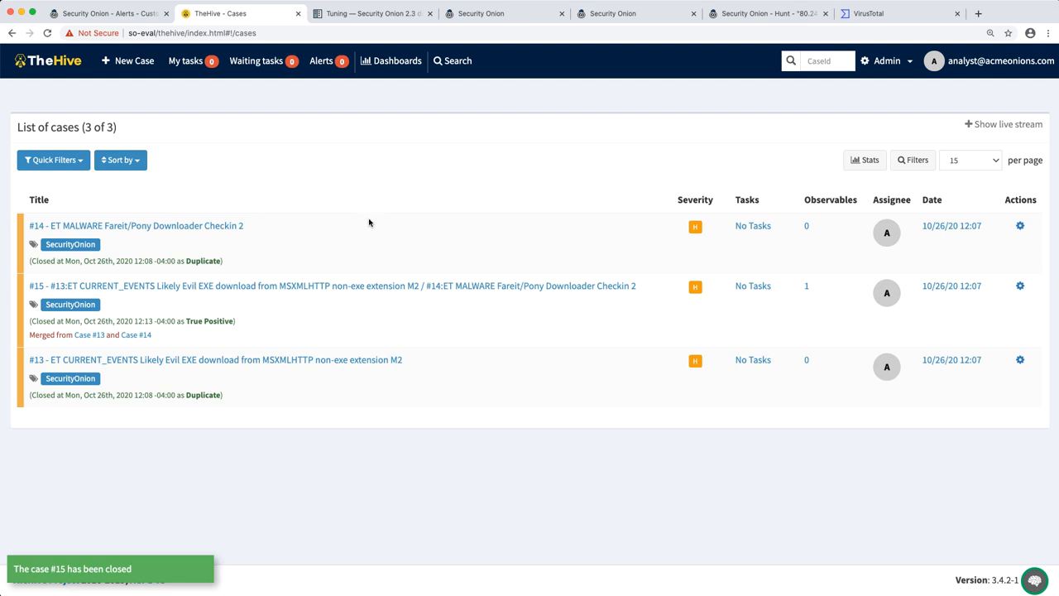
pyautogui.moveTo(363, 159)
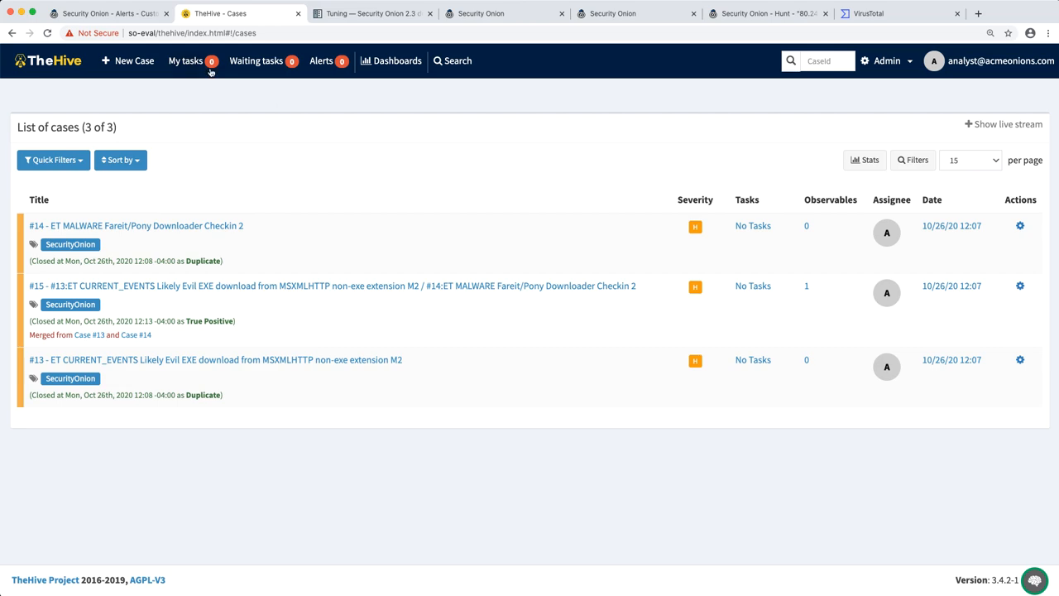
# Step: Confirm case 15 is listed as closed, then return to the Security Onion alerts
pyautogui.click(107, 13)
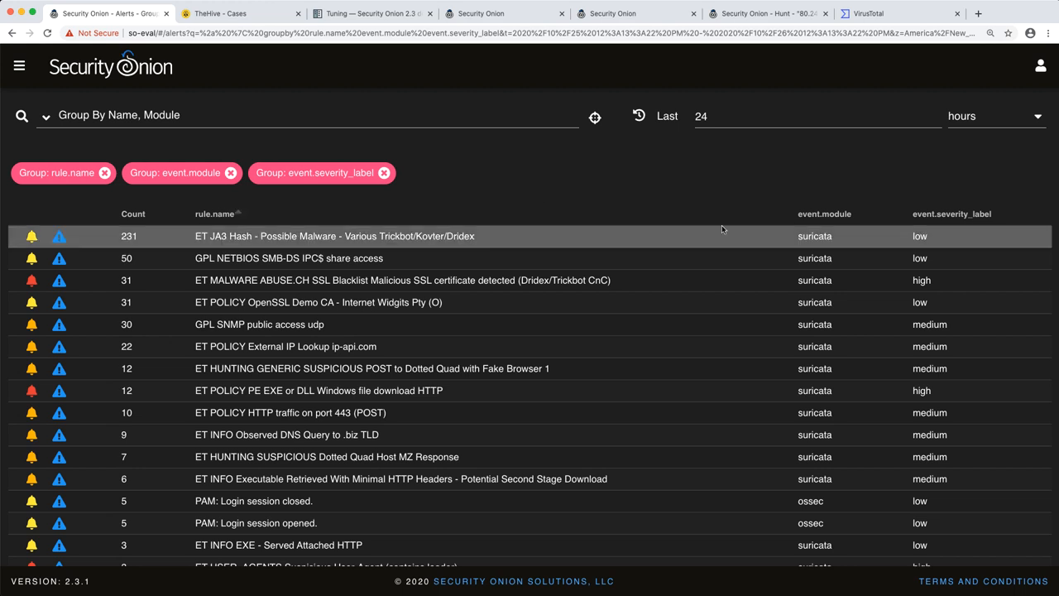
pyautogui.moveTo(937, 246)
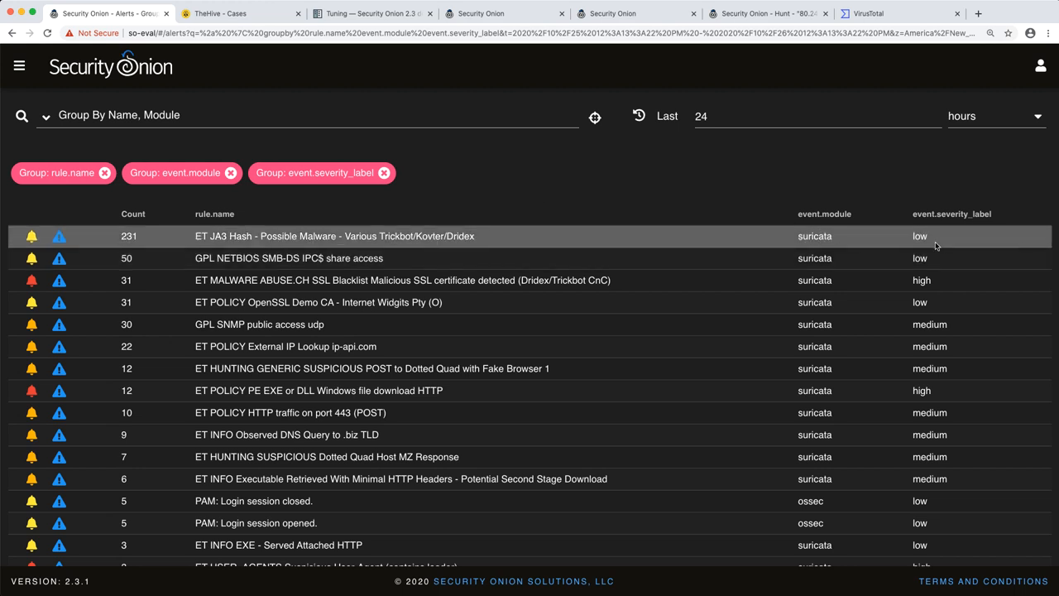
pyautogui.moveTo(550, 201)
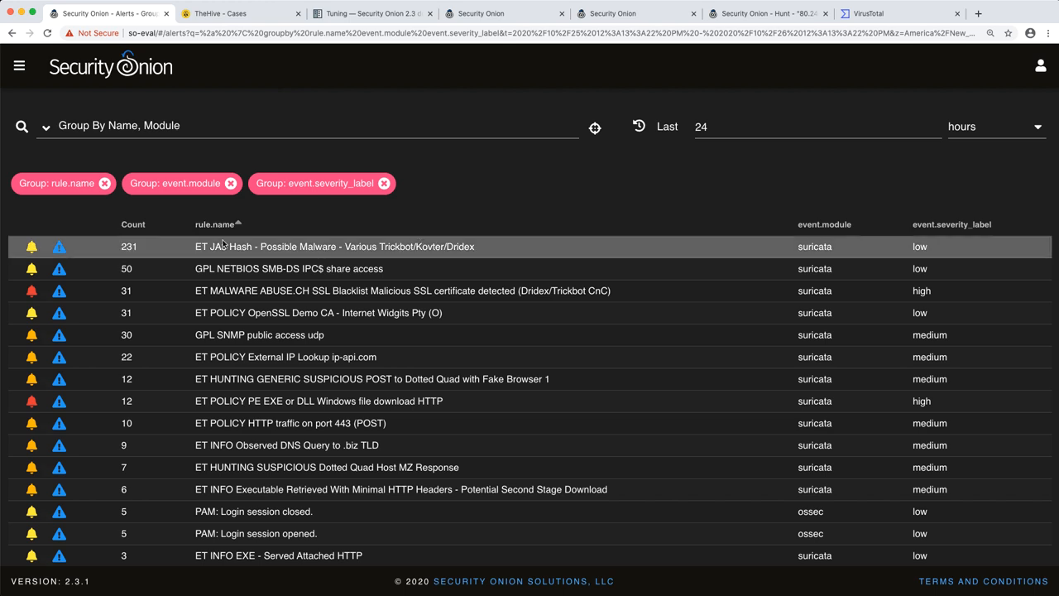
pyautogui.moveTo(30, 246)
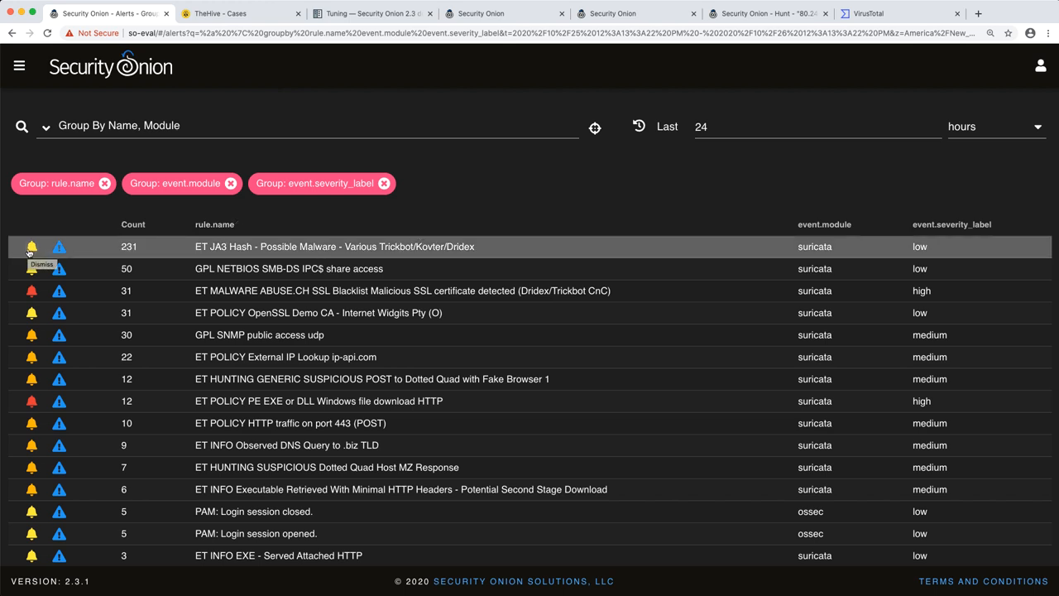
pyautogui.moveTo(47, 248)
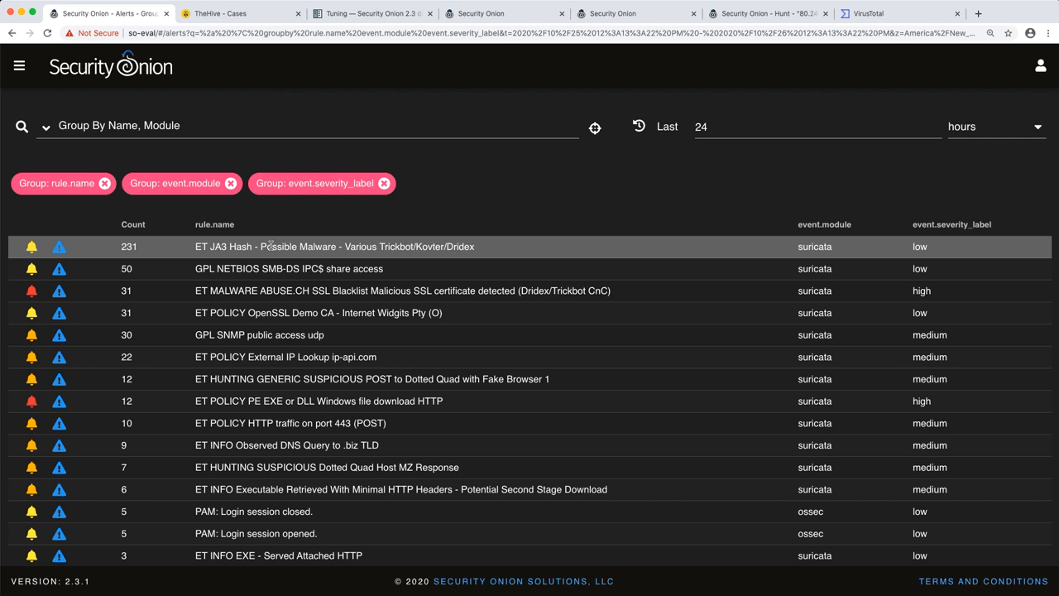
pyautogui.moveTo(59, 251)
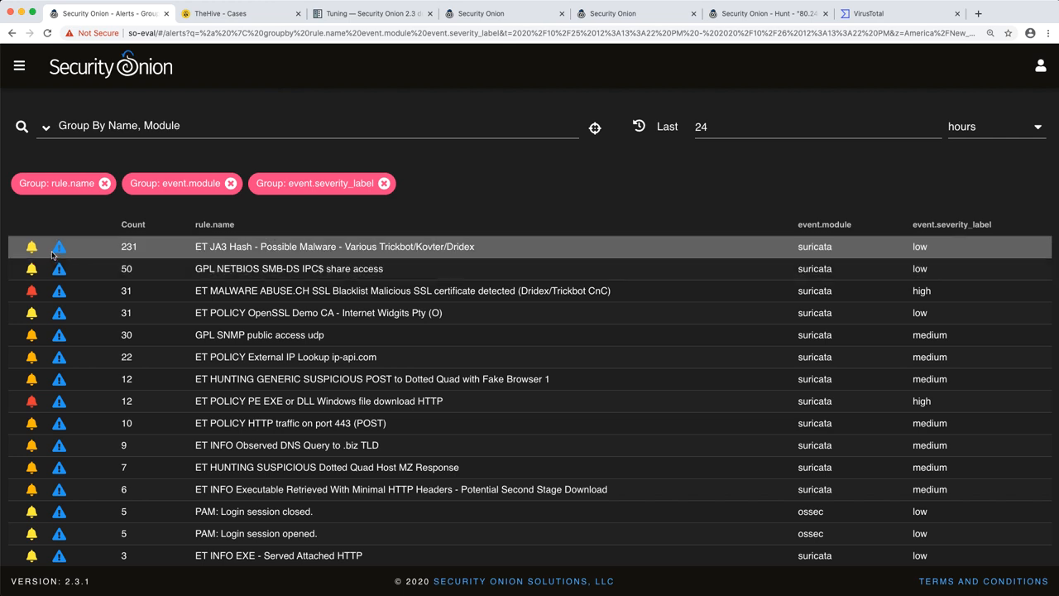
pyautogui.moveTo(59, 247)
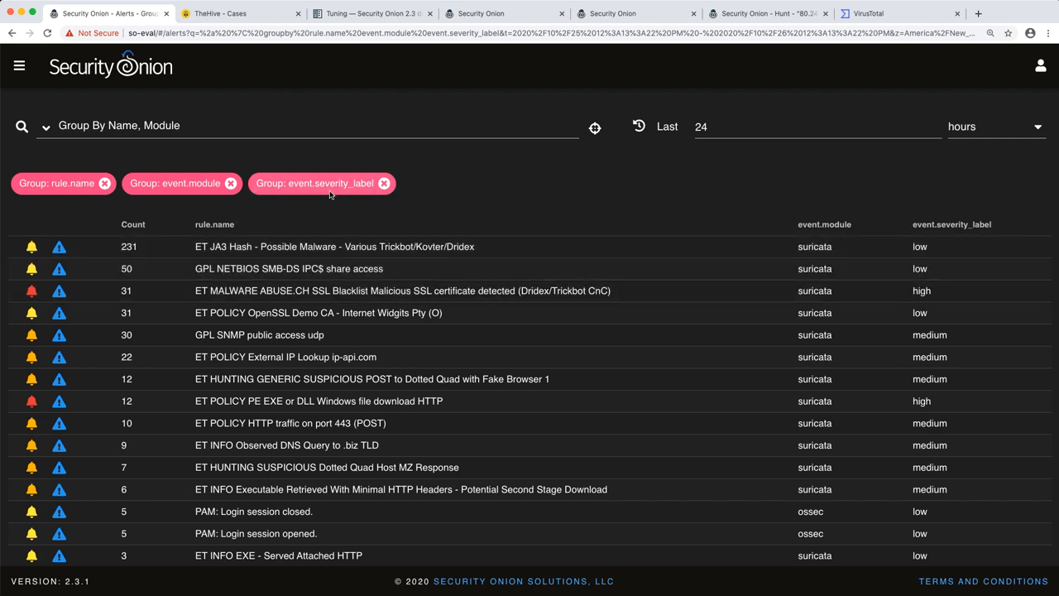
# Step: Glance at TheHive's closed cases, then open Security Onion's navigation menu over the grouped alerts
pyautogui.click(240, 14)
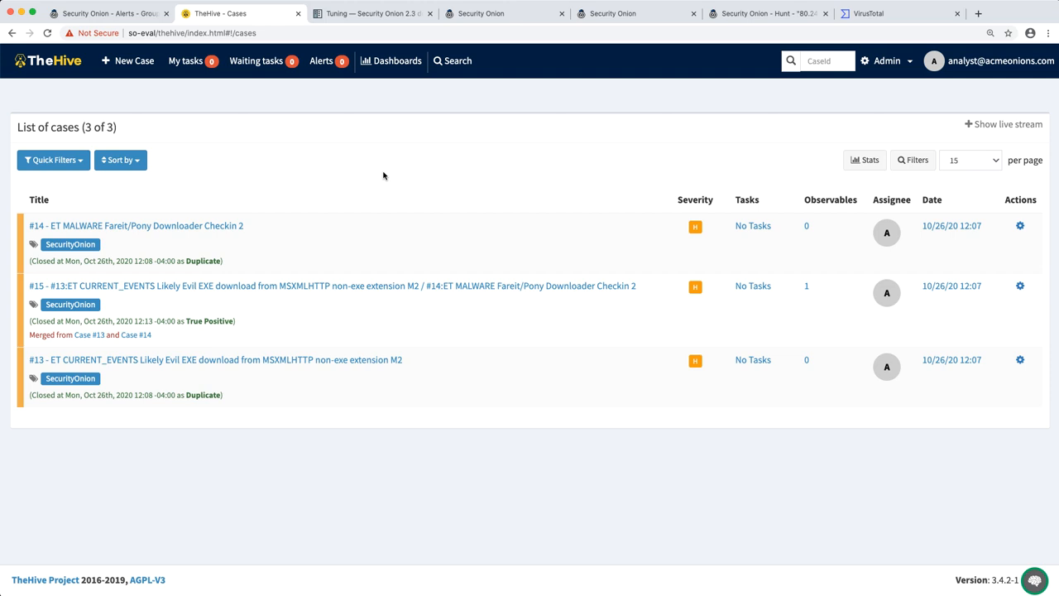
pyautogui.click(107, 13)
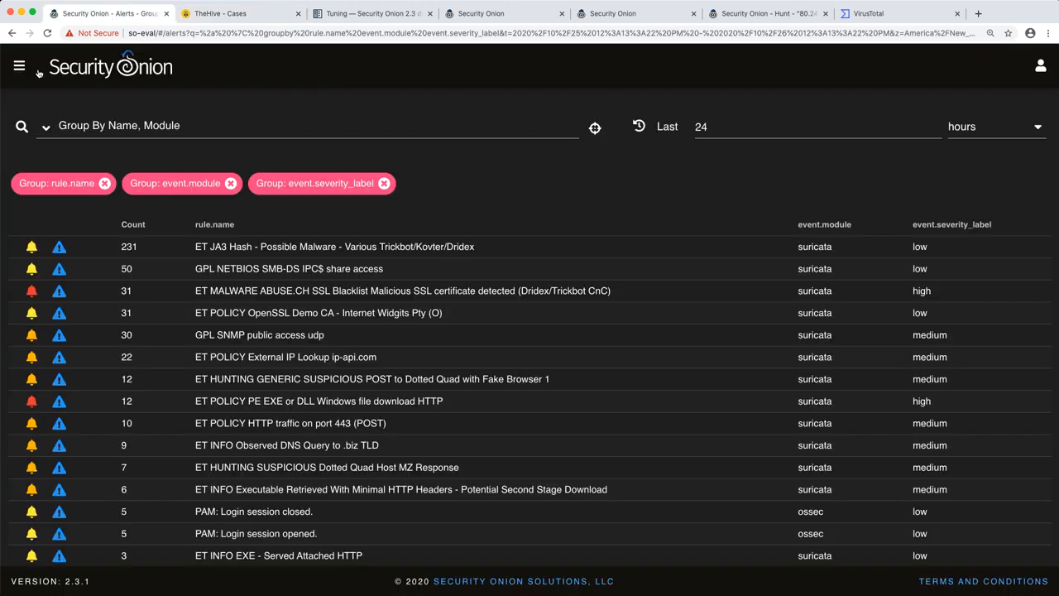
pyautogui.click(20, 66)
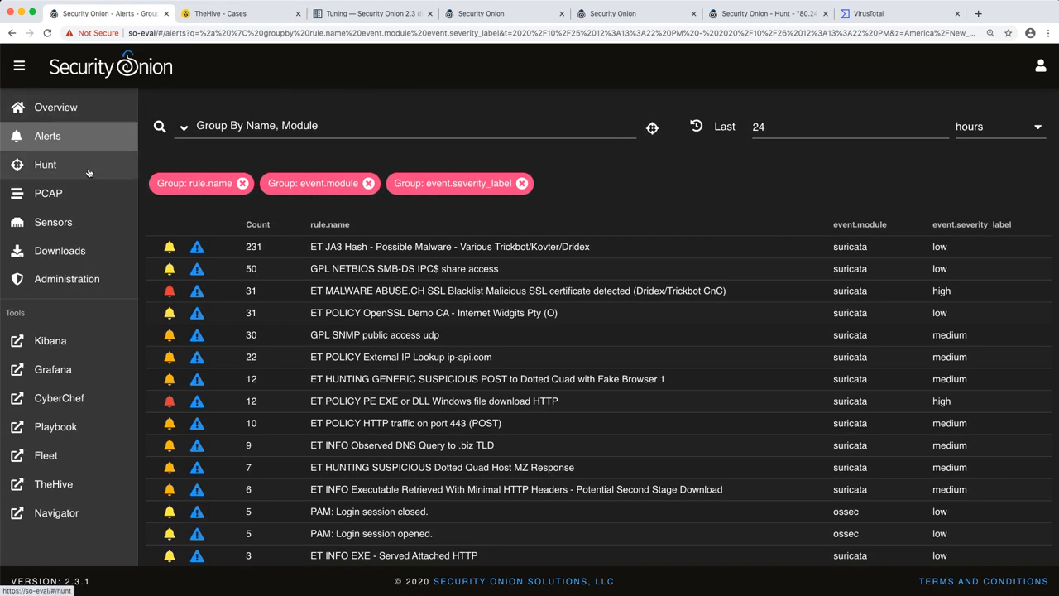